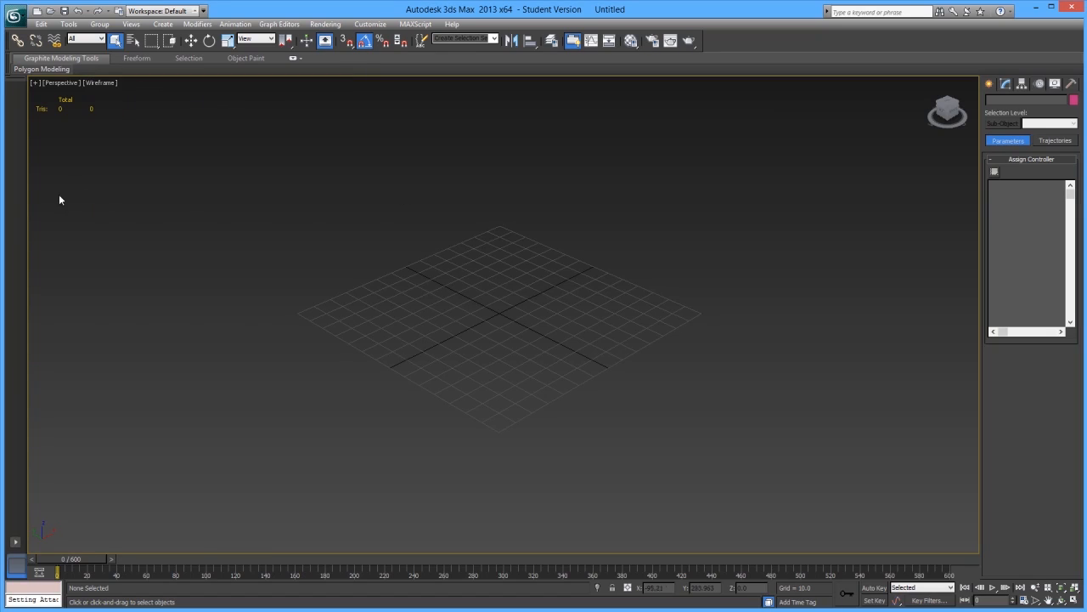
mouse_move(158, 175)
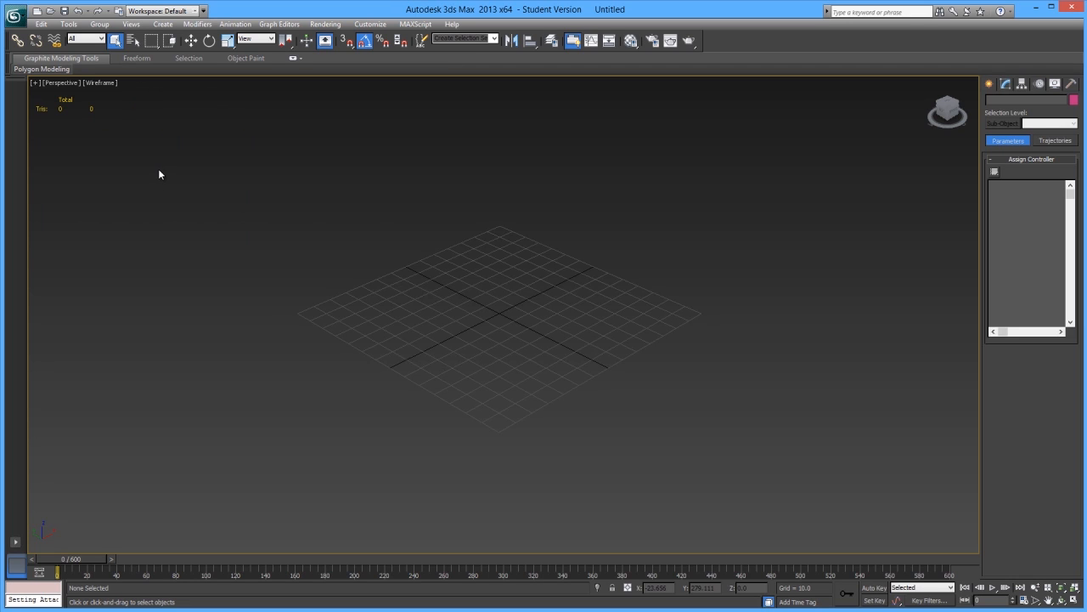
mouse_move(181, 147)
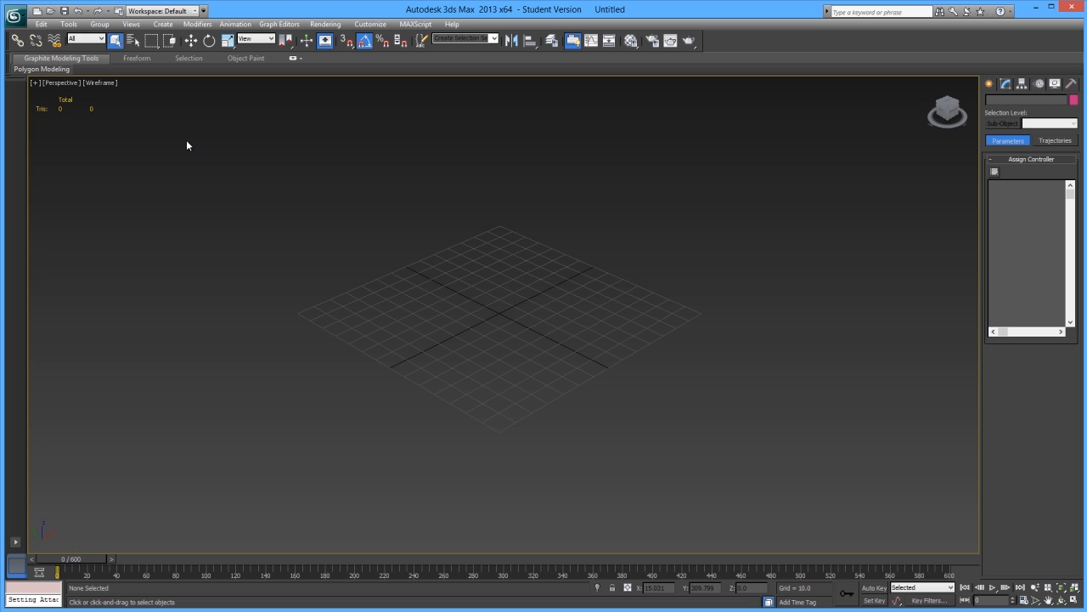
mouse_move(313, 146)
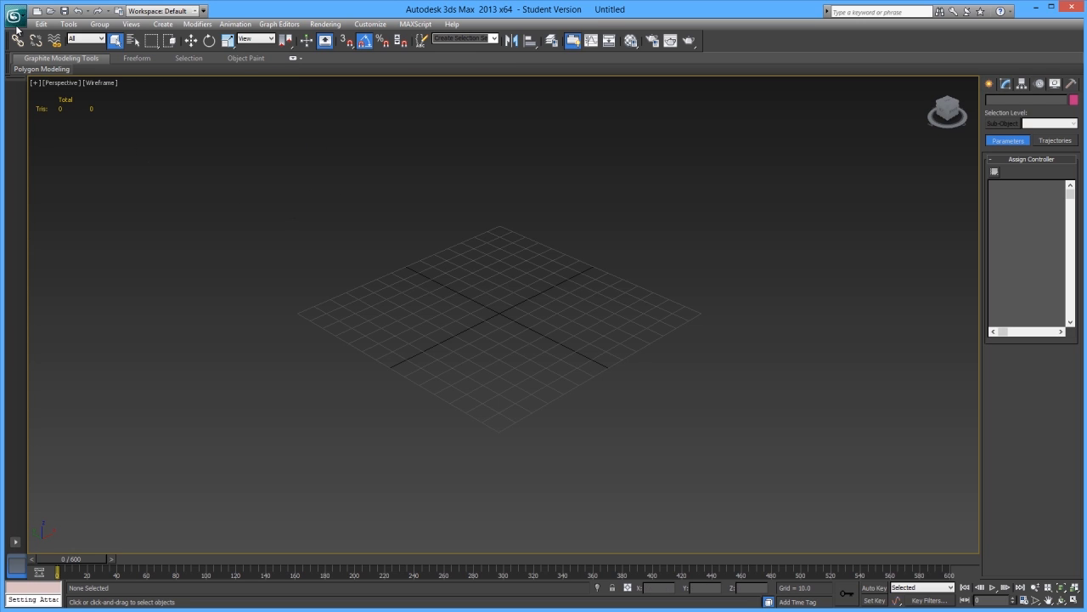
Open zeke_CAT_Skinned.max from Recent Documents and answer the save-changes prompt
left_click(15, 9)
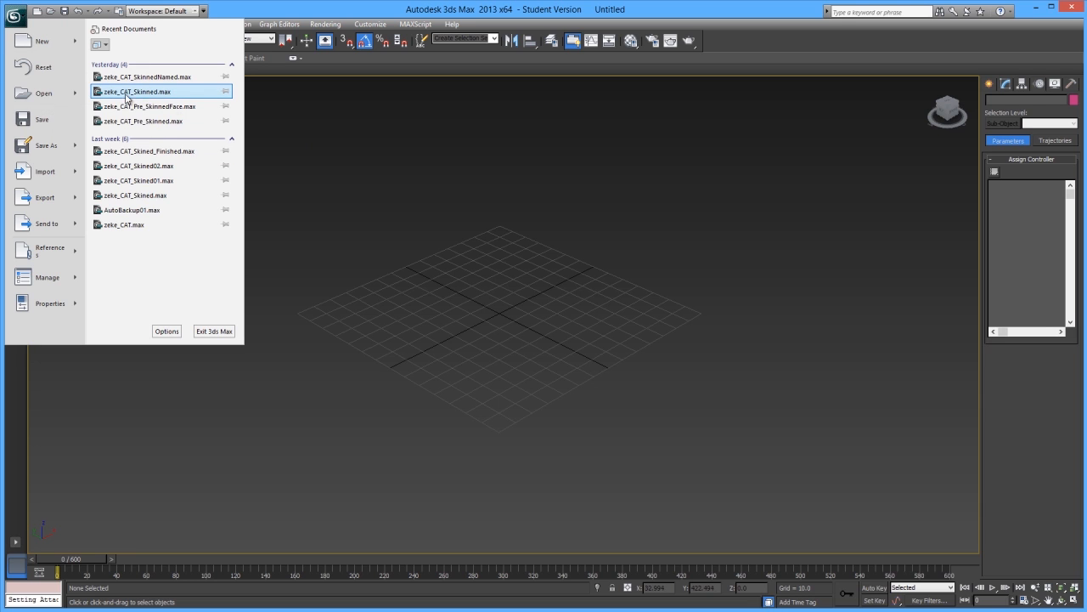
left_click(133, 91)
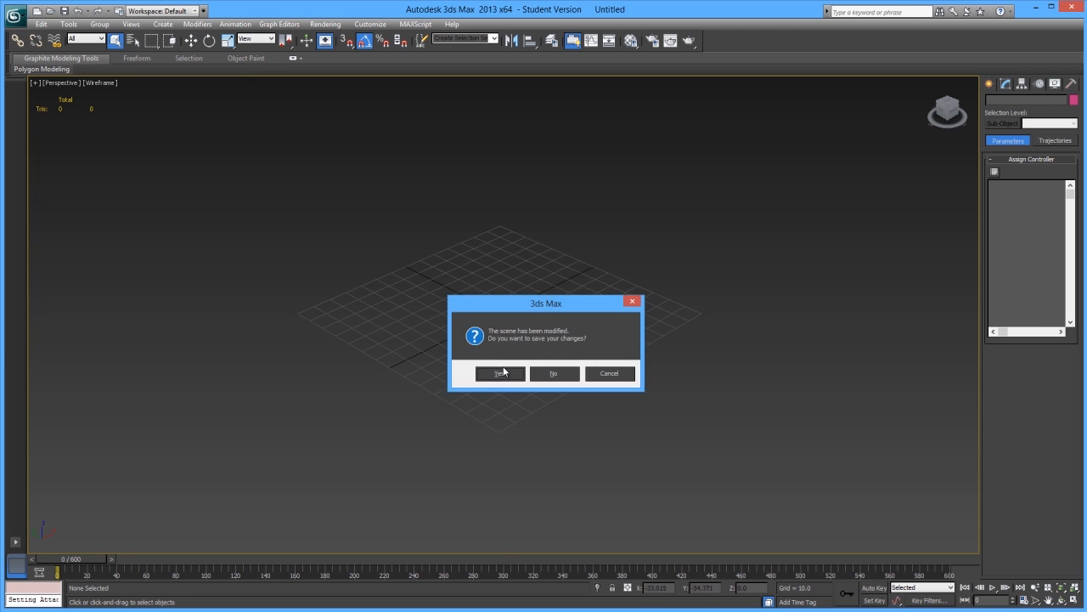
left_click(553, 373)
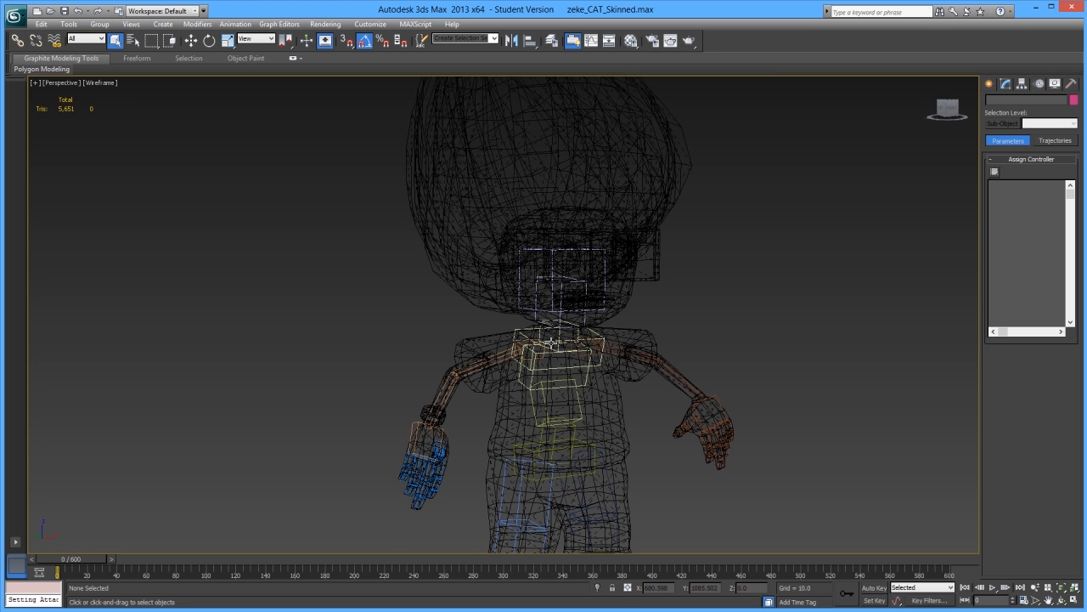
scroll("down", 3)
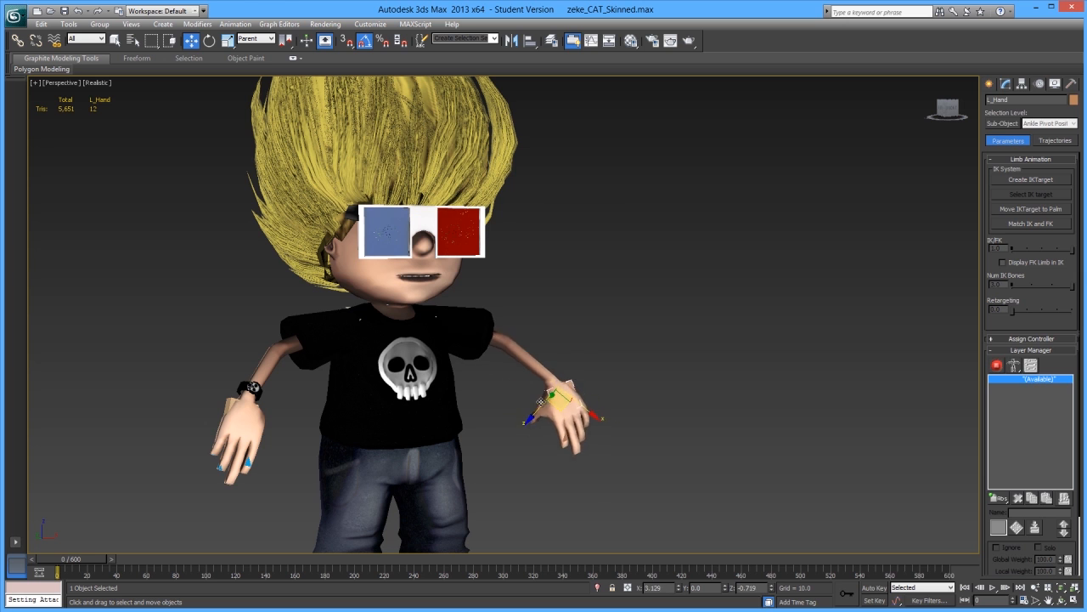
key("ctrl+x")
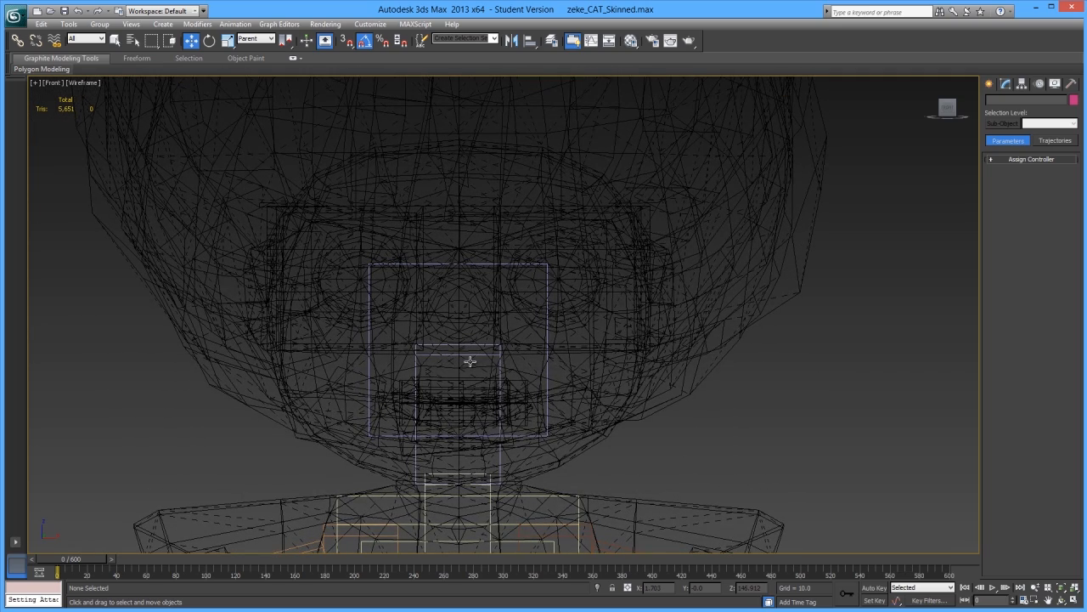
mouse_move(463, 364)
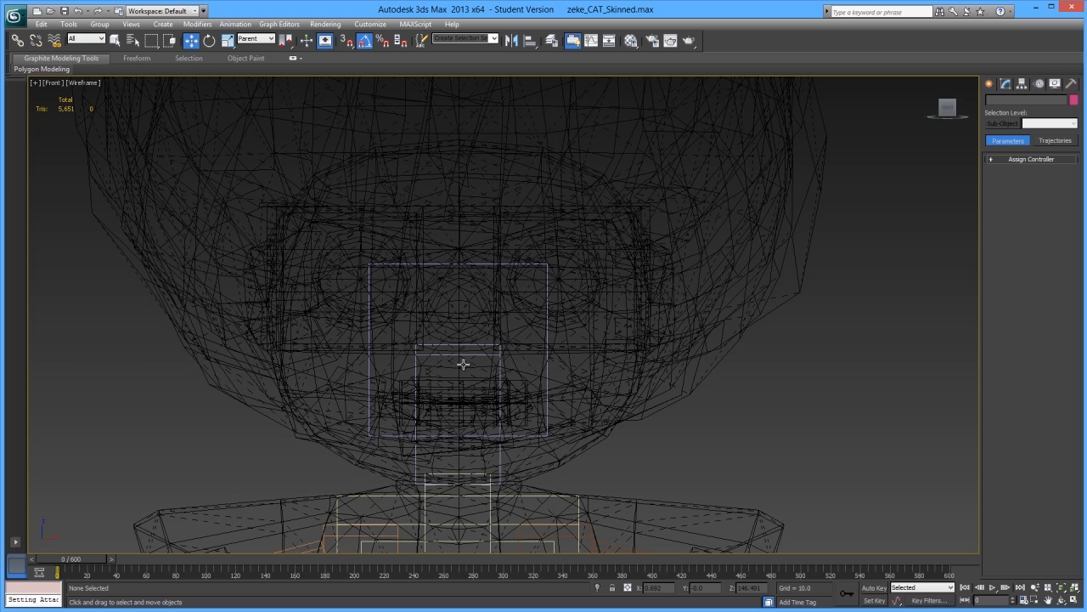
mouse_move(458, 350)
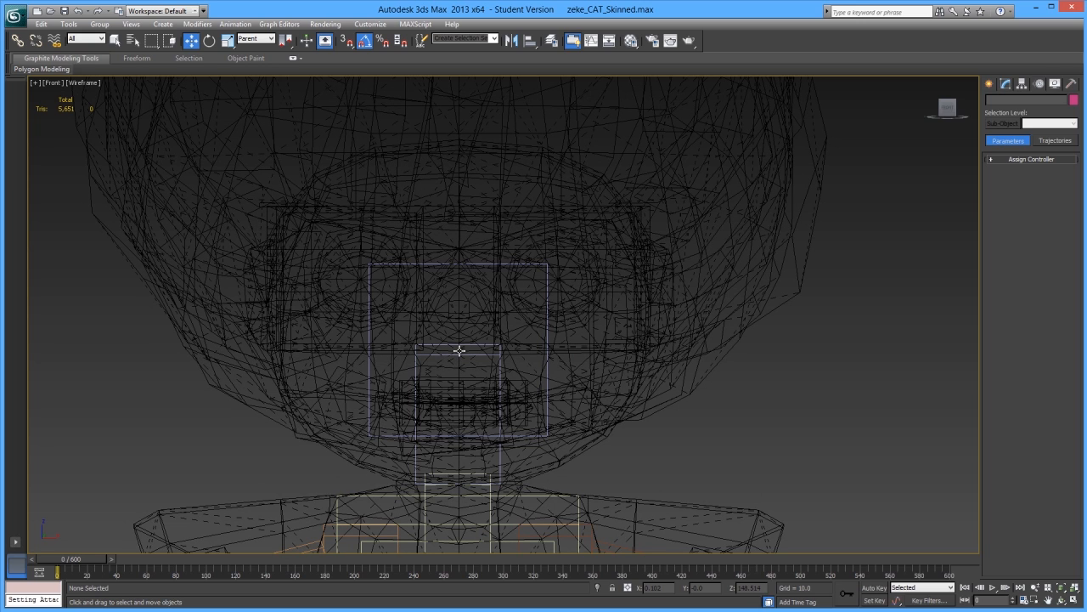
mouse_move(352, 363)
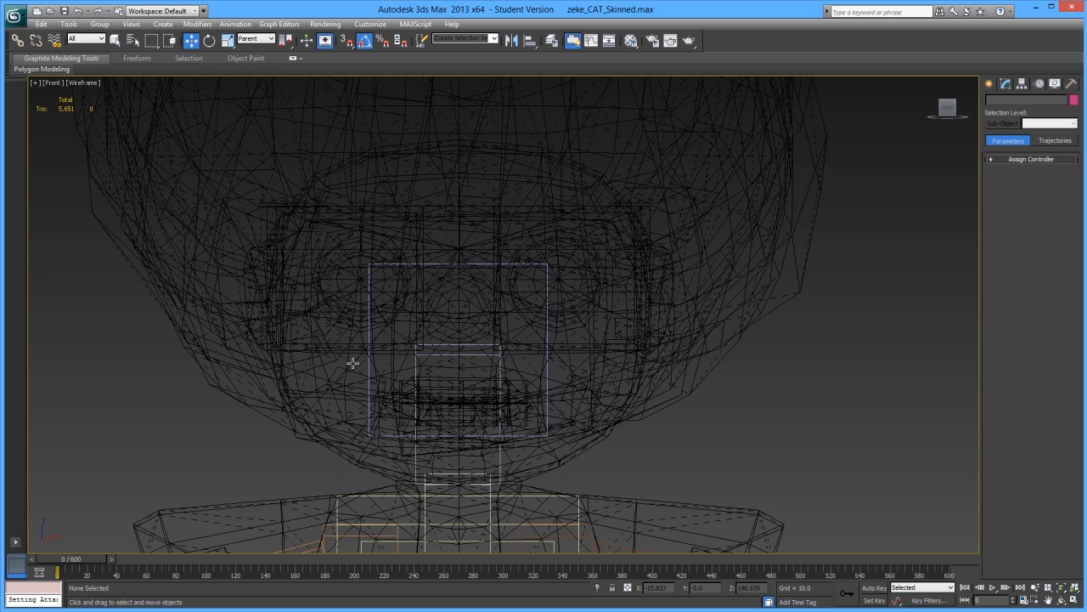
mouse_move(563, 475)
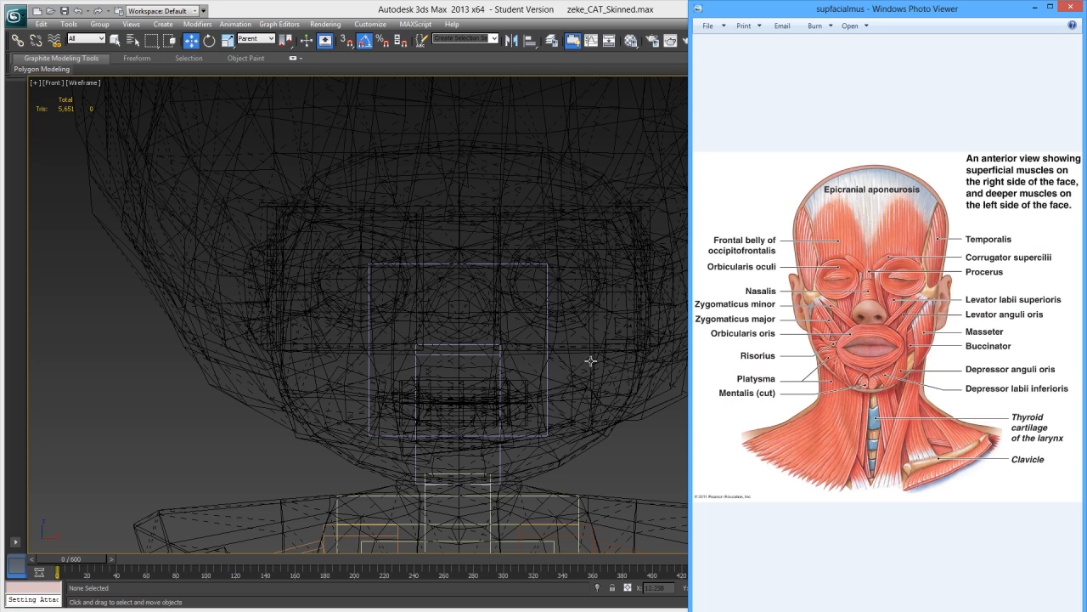
mouse_move(837, 298)
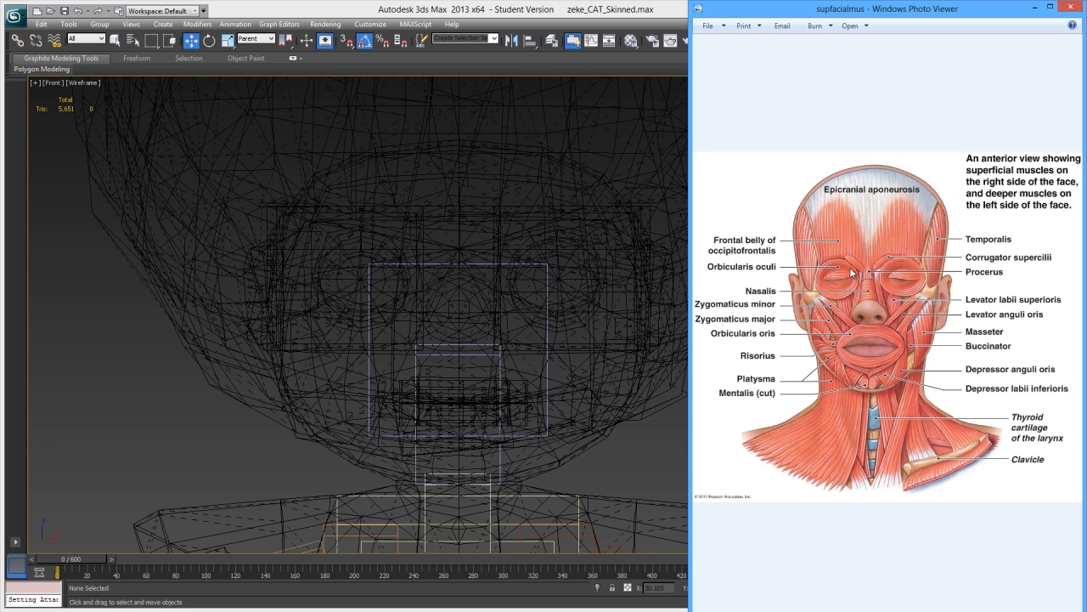
mouse_move(924, 279)
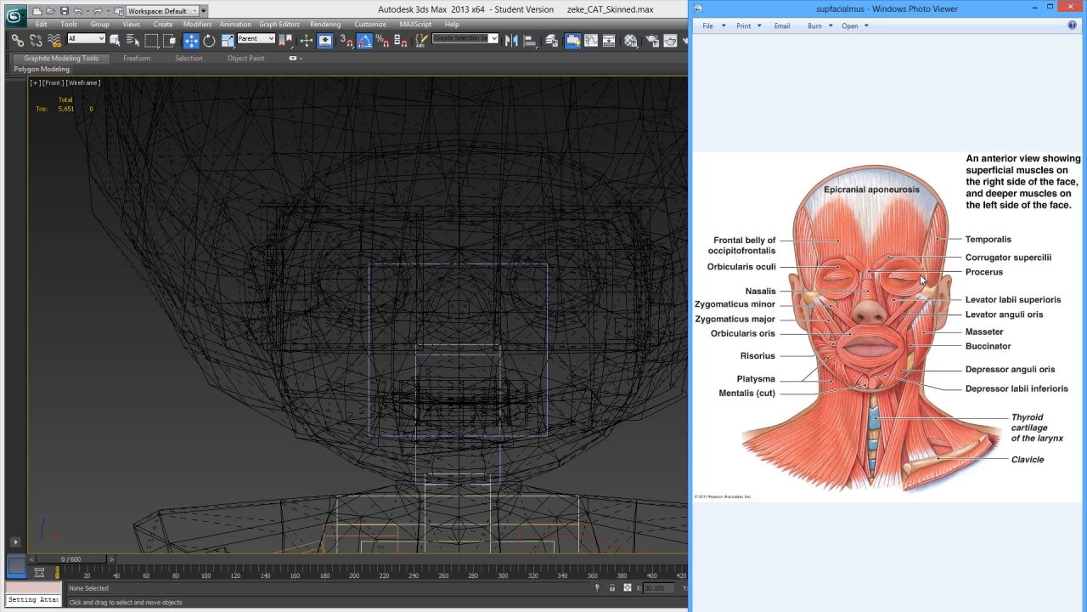
mouse_move(868, 310)
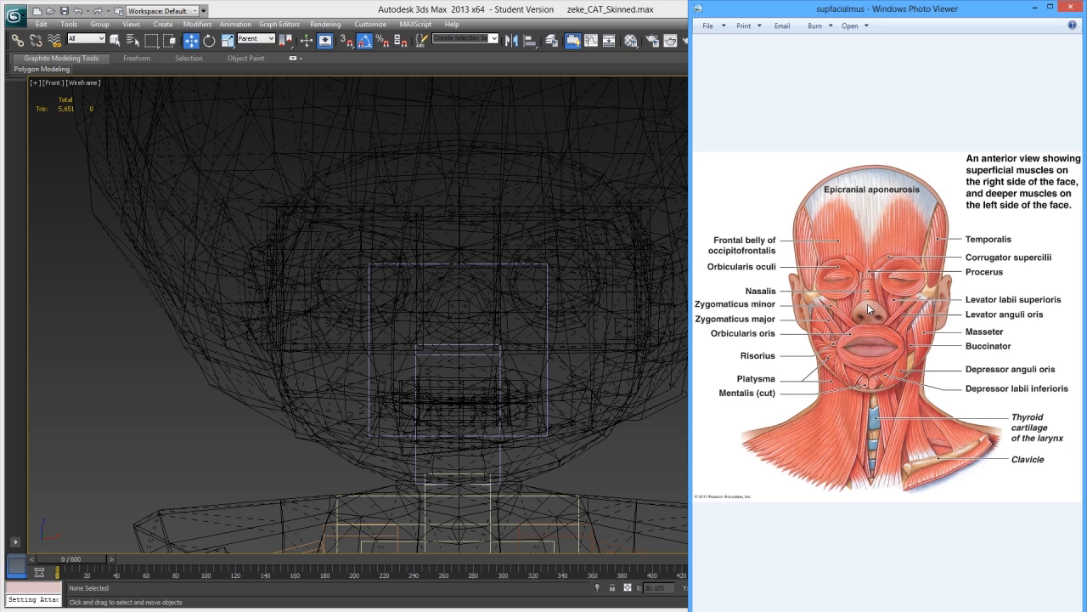
mouse_move(898, 316)
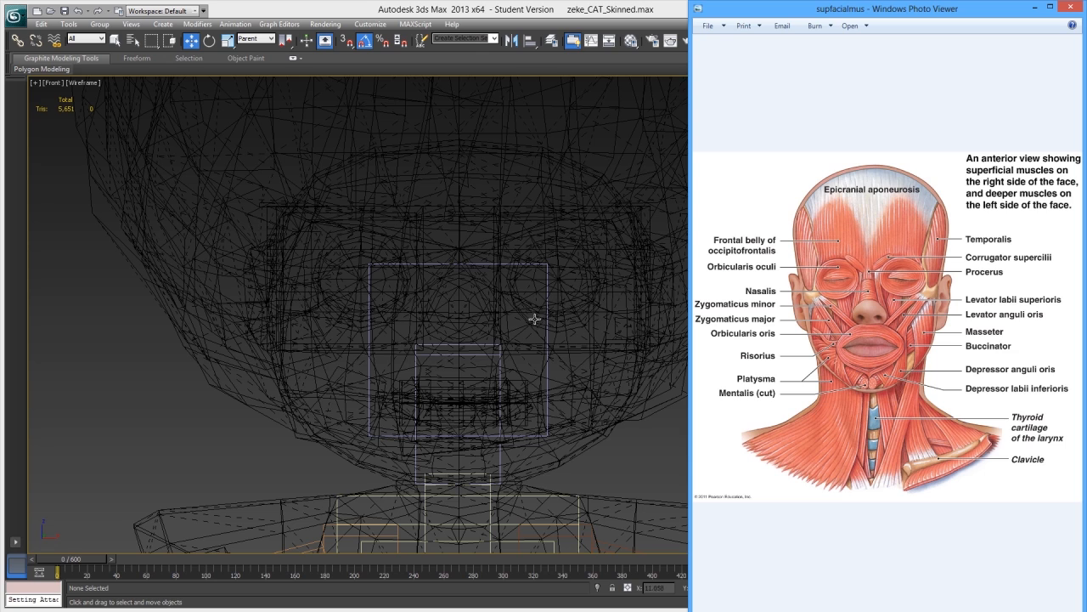
mouse_move(505, 383)
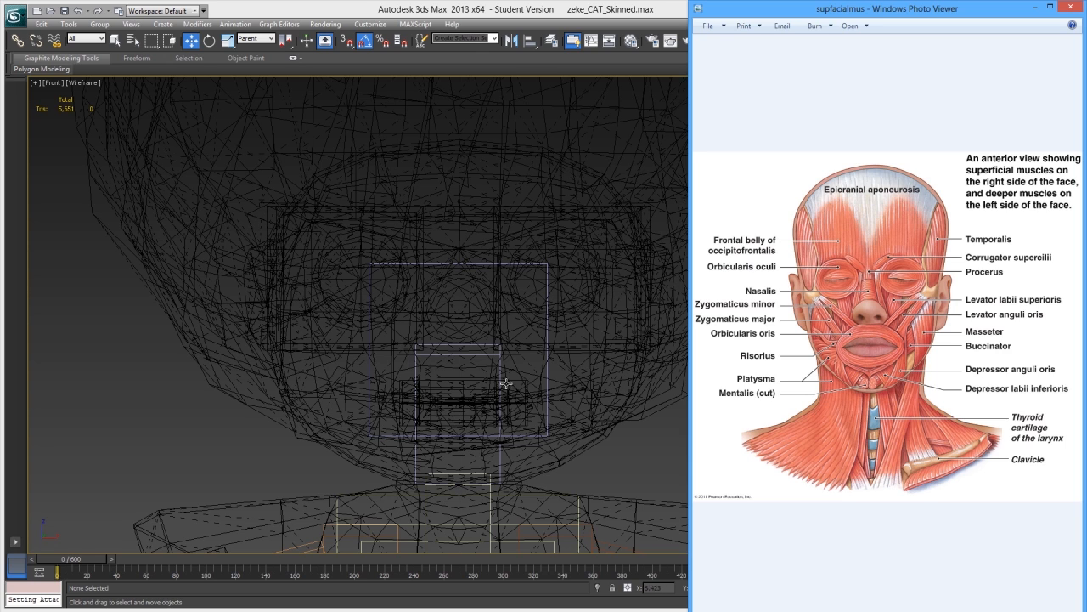
mouse_move(502, 375)
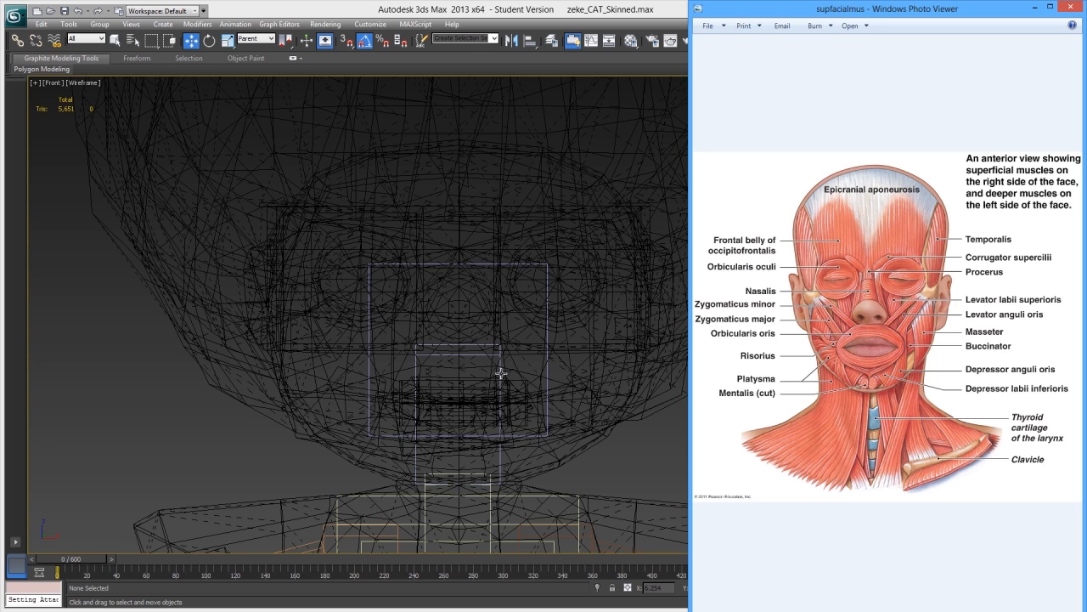
mouse_move(512, 360)
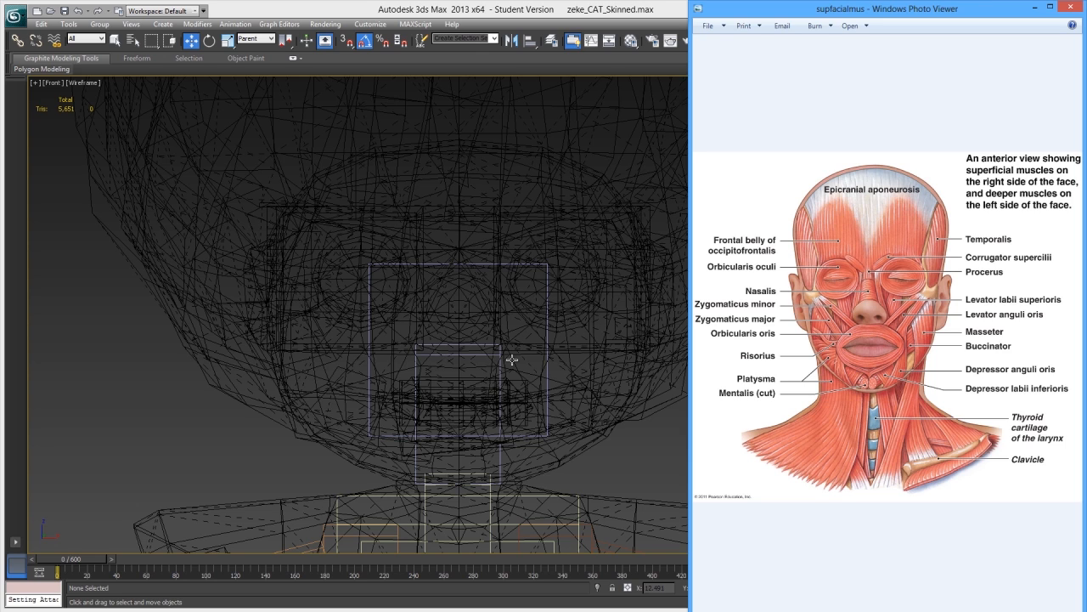
mouse_move(512, 382)
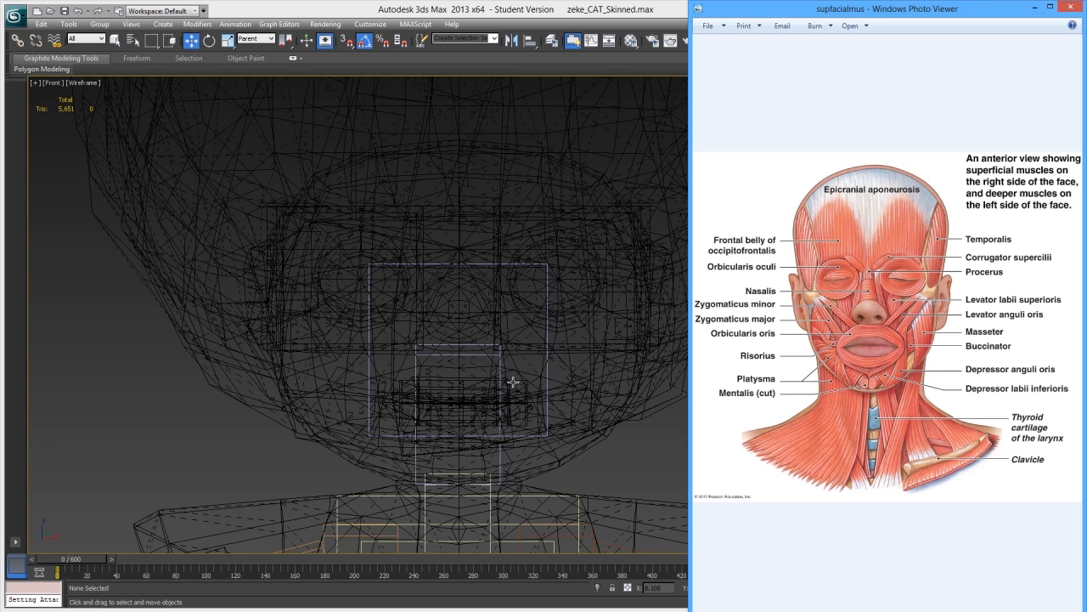
mouse_move(508, 370)
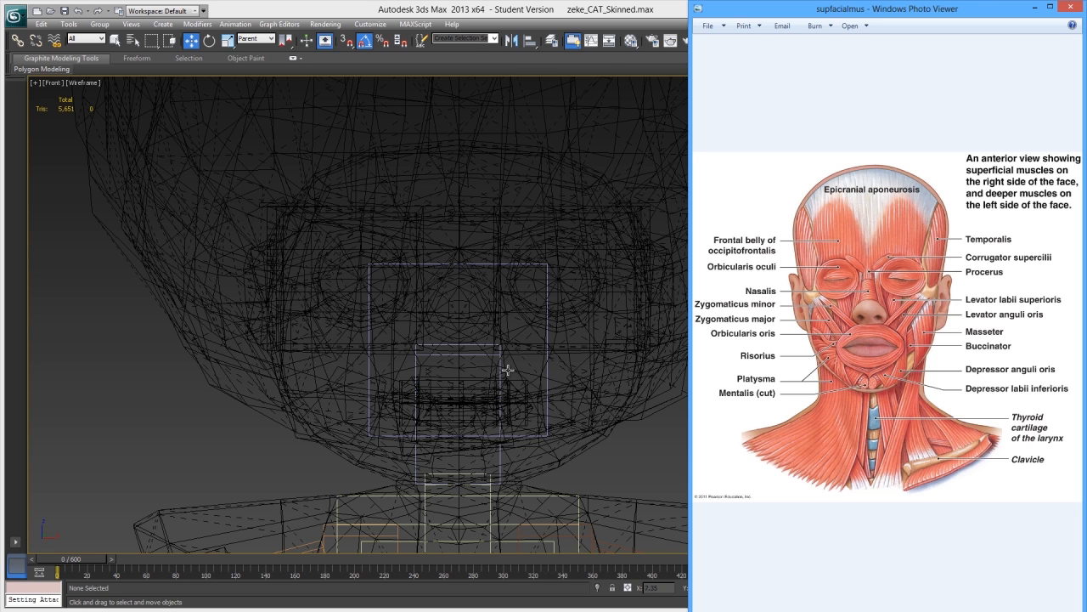
mouse_move(427, 366)
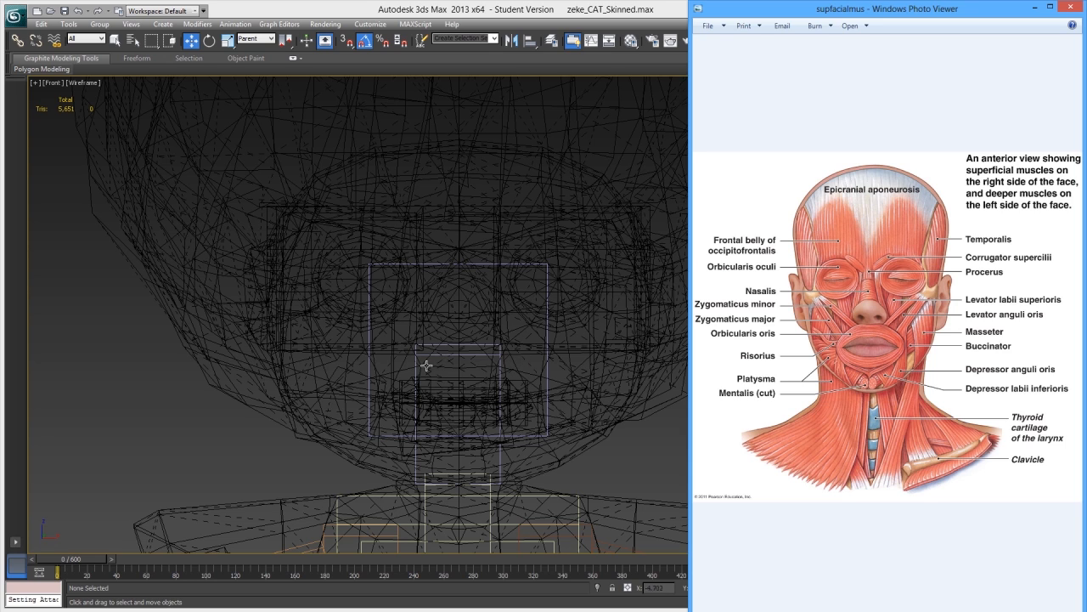
mouse_move(462, 380)
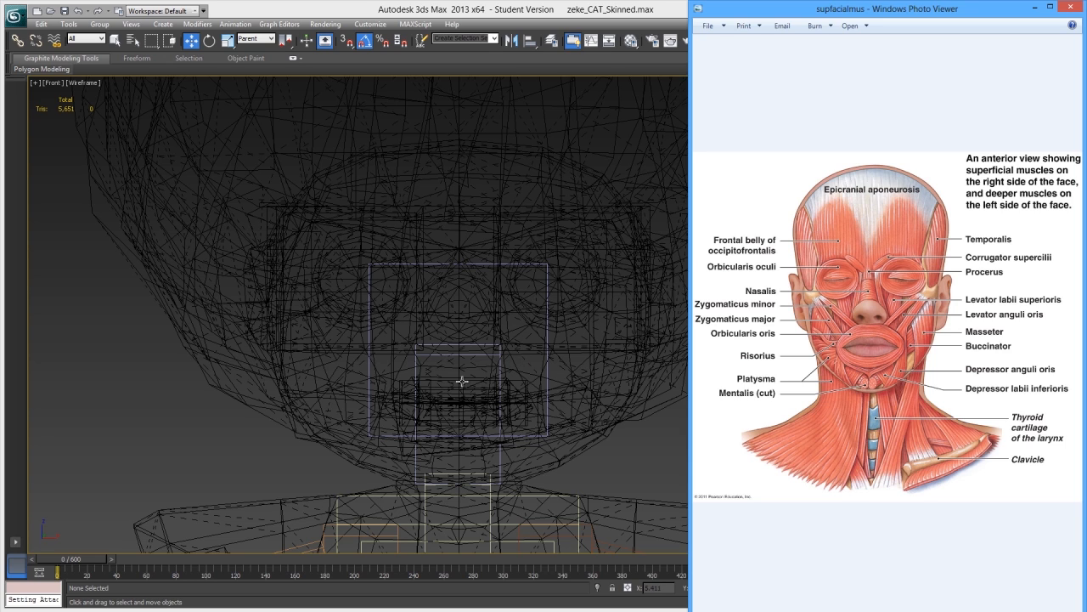
mouse_move(417, 351)
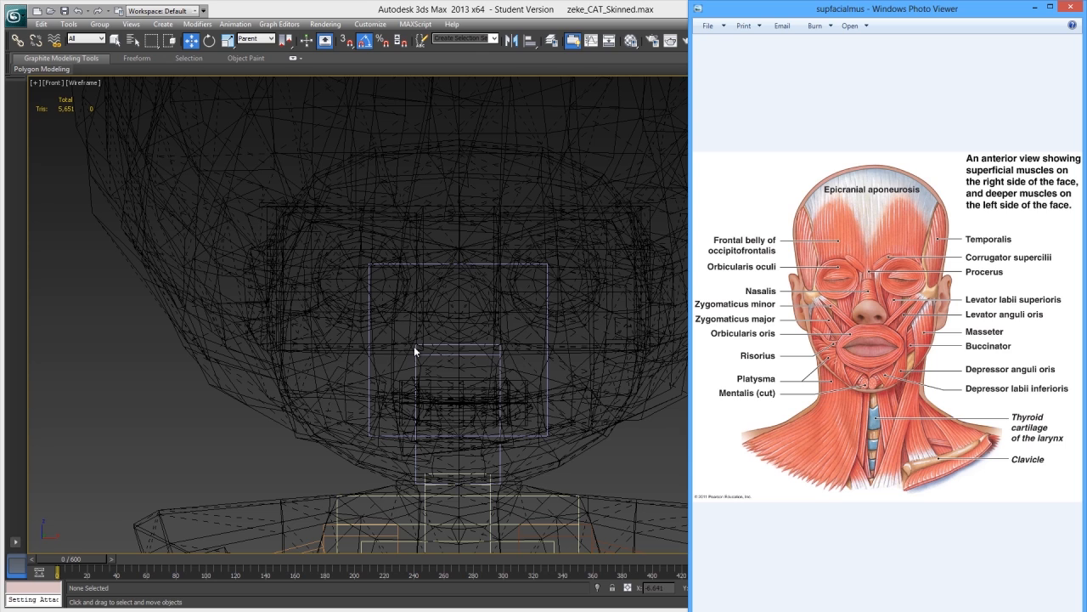
mouse_move(382, 309)
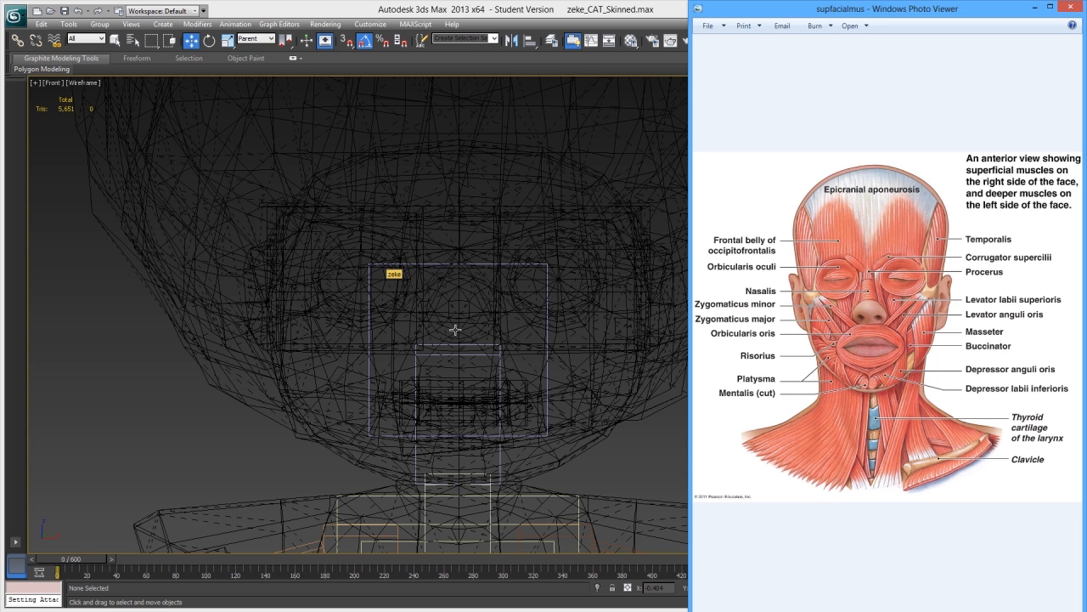
mouse_move(593, 332)
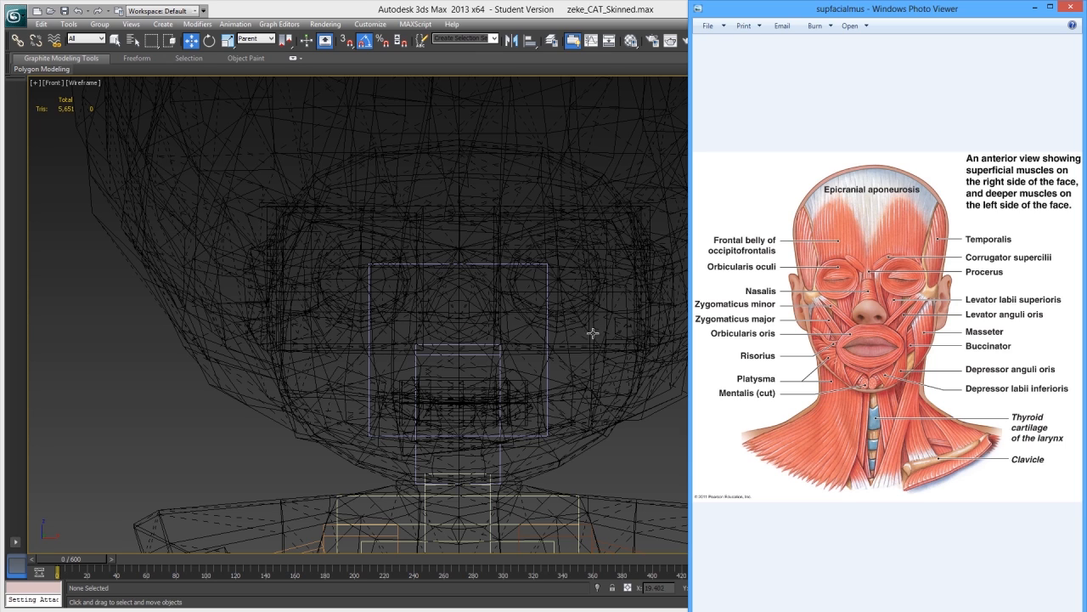
mouse_move(508, 274)
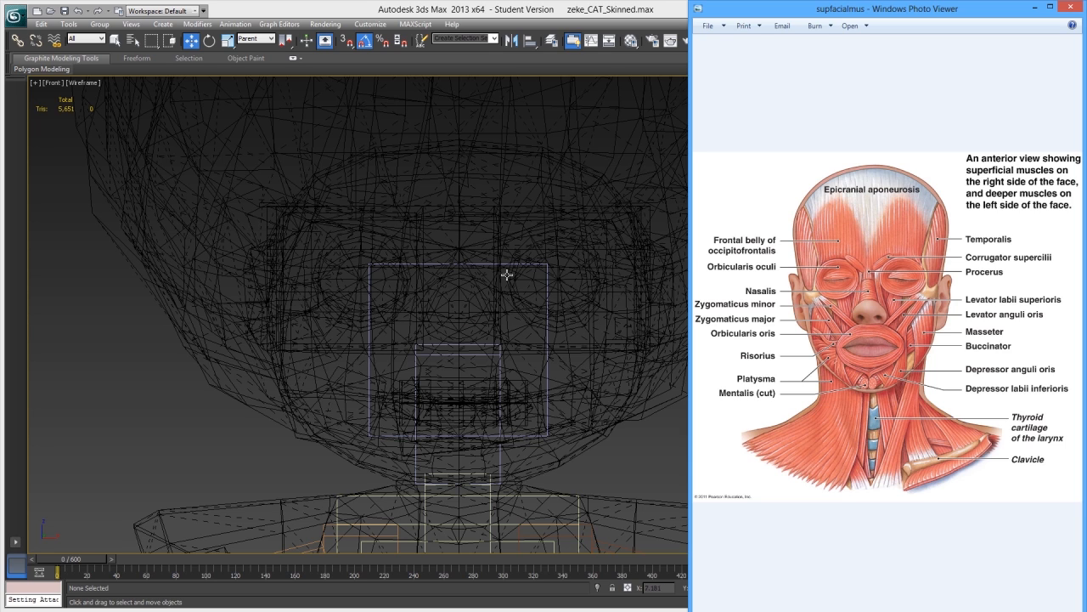
mouse_move(509, 276)
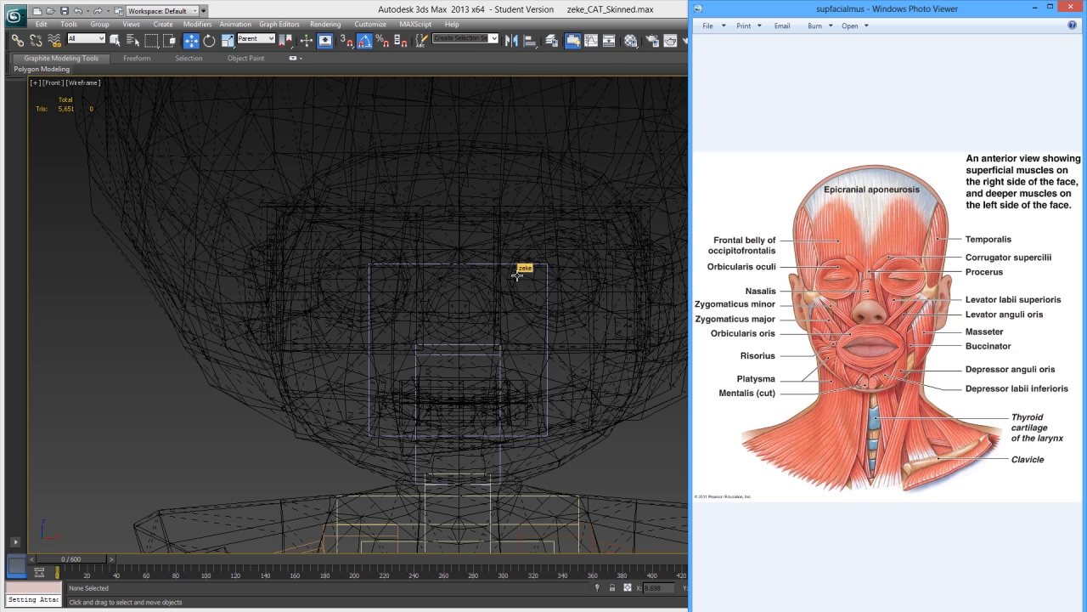
mouse_move(340, 306)
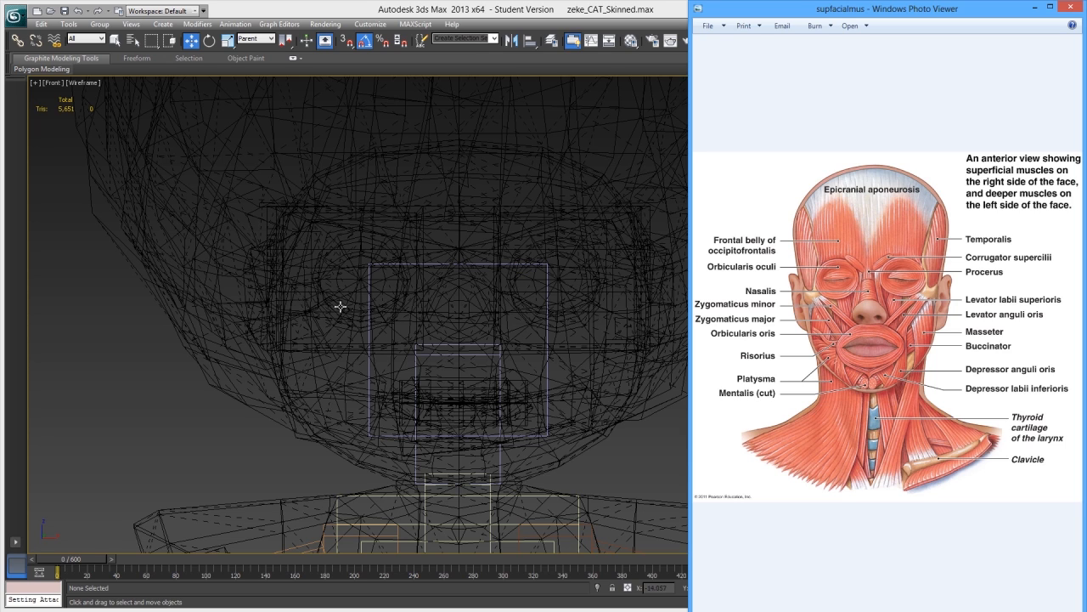
mouse_move(418, 294)
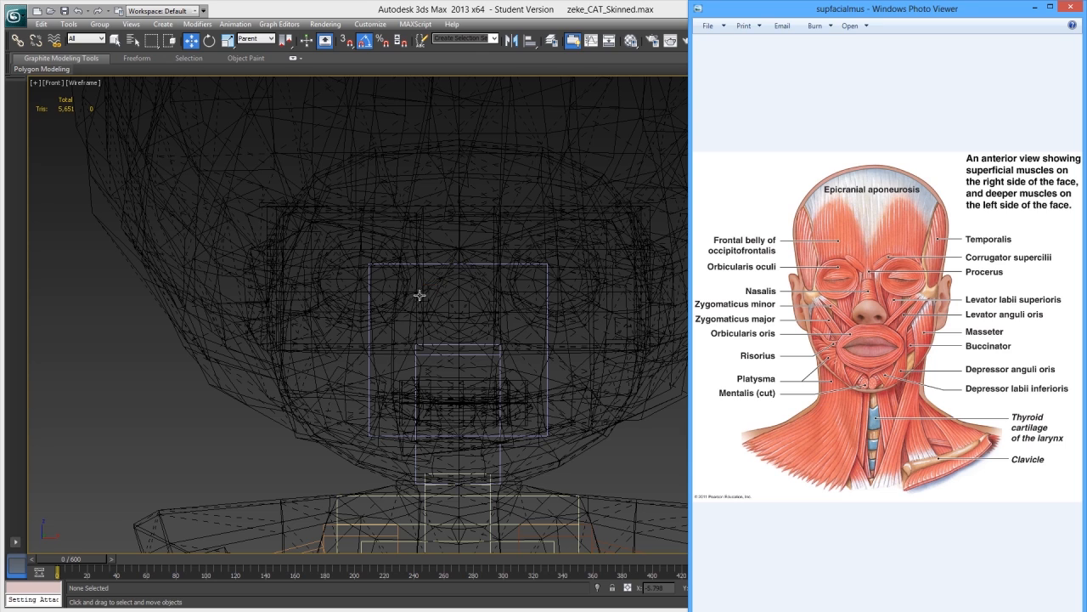
mouse_move(513, 365)
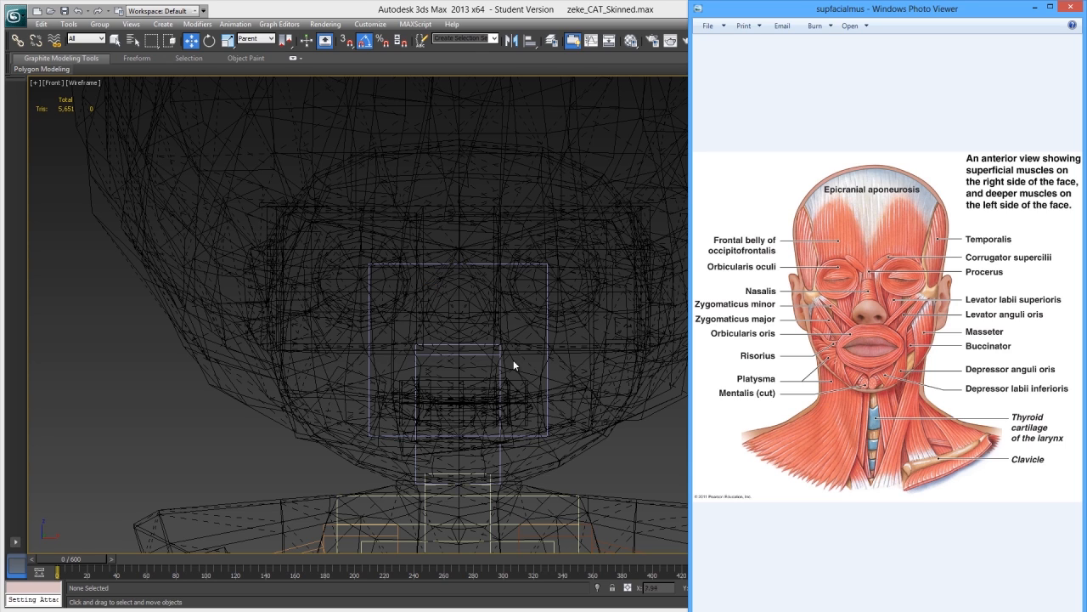
mouse_move(442, 412)
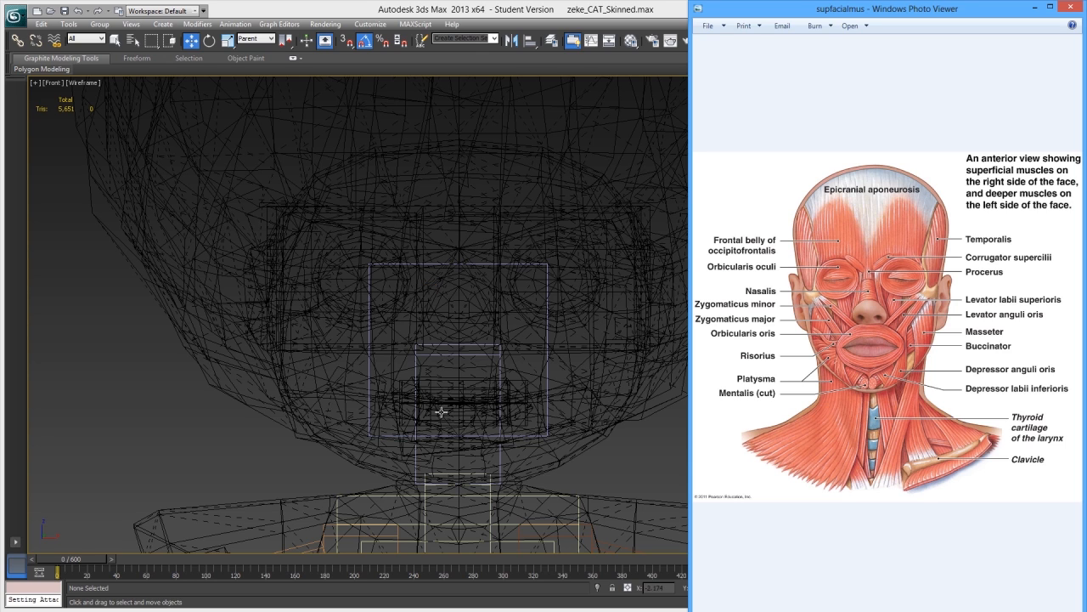
mouse_move(438, 328)
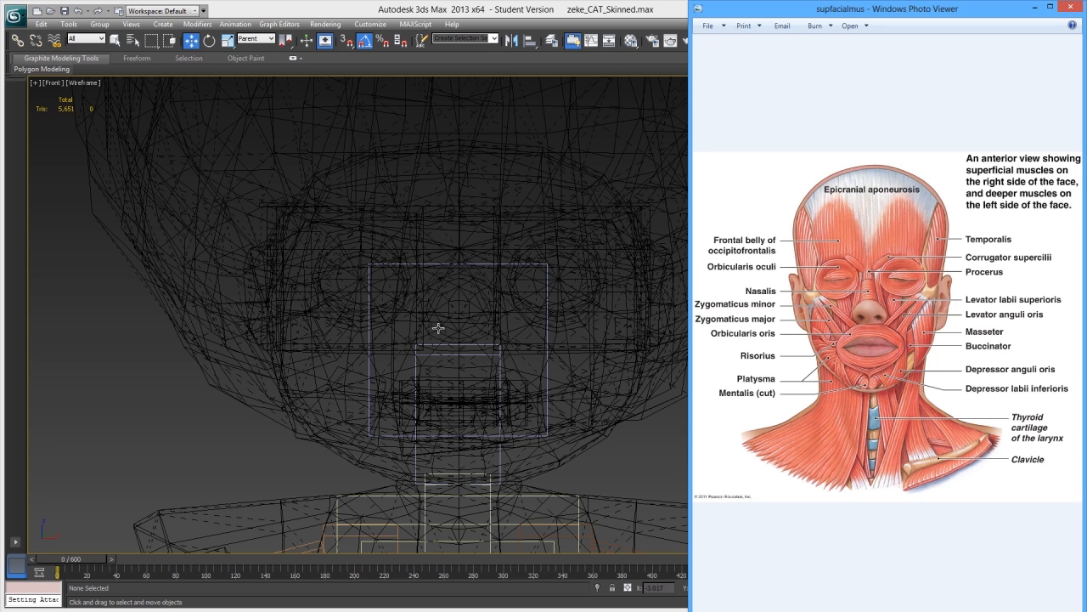
mouse_move(495, 322)
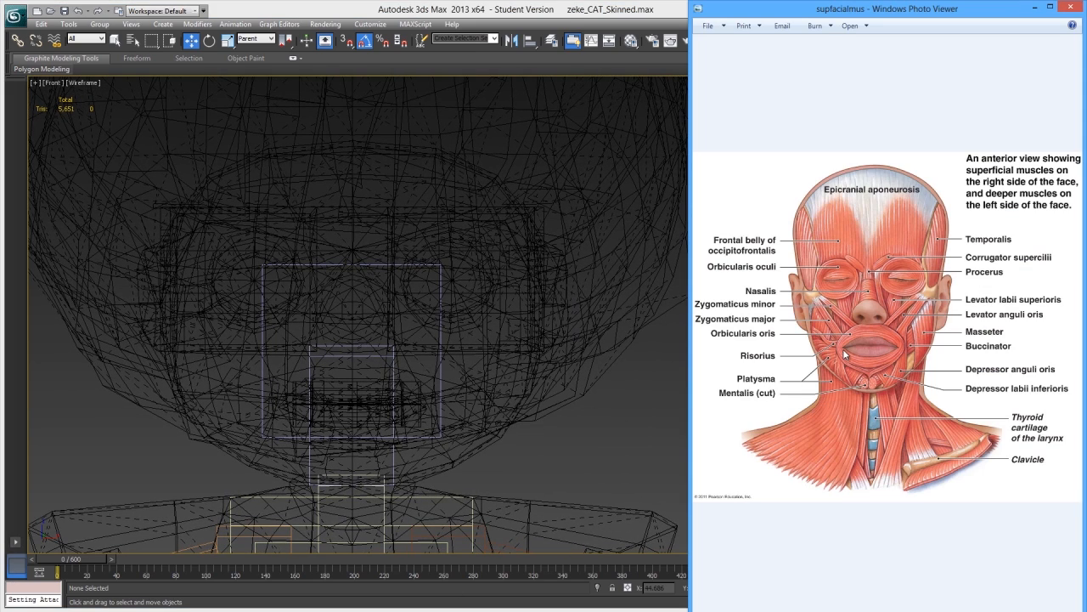
mouse_move(858, 332)
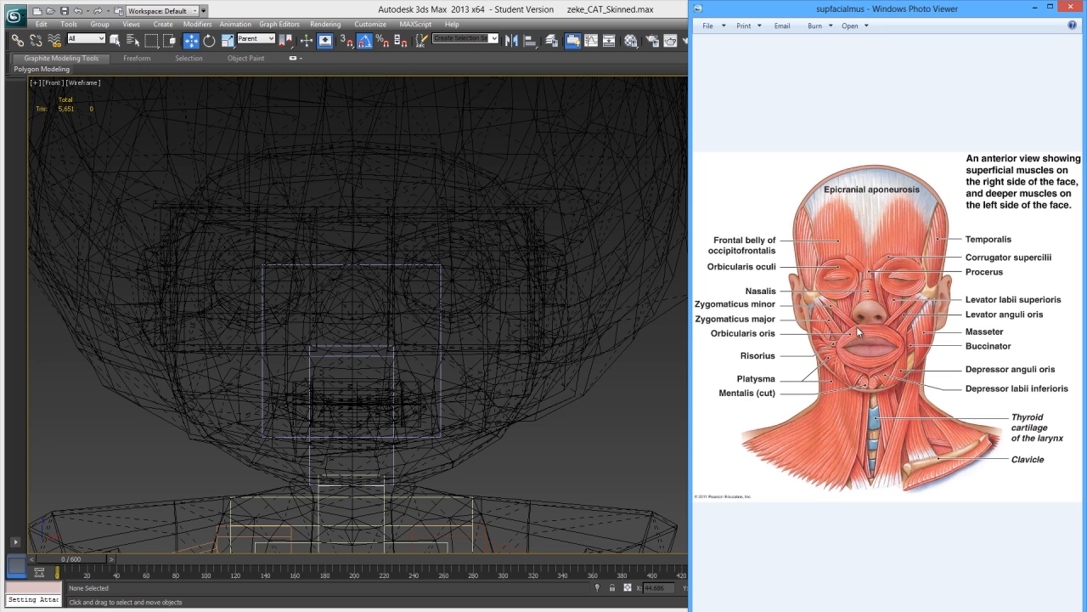
mouse_move(845, 339)
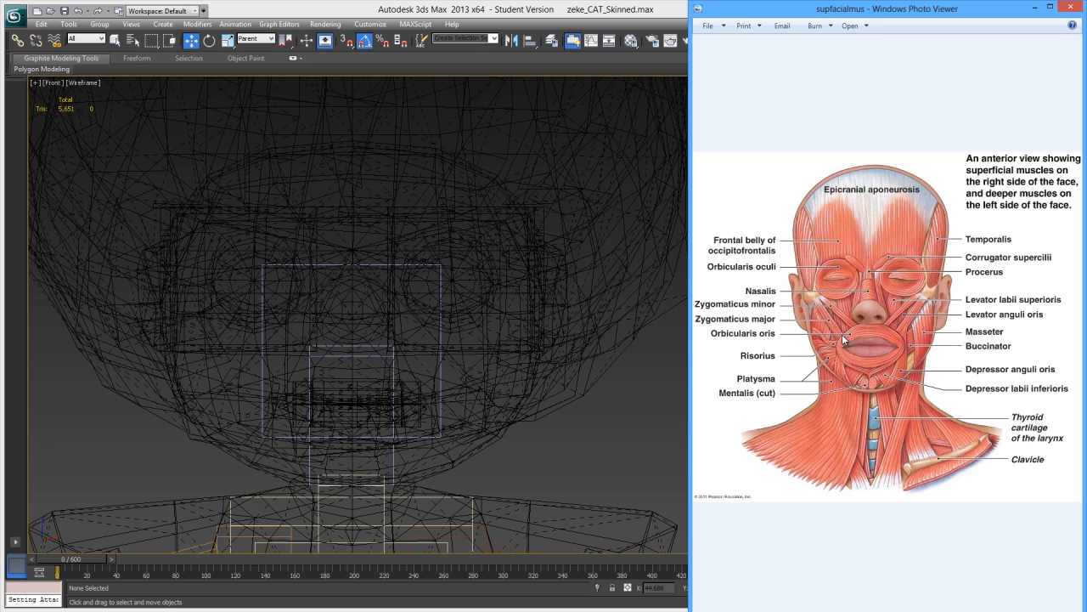
mouse_move(869, 341)
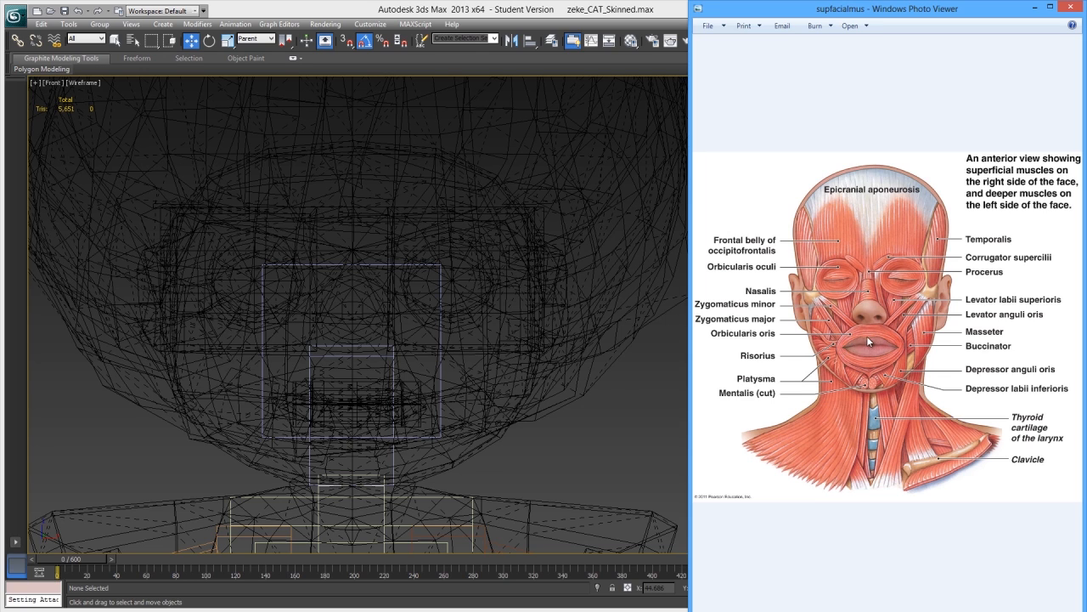
mouse_move(629, 410)
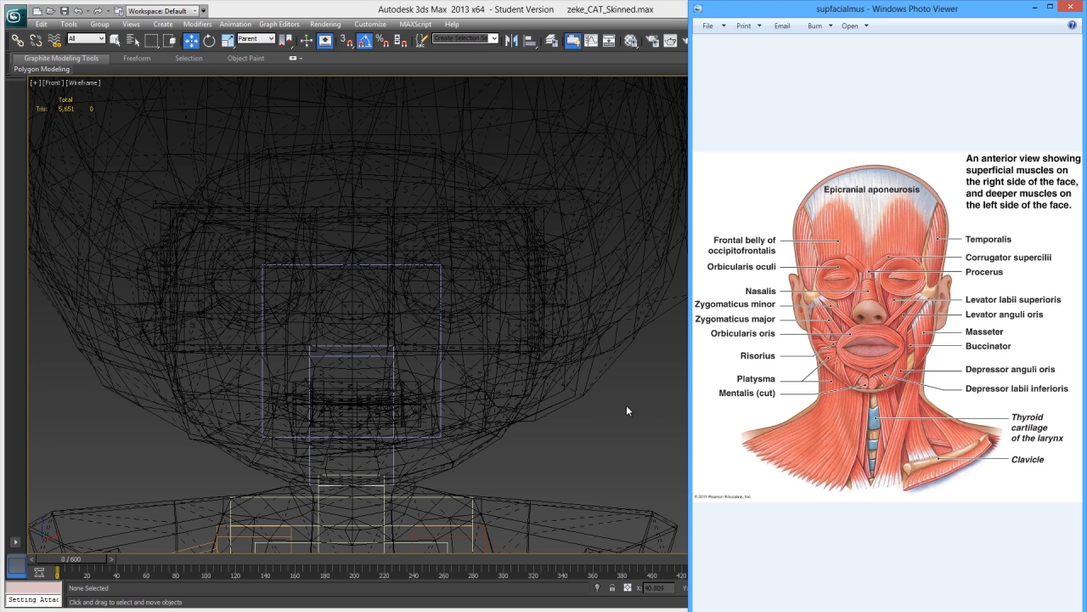
mouse_move(537, 397)
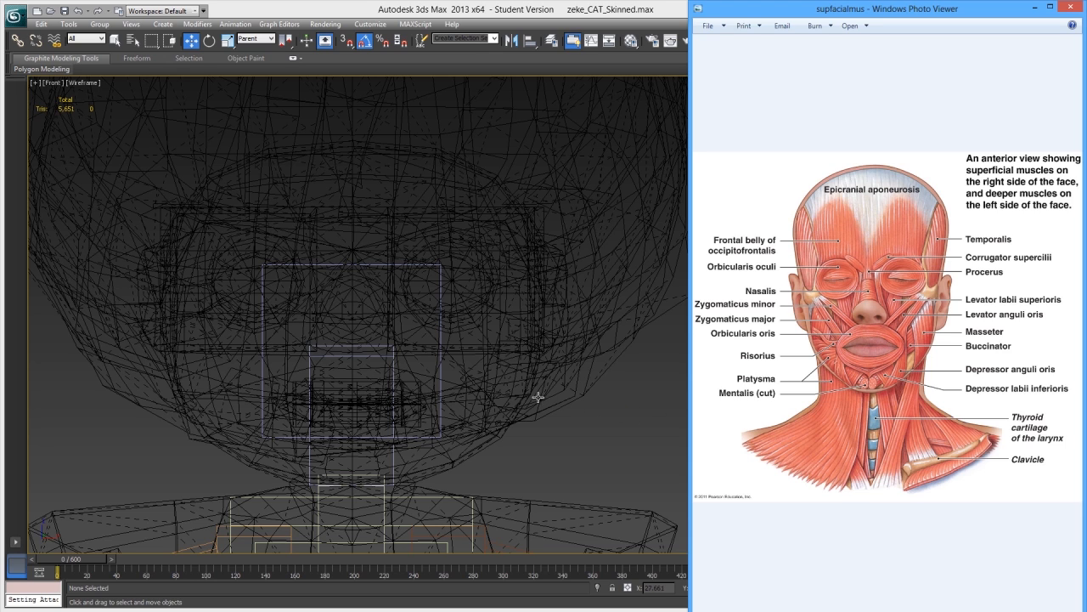
mouse_move(514, 392)
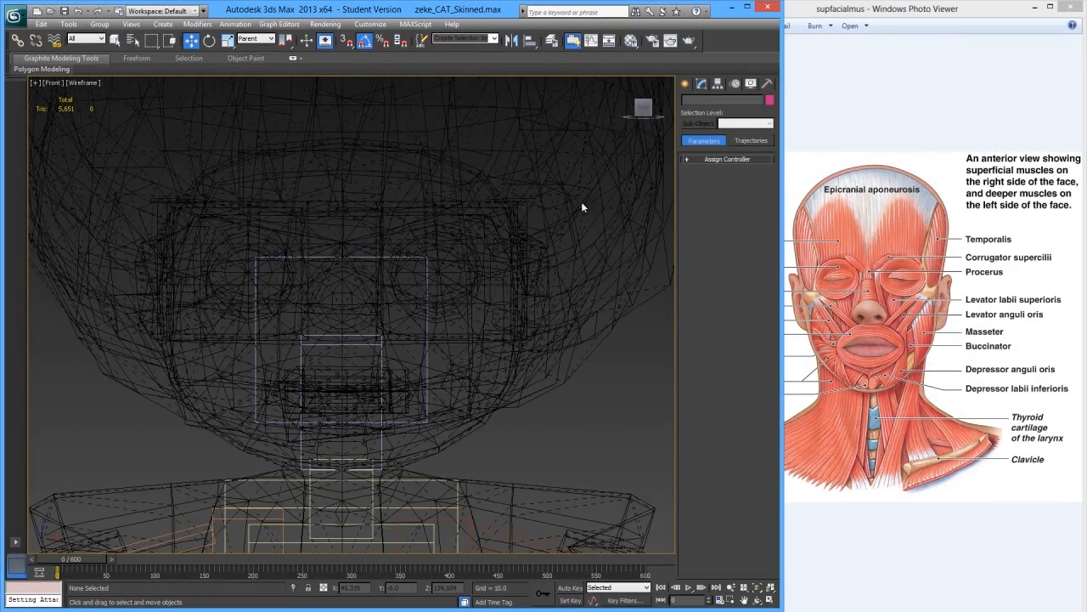
Show the Standard helper types, such as Dummy and Point, in the Create panel
left_click(685, 83)
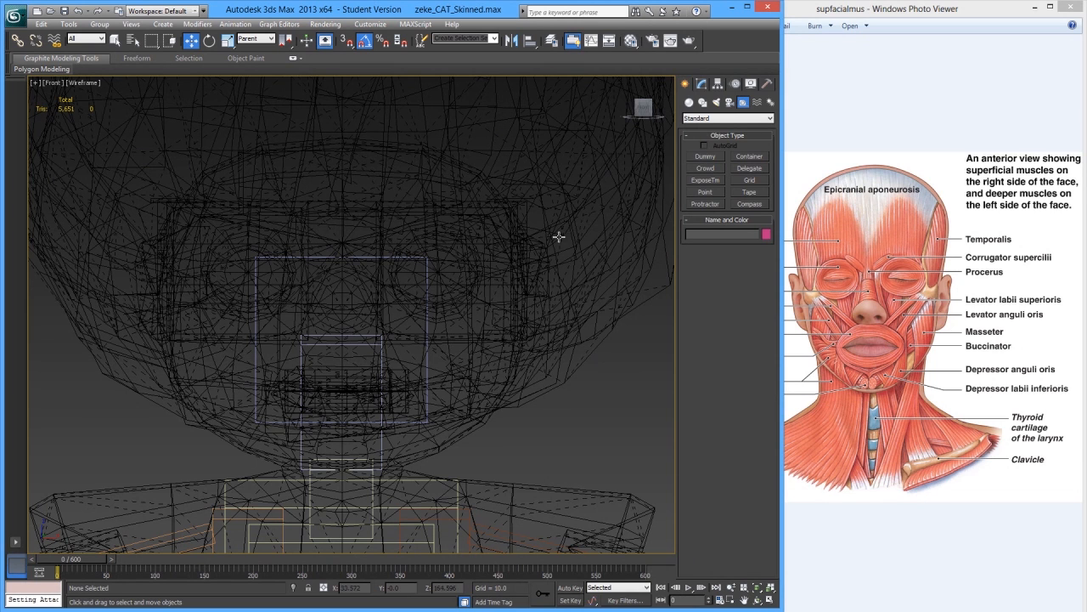
mouse_move(338, 377)
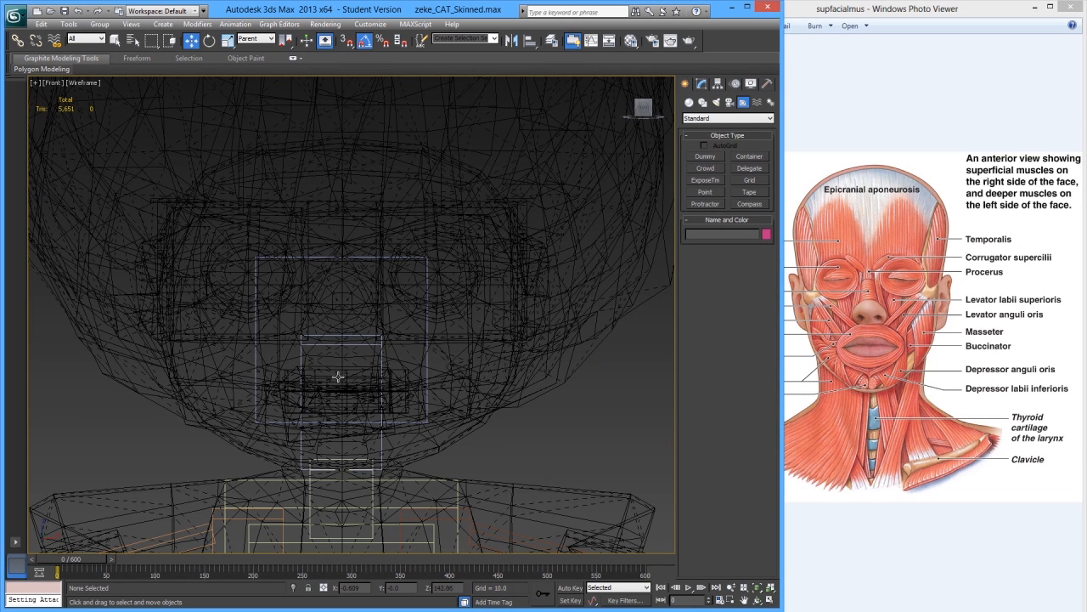
mouse_move(340, 364)
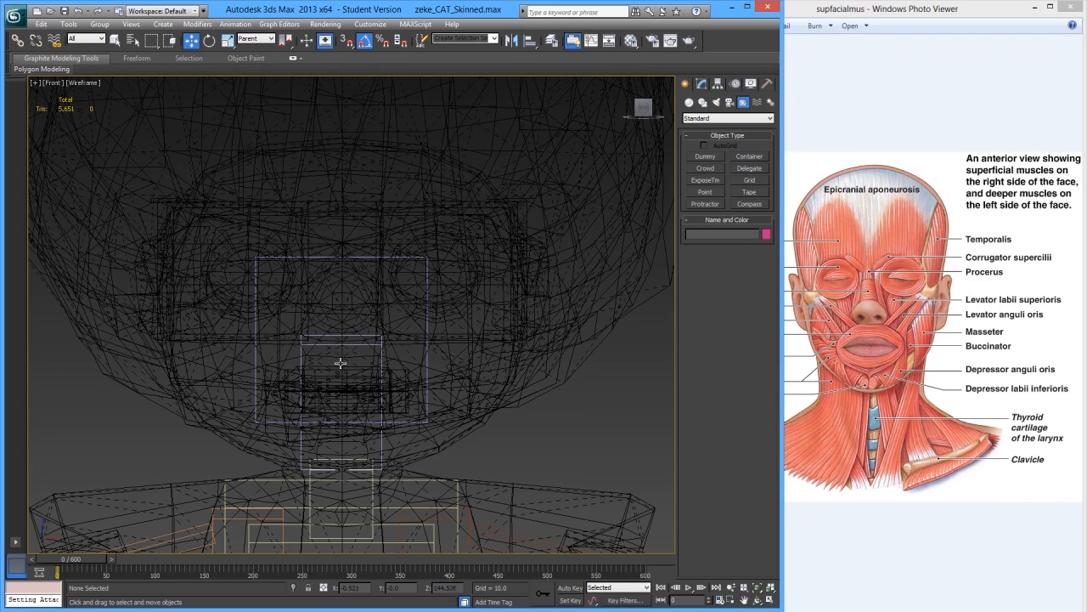
mouse_move(307, 342)
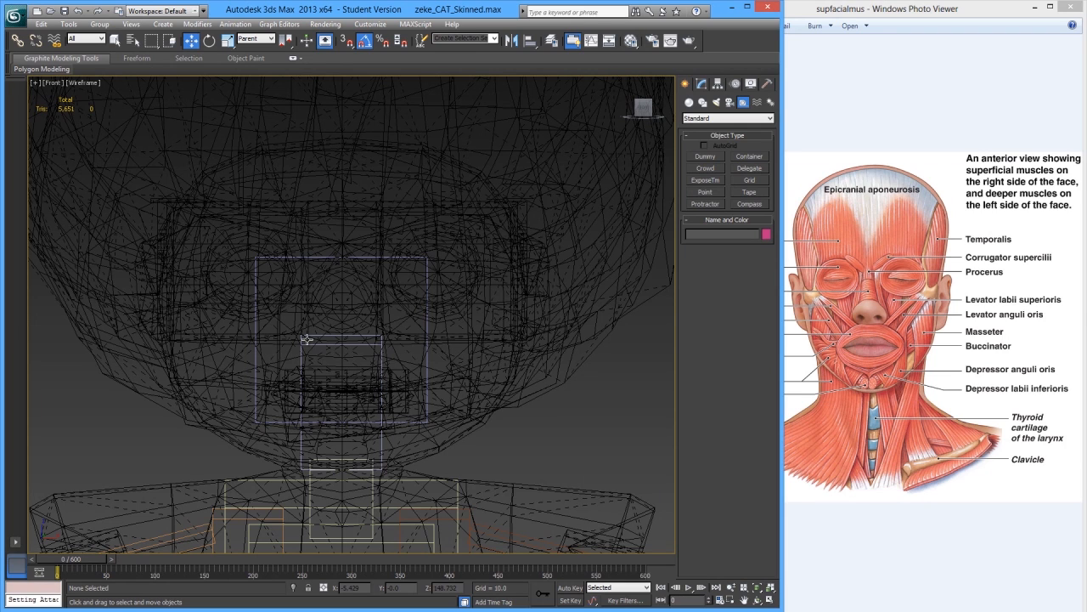
mouse_move(314, 336)
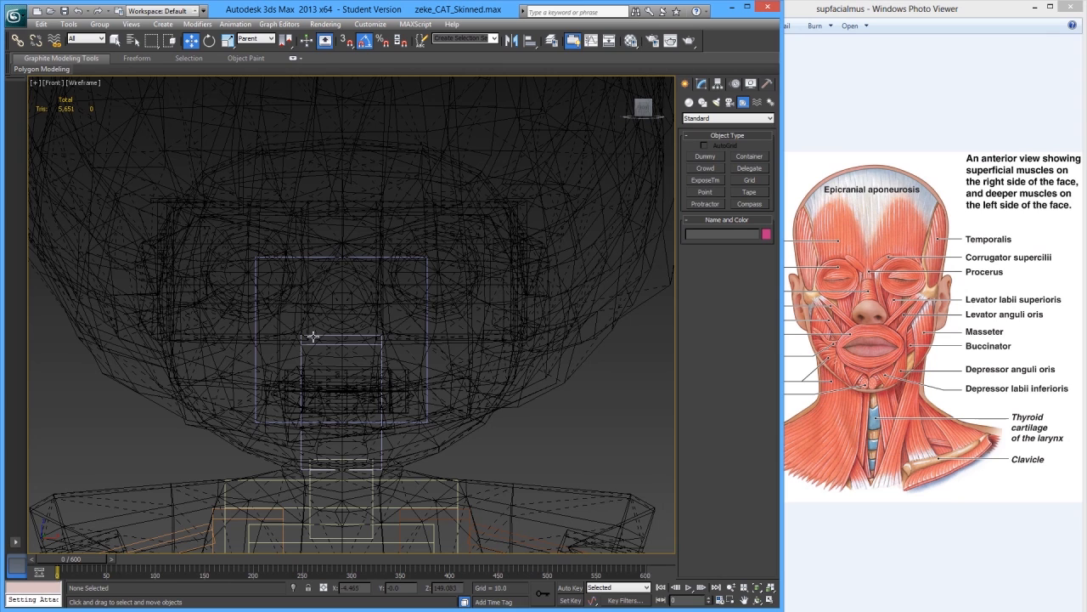
mouse_move(408, 313)
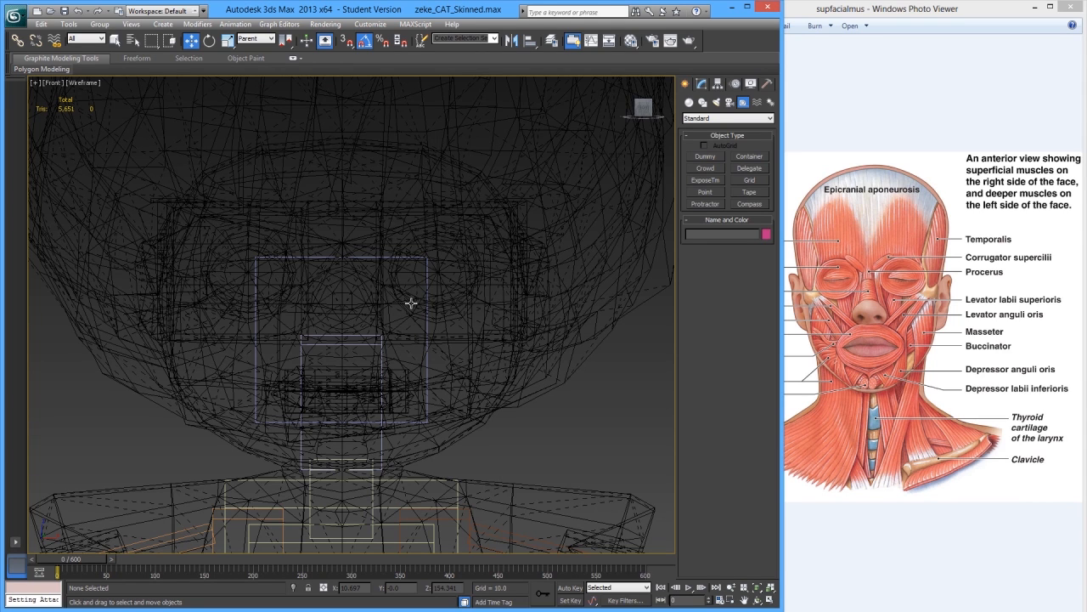
mouse_move(328, 342)
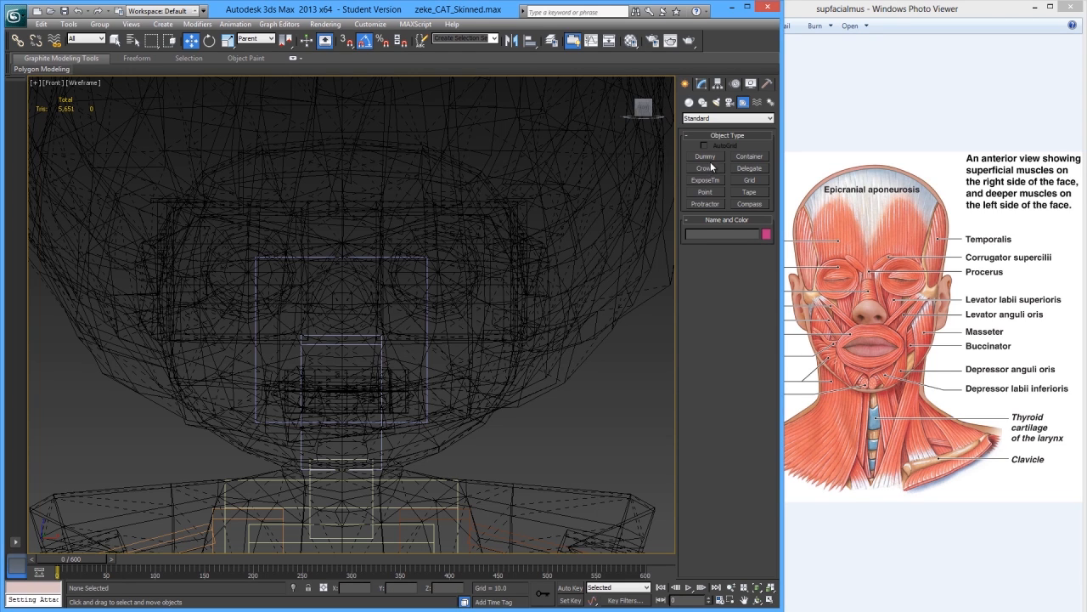
mouse_move(712, 157)
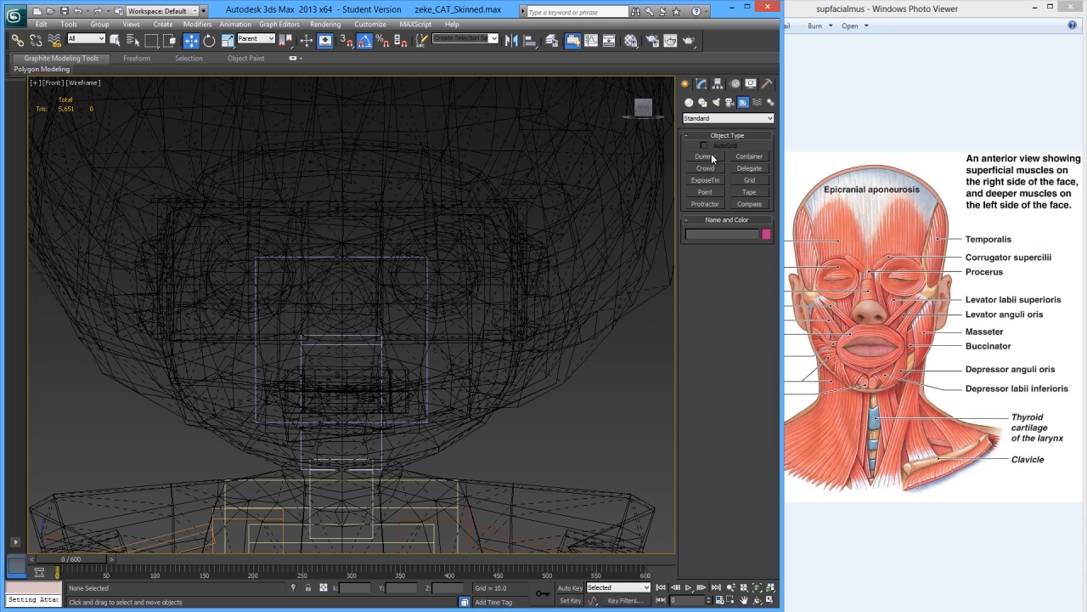
mouse_move(256, 416)
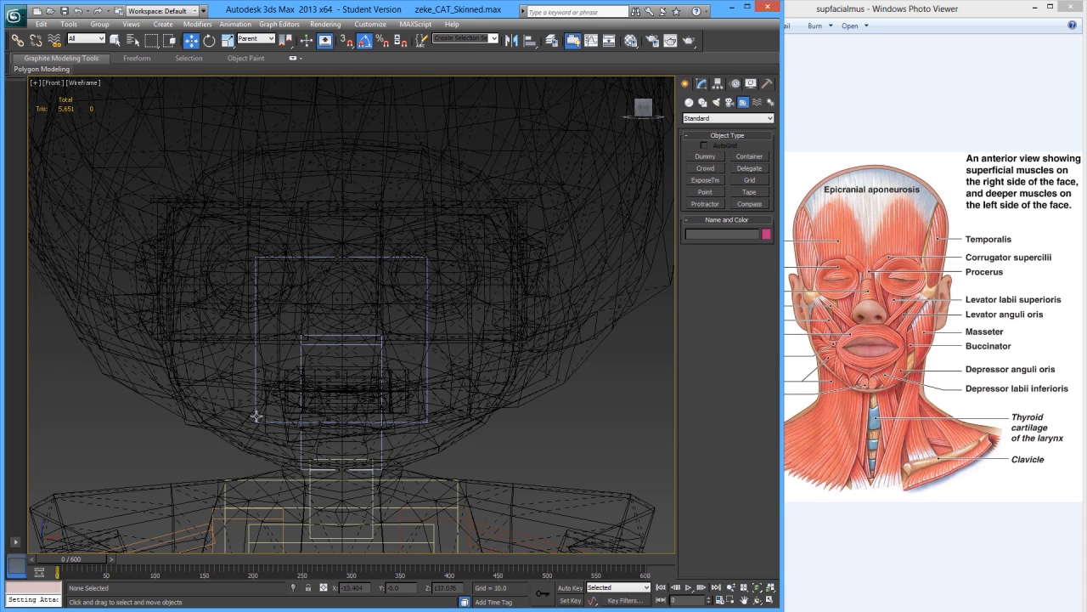
mouse_move(458, 432)
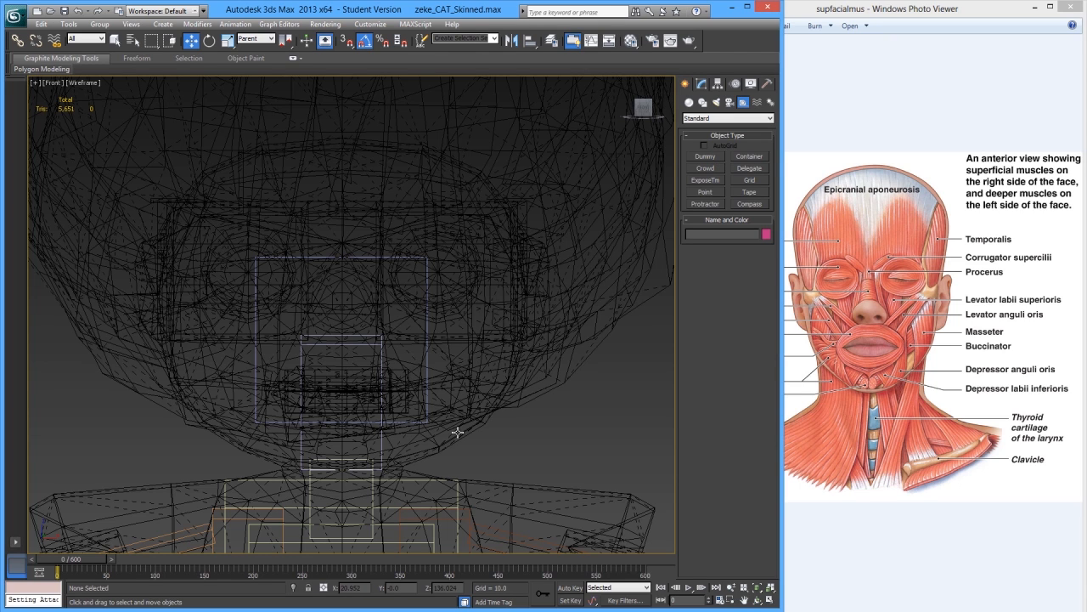
mouse_move(484, 346)
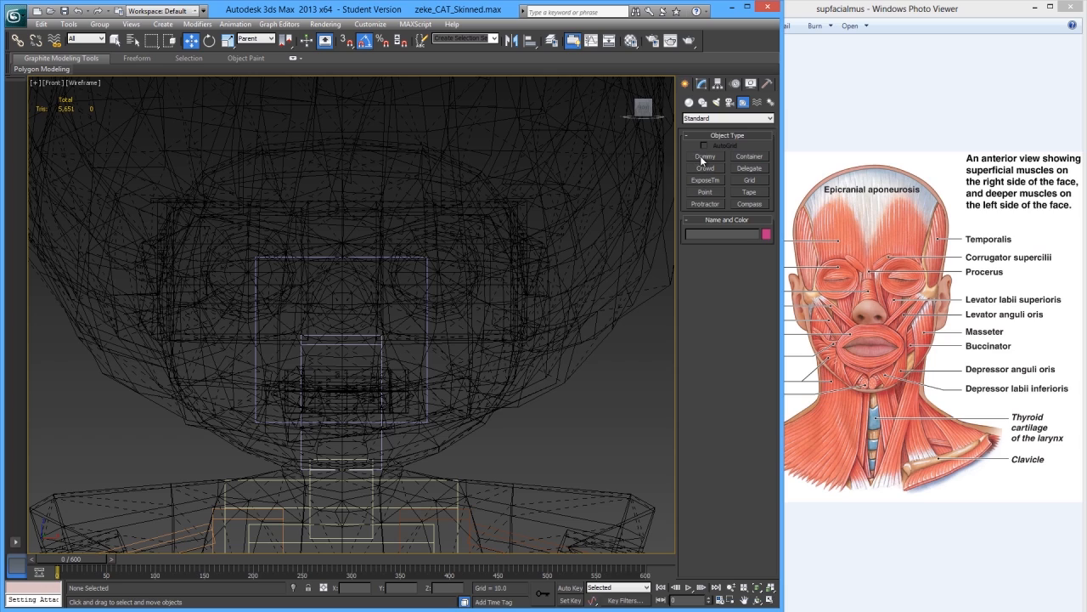
Shade the Front viewport as Realistic with Edged Faces and pick the Dummy helper
left_click(705, 156)
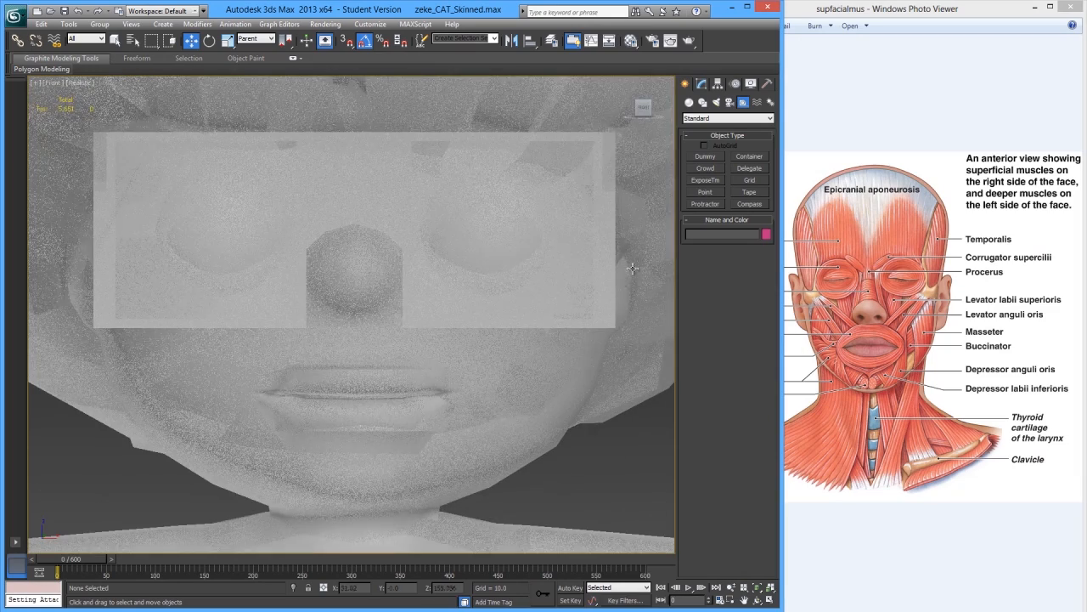
left_click(704, 156)
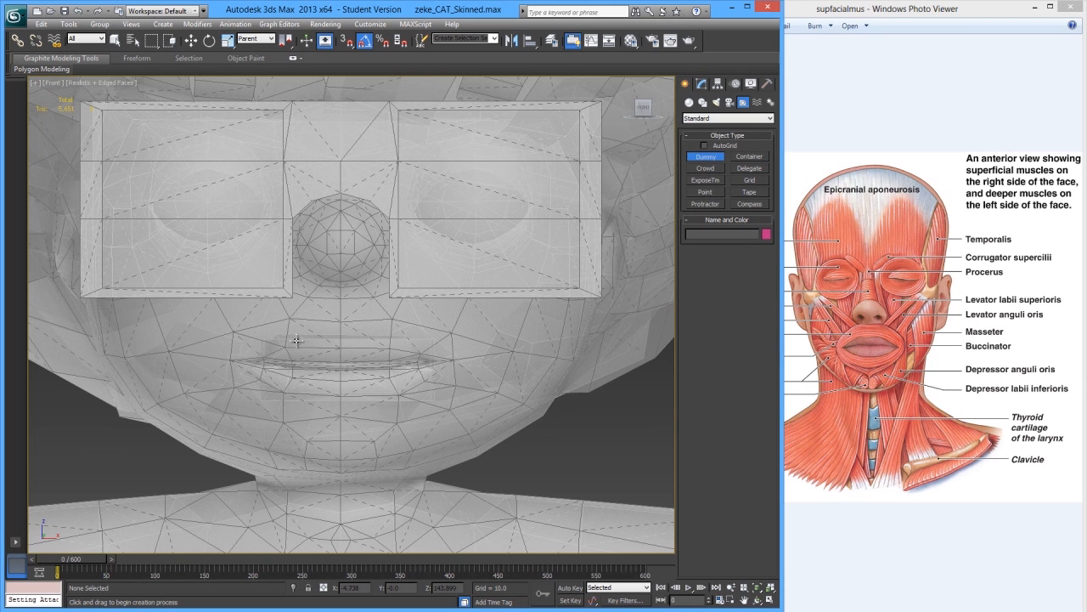
Draw dummies at the left mouth corner and along the upper lip
left_click(264, 330)
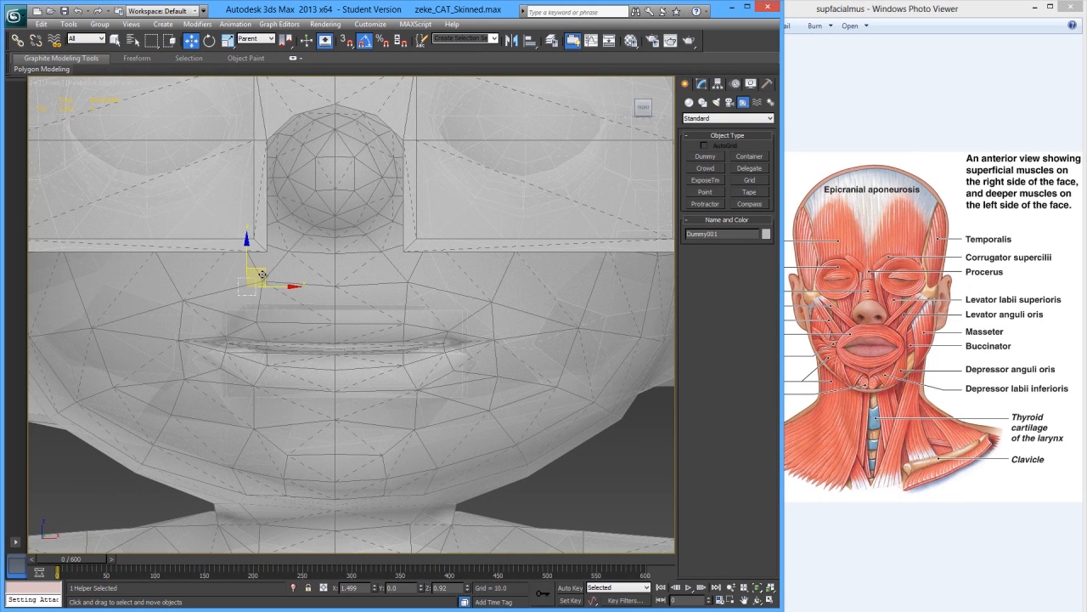
left_click_drag(262, 274, 265, 301)
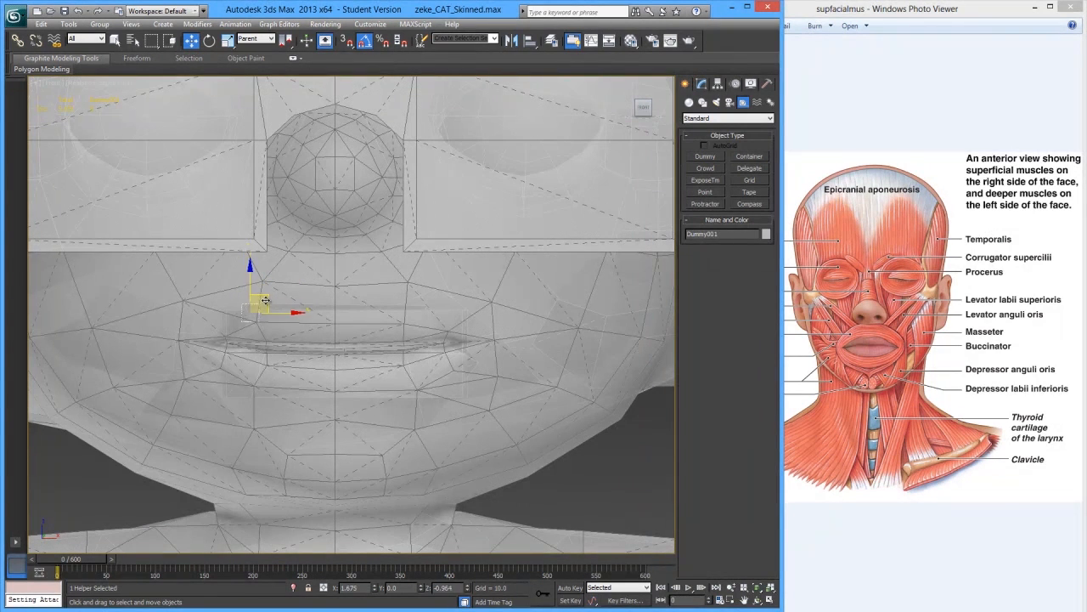
left_click_drag(255, 297, 267, 307)
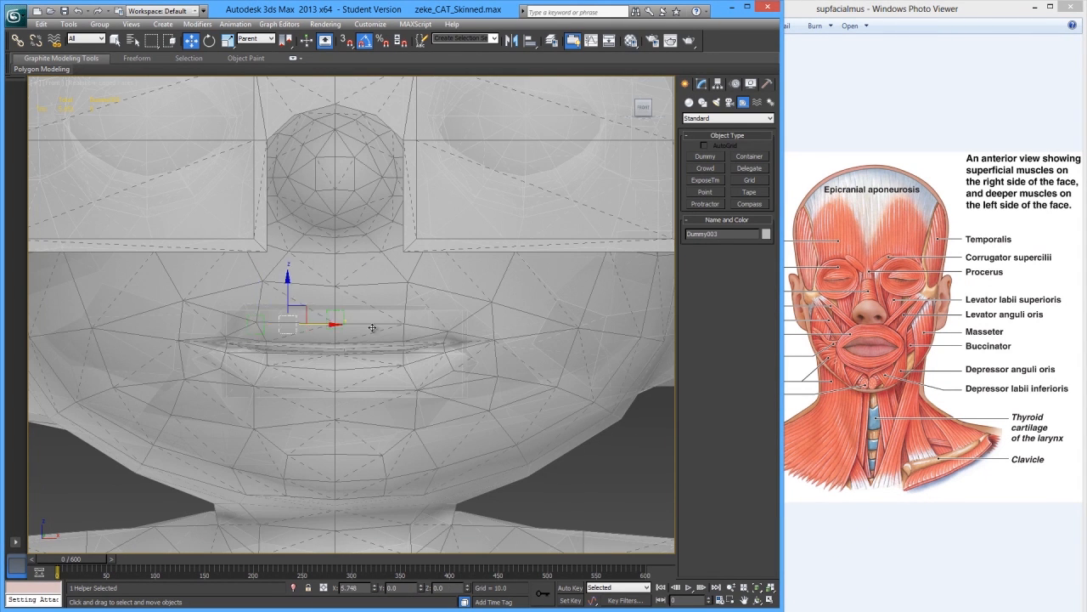
left_click_drag(327, 324, 446, 326)
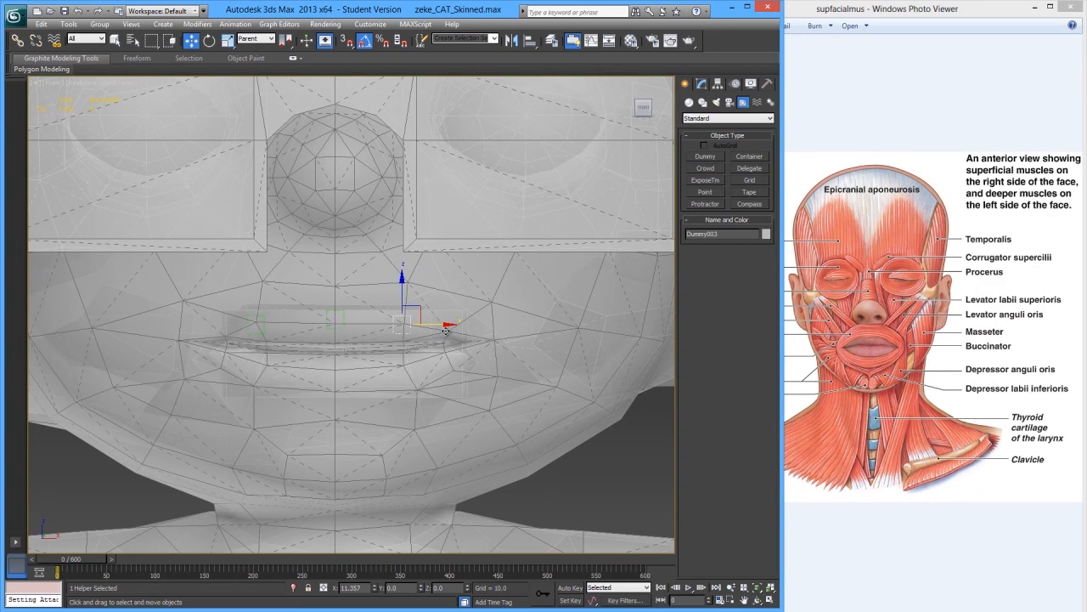
left_click_drag(425, 319, 450, 325)
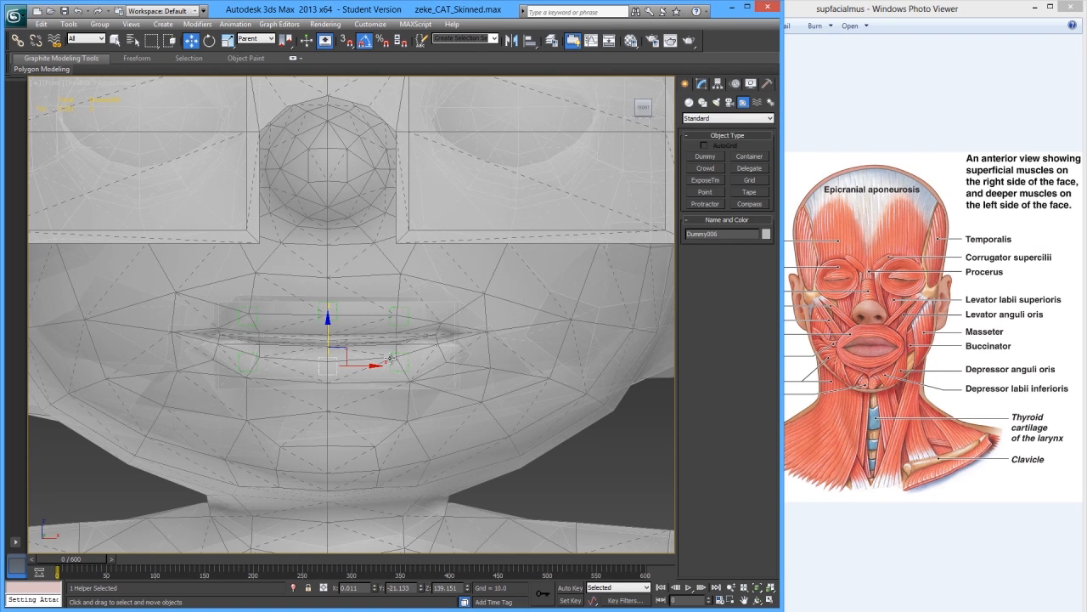
mouse_move(236, 327)
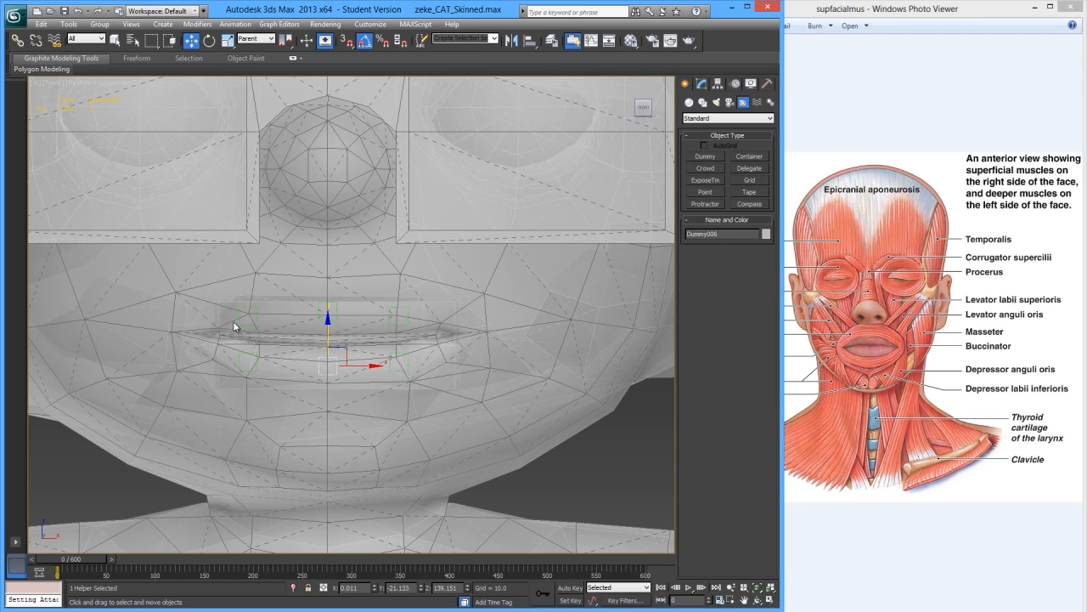
mouse_move(370, 306)
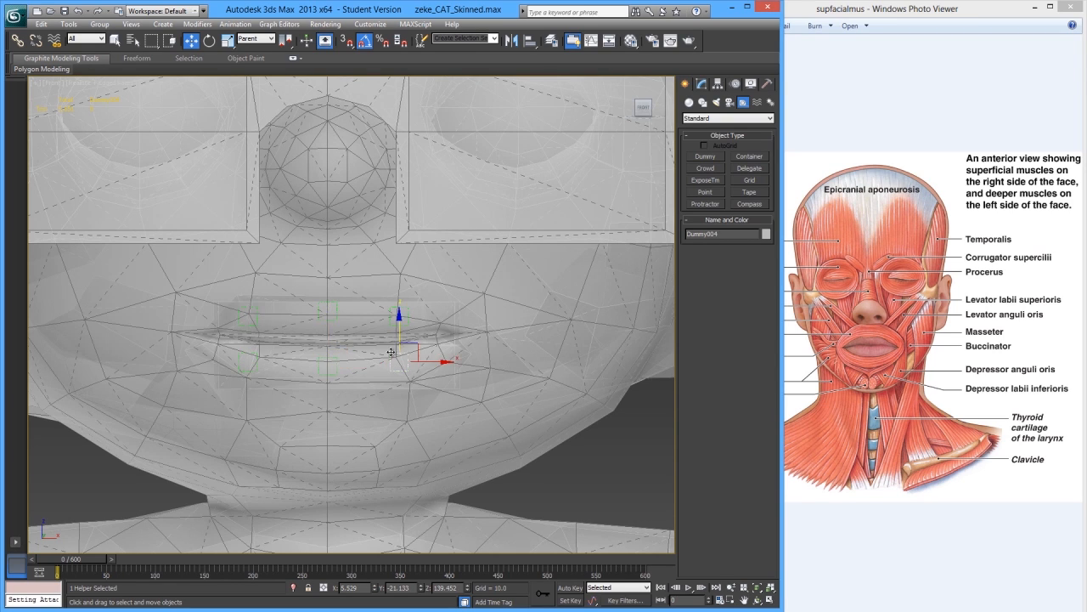
Clone a lip dummy to the left and right mouth corners, creating Dummy007
left_click_drag(391, 351, 468, 336)
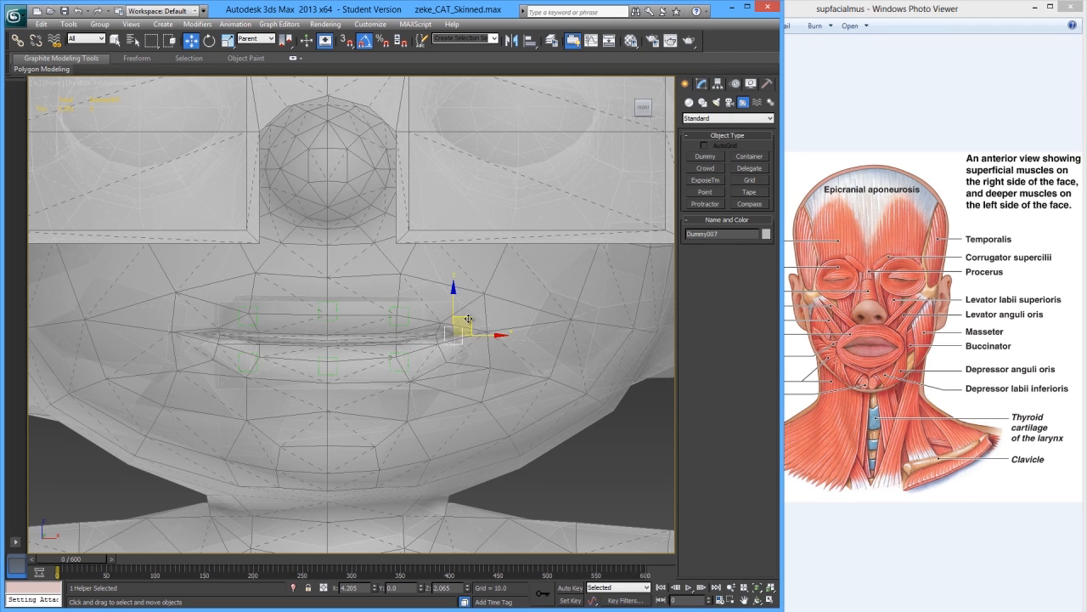
left_click_drag(455, 333, 476, 330)
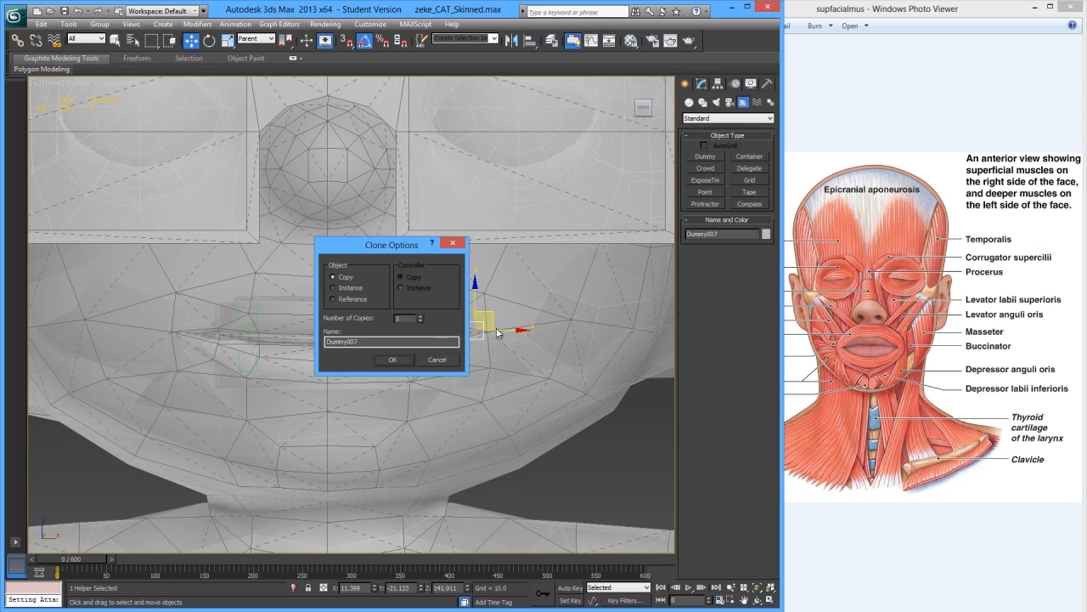
left_click(393, 360)
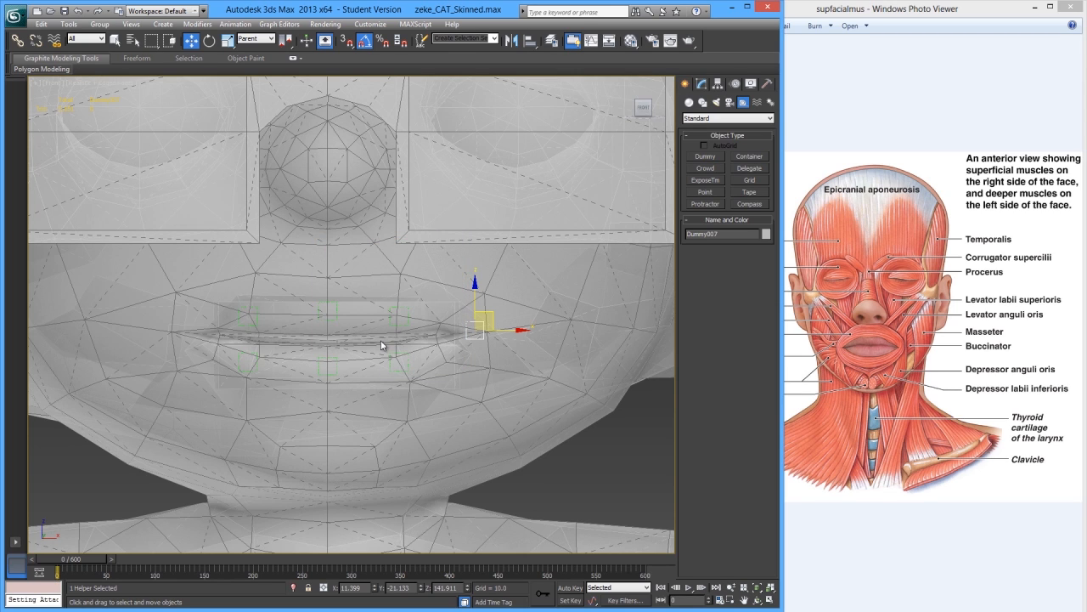
mouse_move(249, 352)
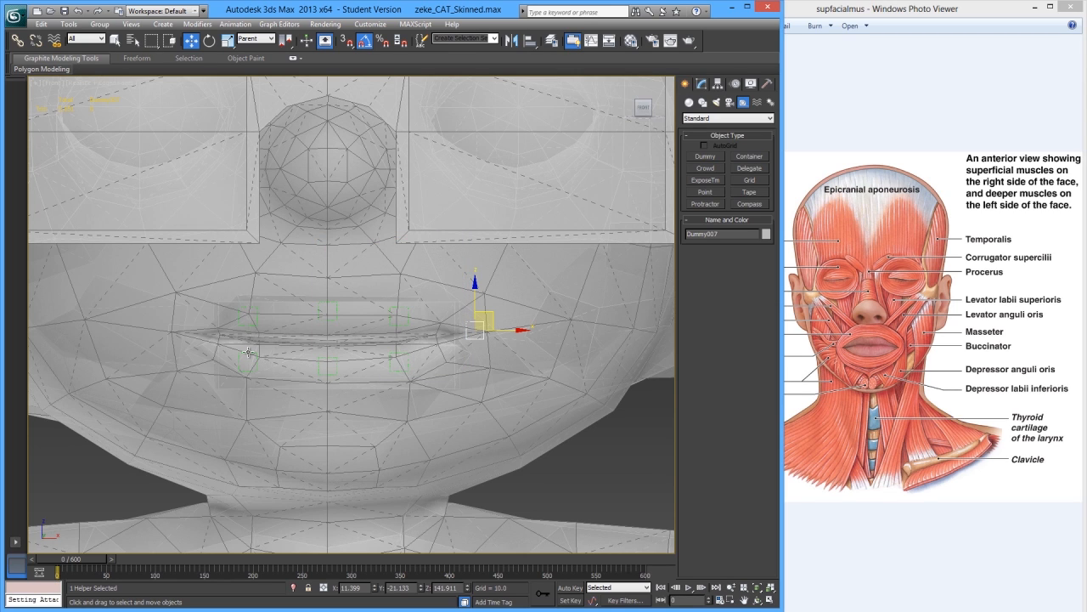
left_click_drag(474, 325, 169, 330)
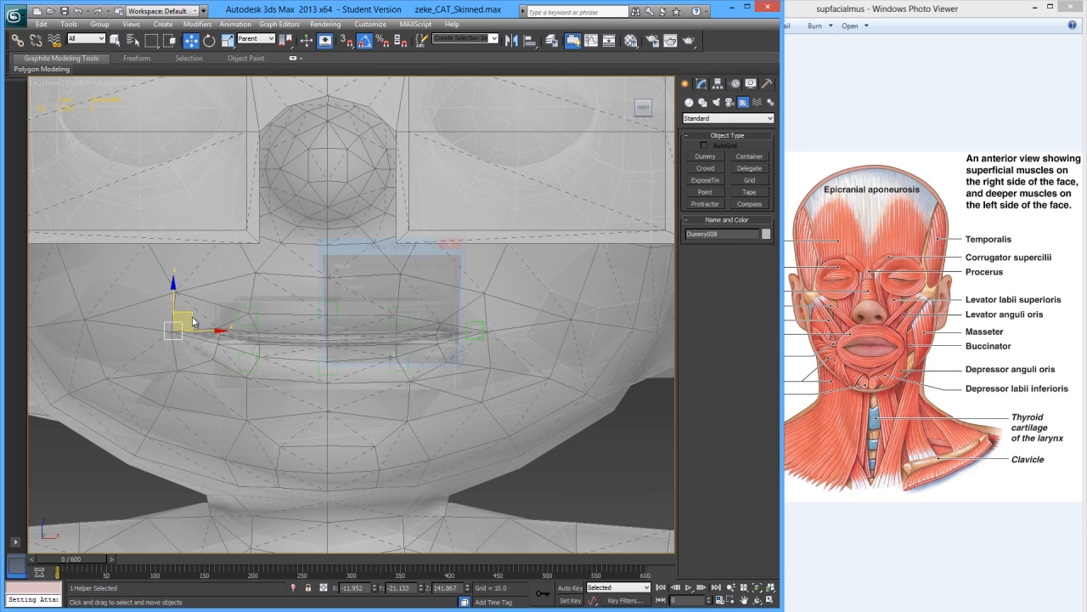
left_click_drag(174, 330, 476, 330)
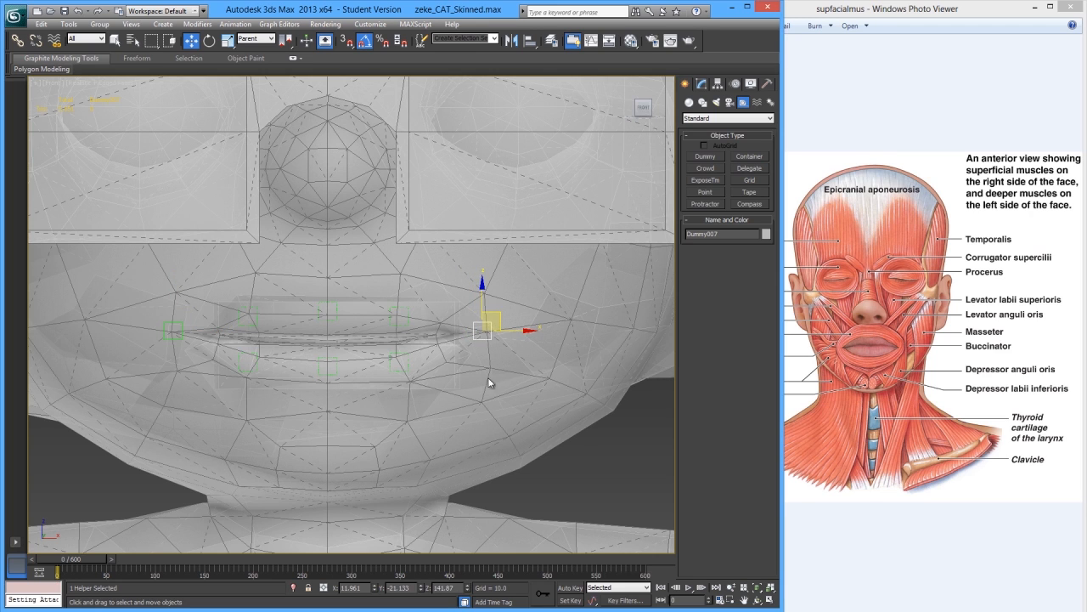
mouse_move(919, 361)
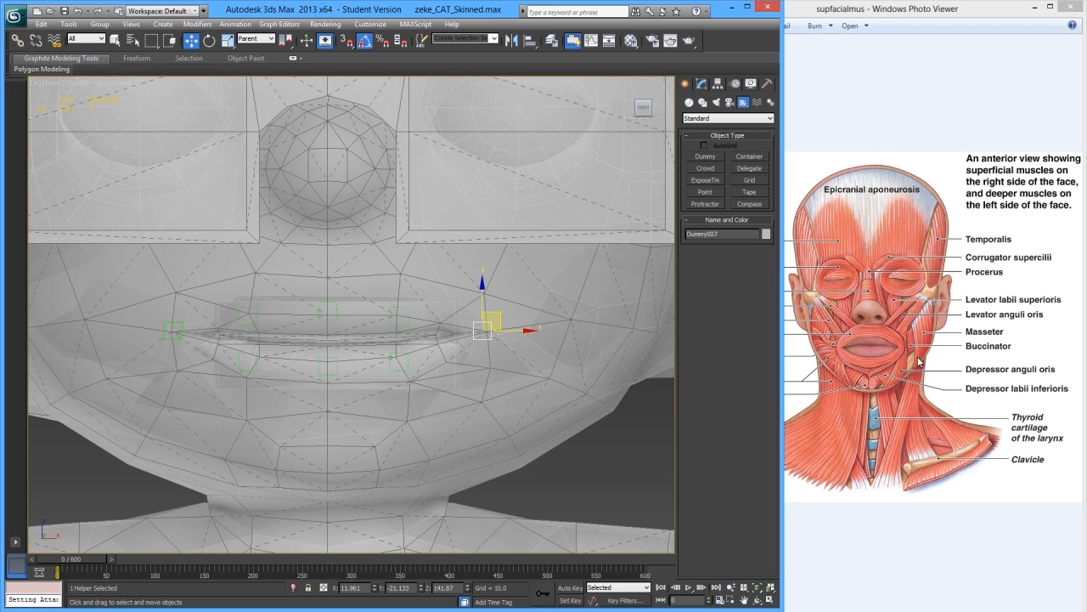
mouse_move(908, 348)
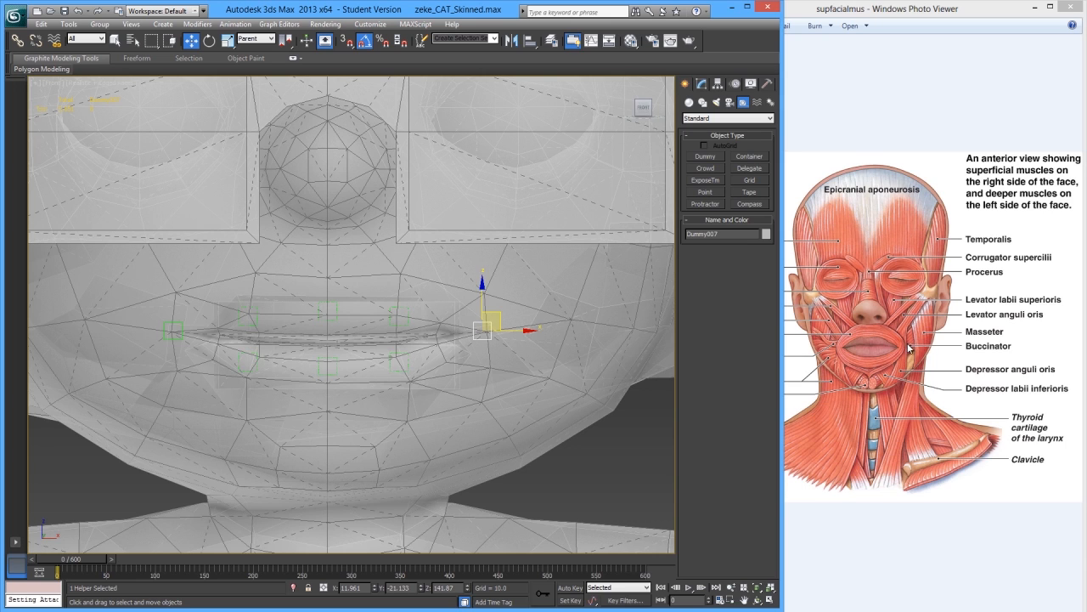
mouse_move(921, 348)
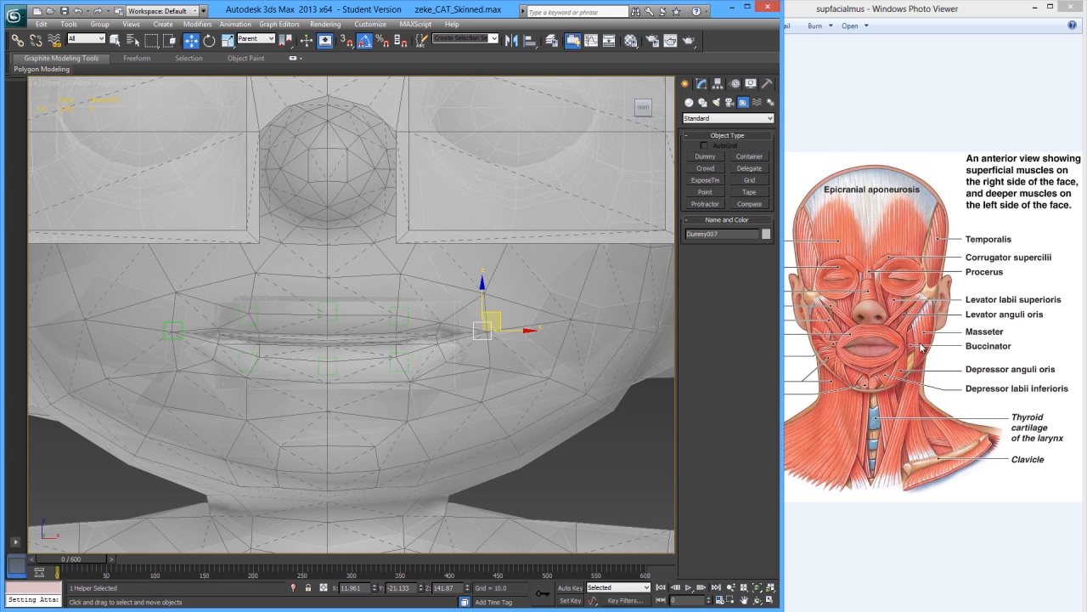
mouse_move(921, 349)
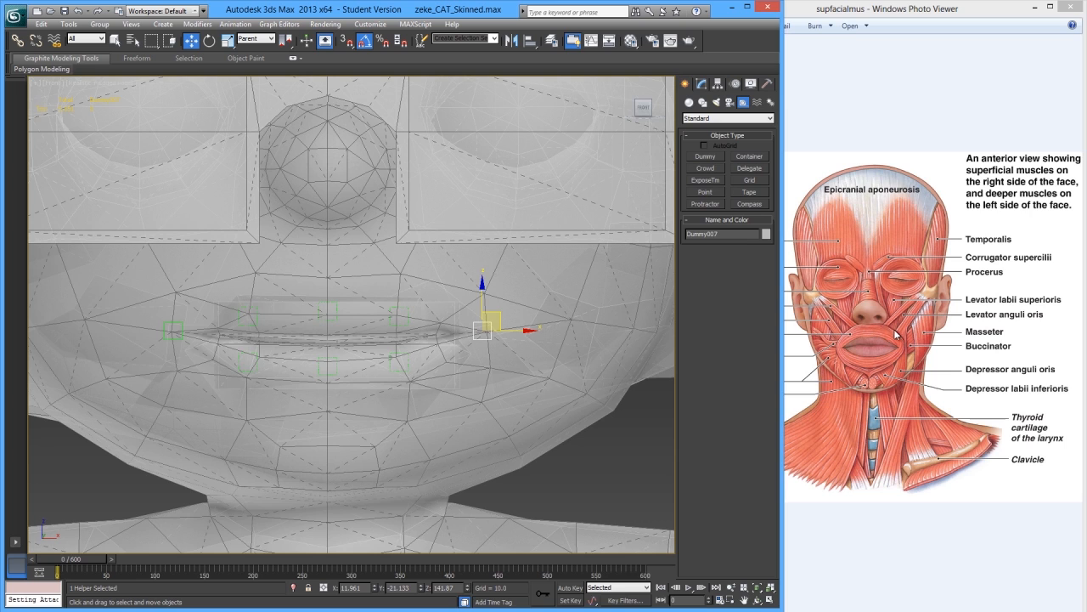
mouse_move(909, 348)
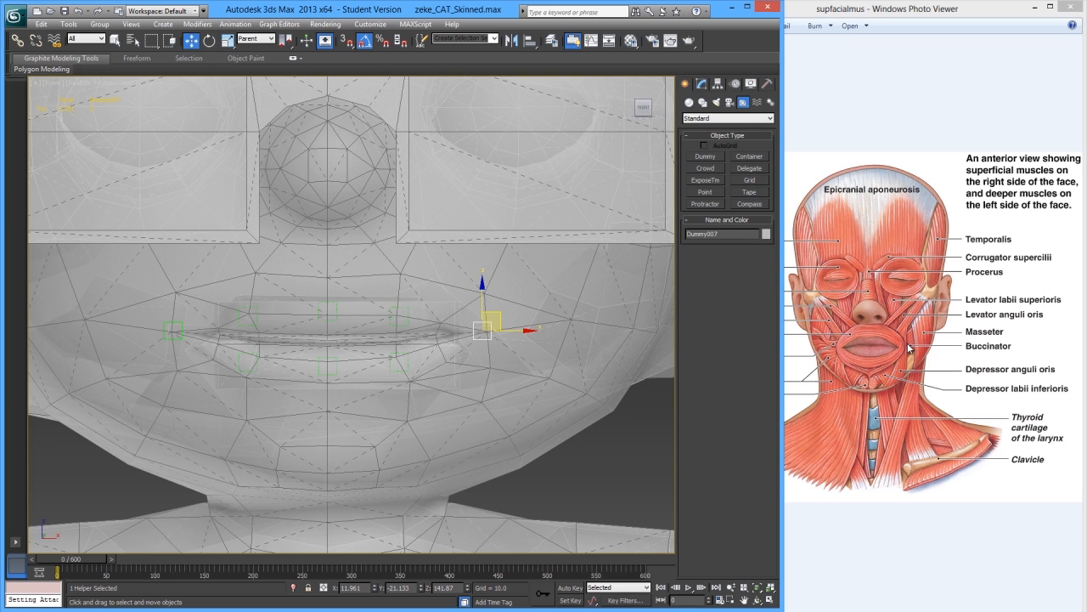
mouse_move(907, 355)
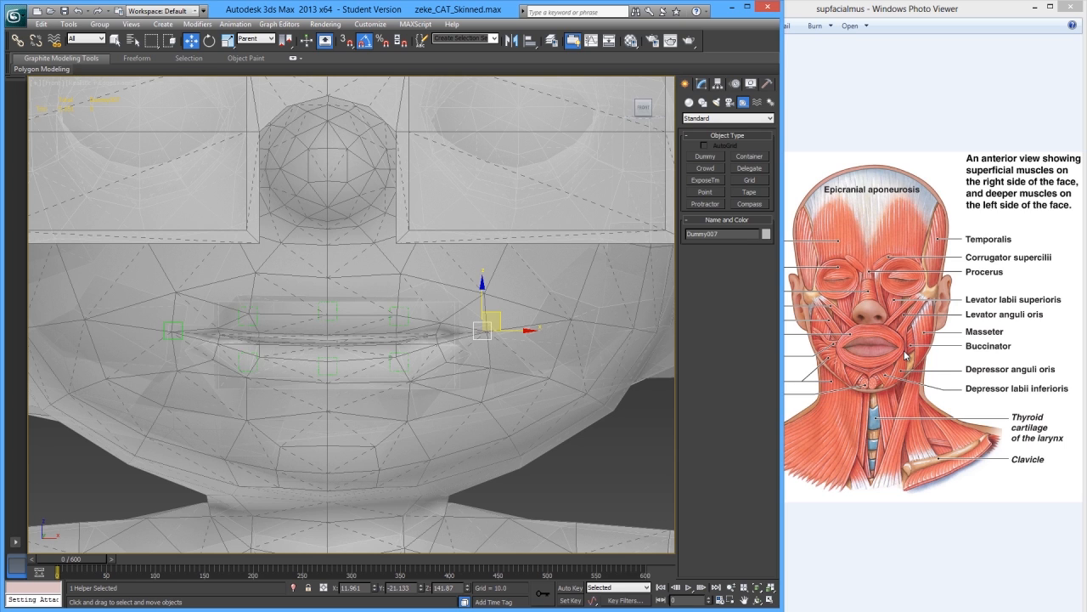
mouse_move(932, 355)
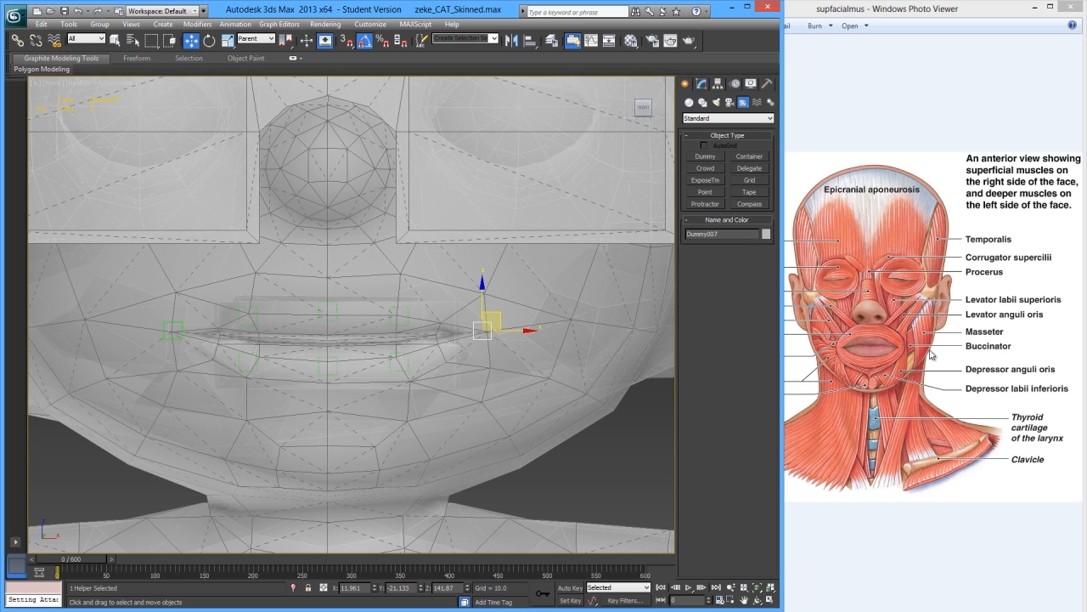
left_click(575, 460)
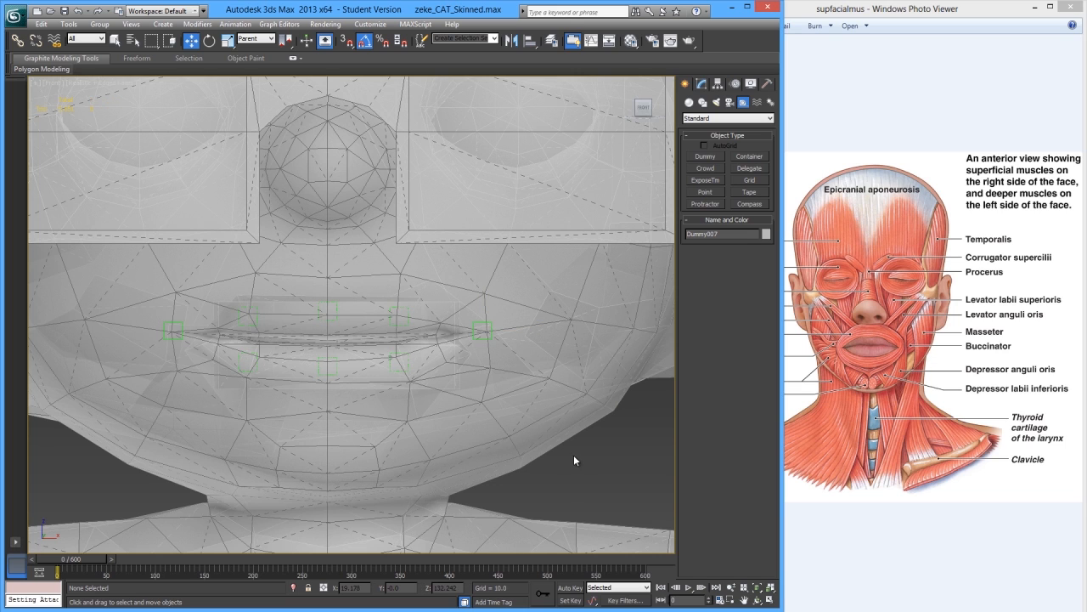
left_click(481, 329)
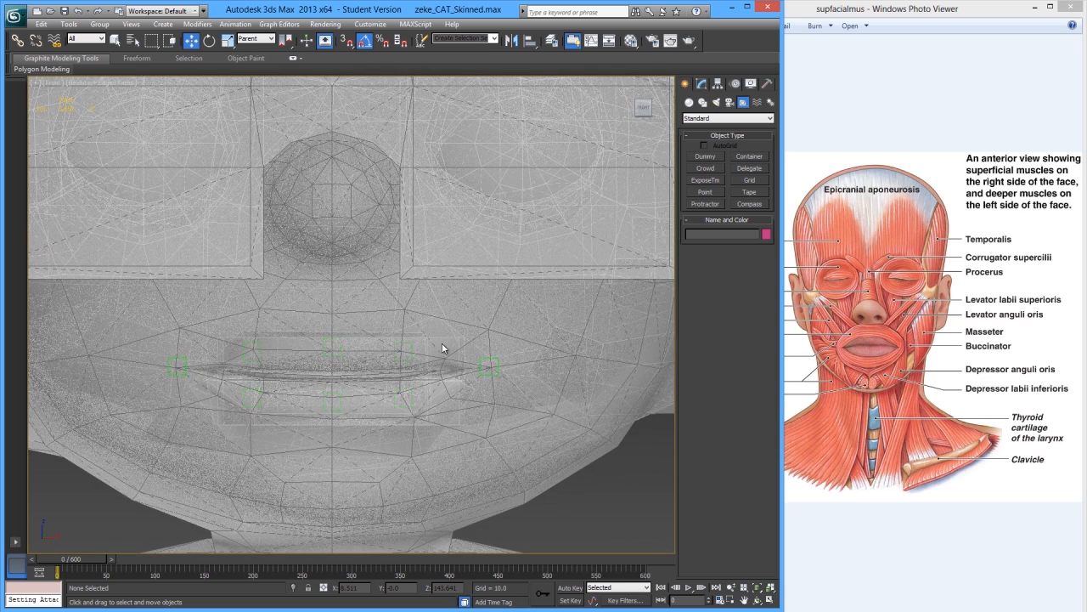
Clone the centre lip dummy upward and position copies beneath and beside the nose
left_click(408, 348)
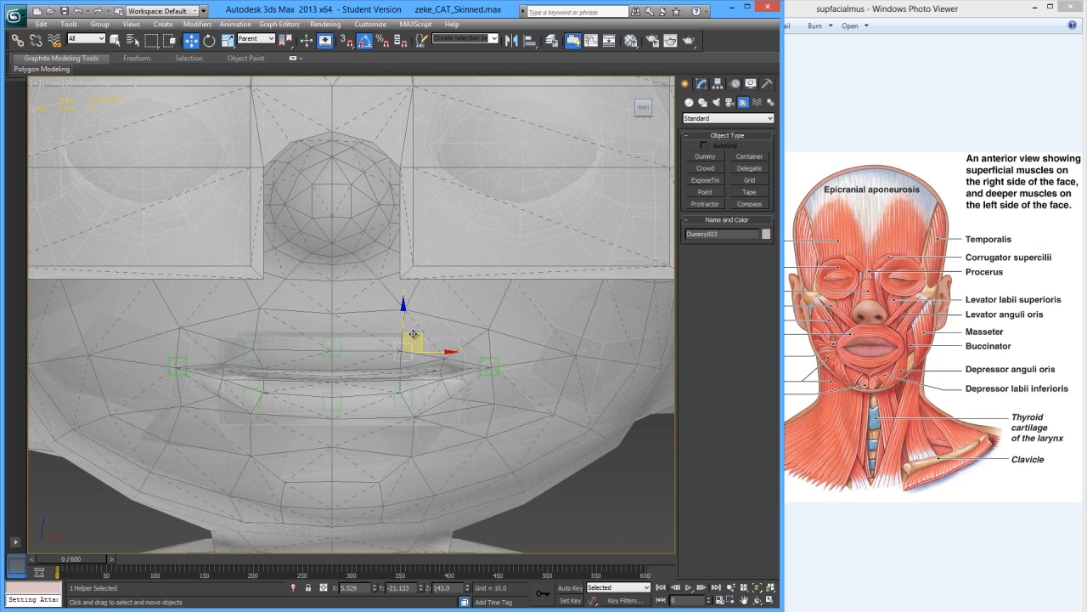
left_click_drag(412, 335, 425, 276)
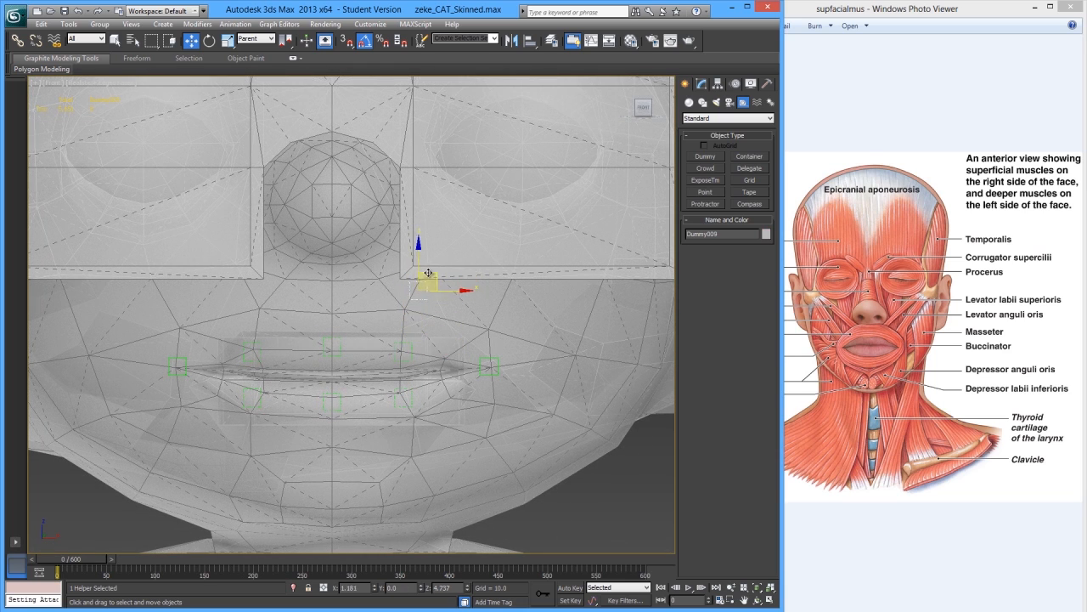
left_click_drag(429, 289, 442, 267)
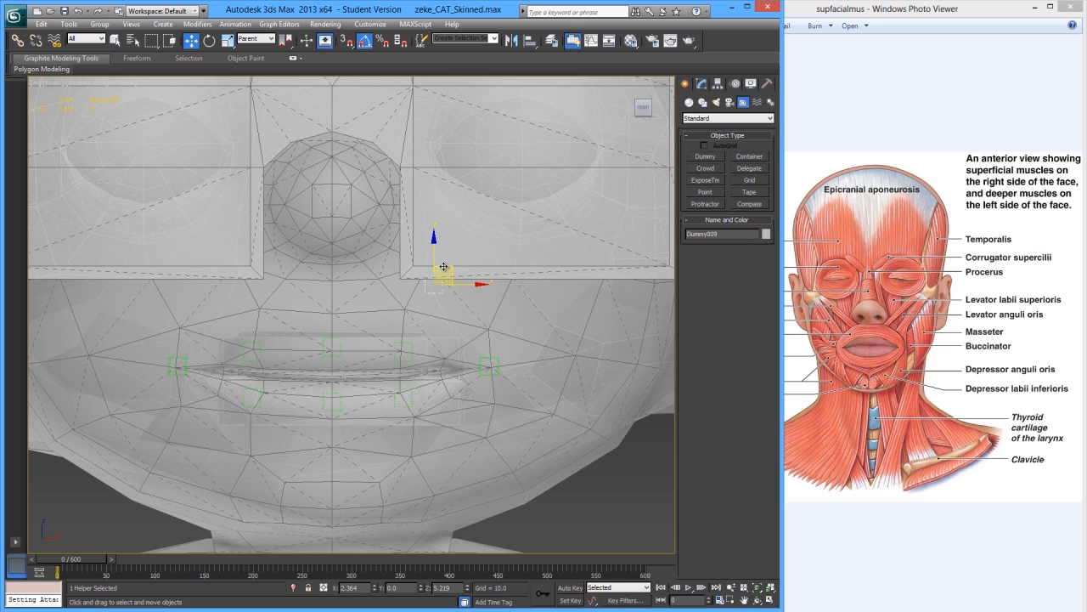
left_click_drag(445, 266, 439, 263)
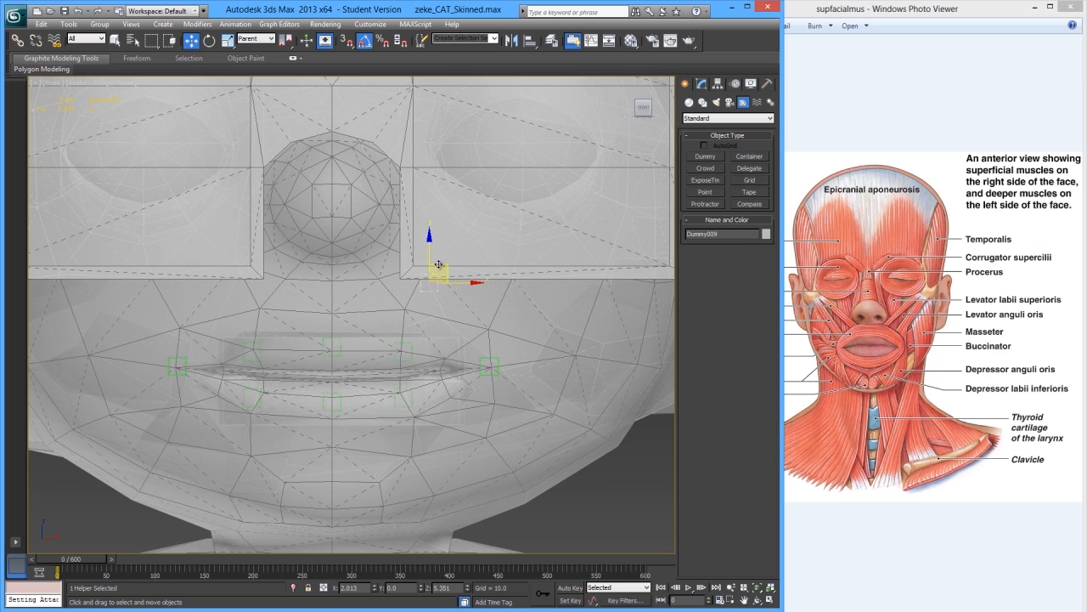
left_click_drag(439, 264, 447, 257)
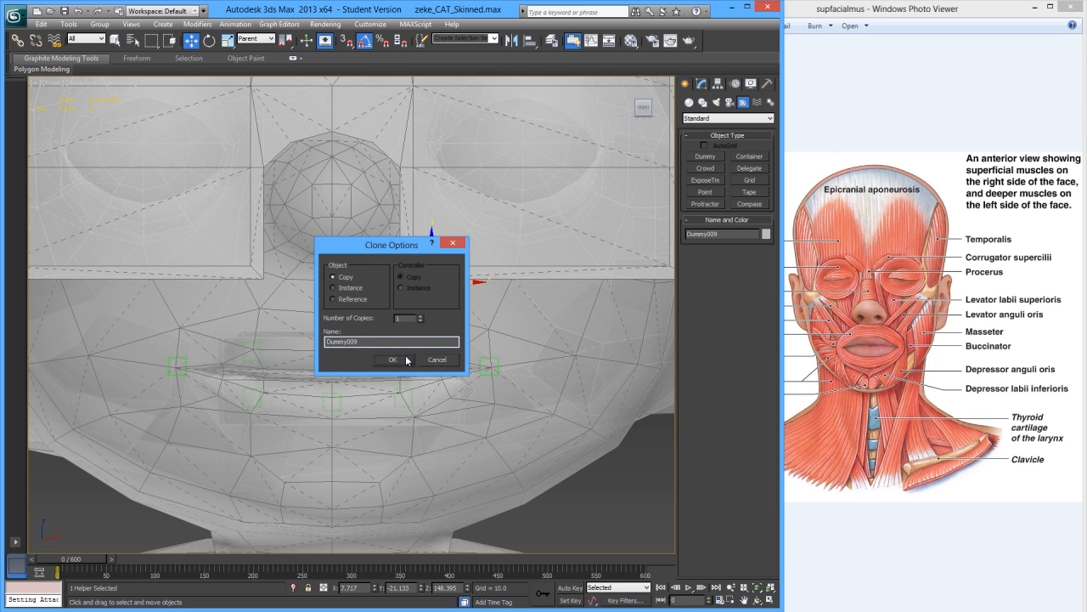
left_click(393, 360)
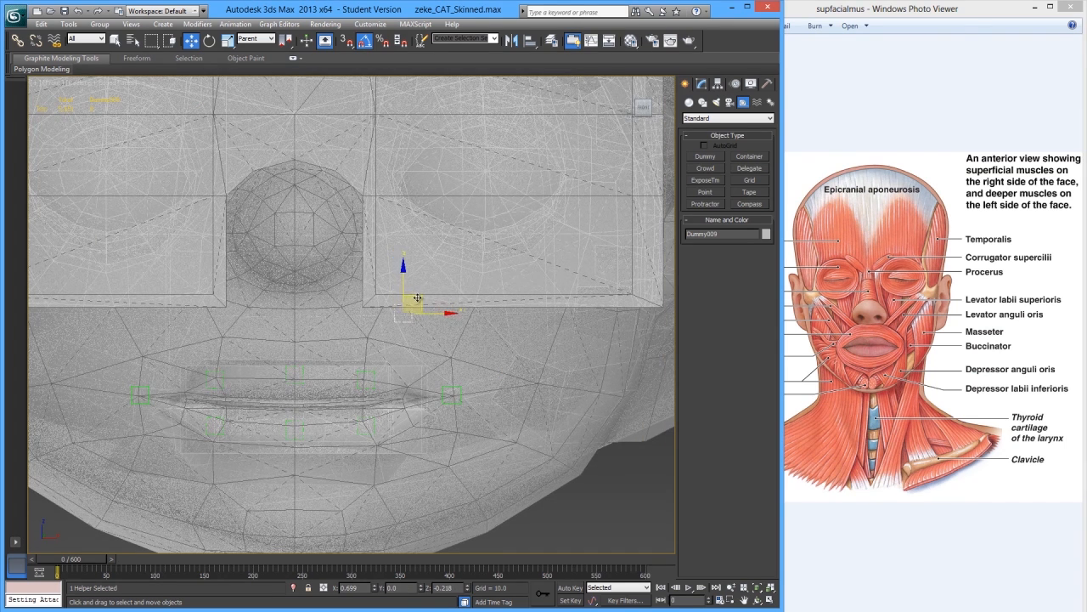
left_click_drag(418, 297, 422, 295)
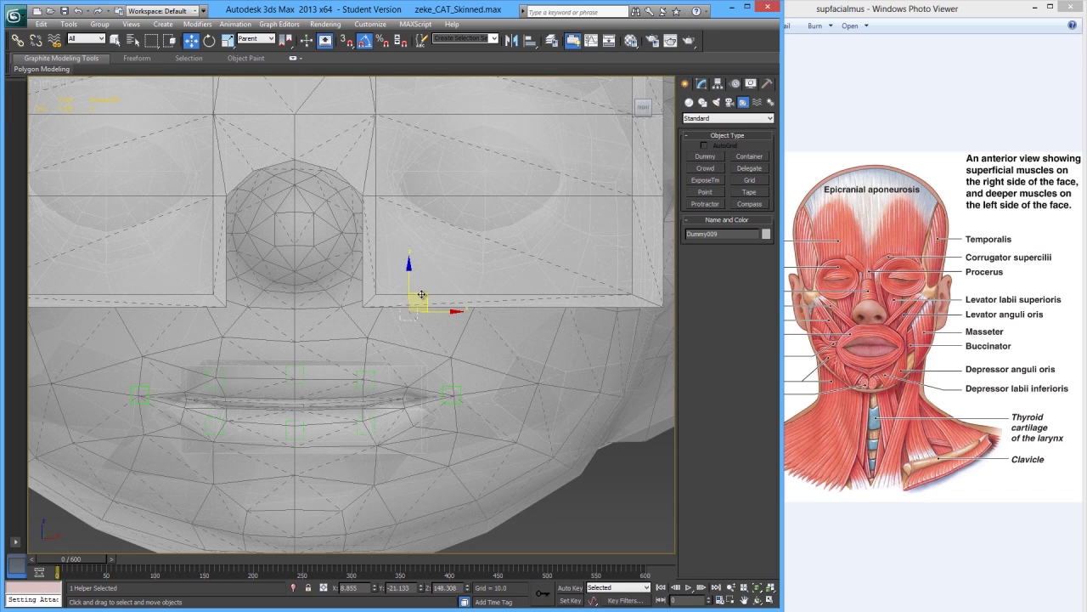
left_click_drag(422, 295, 435, 305)
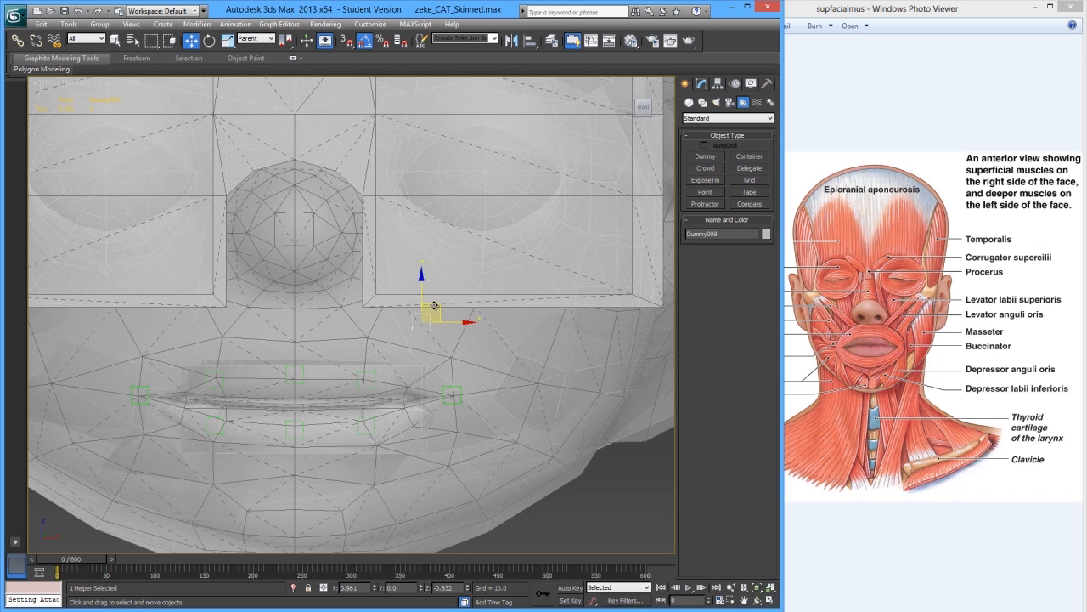
left_click_drag(433, 306, 429, 300)
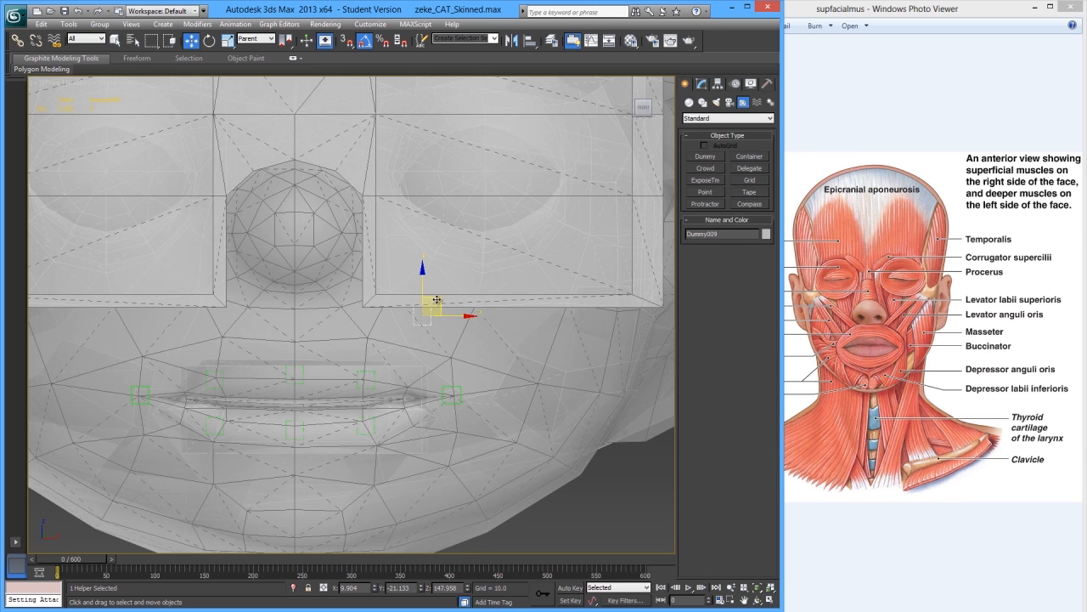
Copy the helper to the other side of the nose and move a copy onto the left cheek
left_click_drag(435, 314, 395, 268)
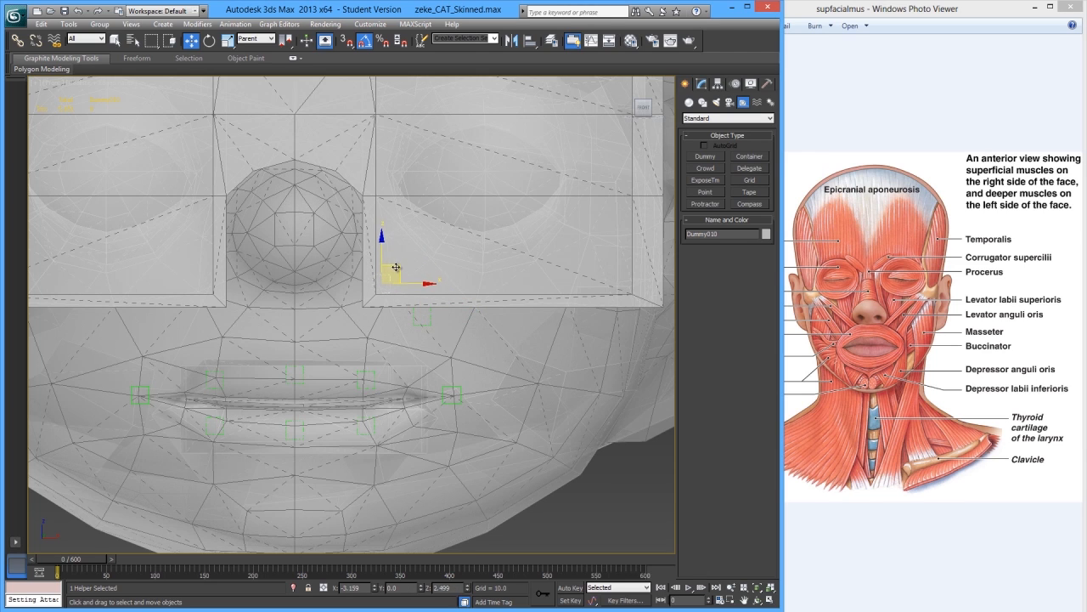
left_click_drag(395, 267, 401, 261)
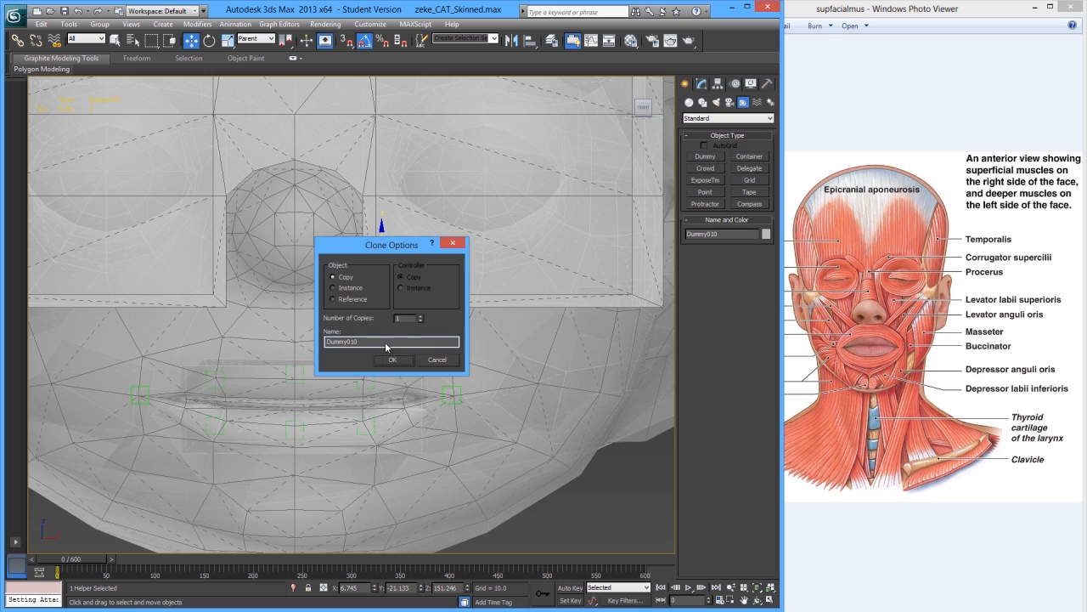
left_click(392, 360)
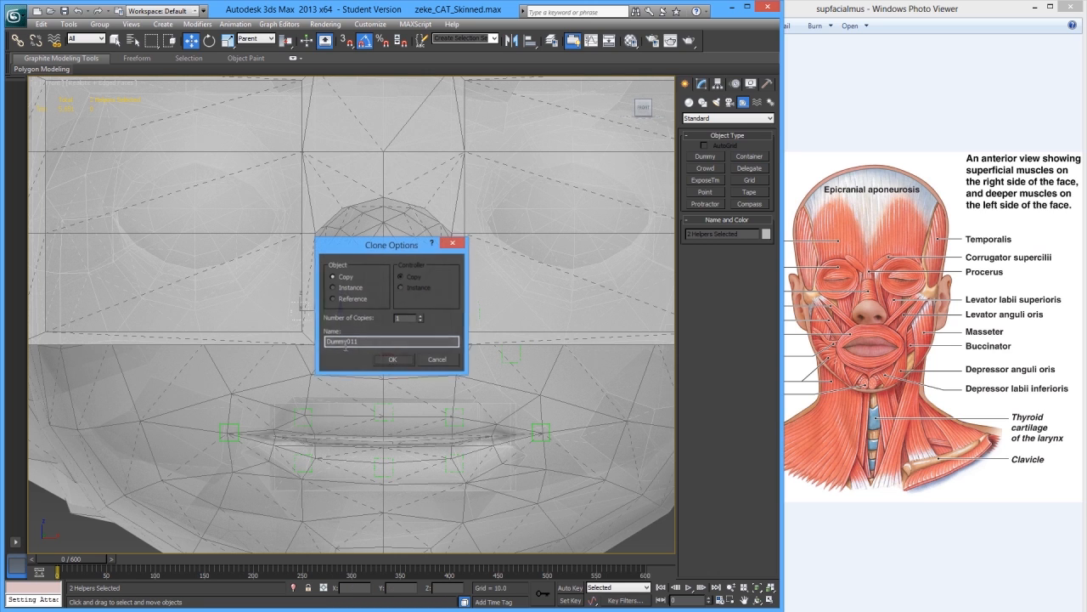
left_click(392, 359)
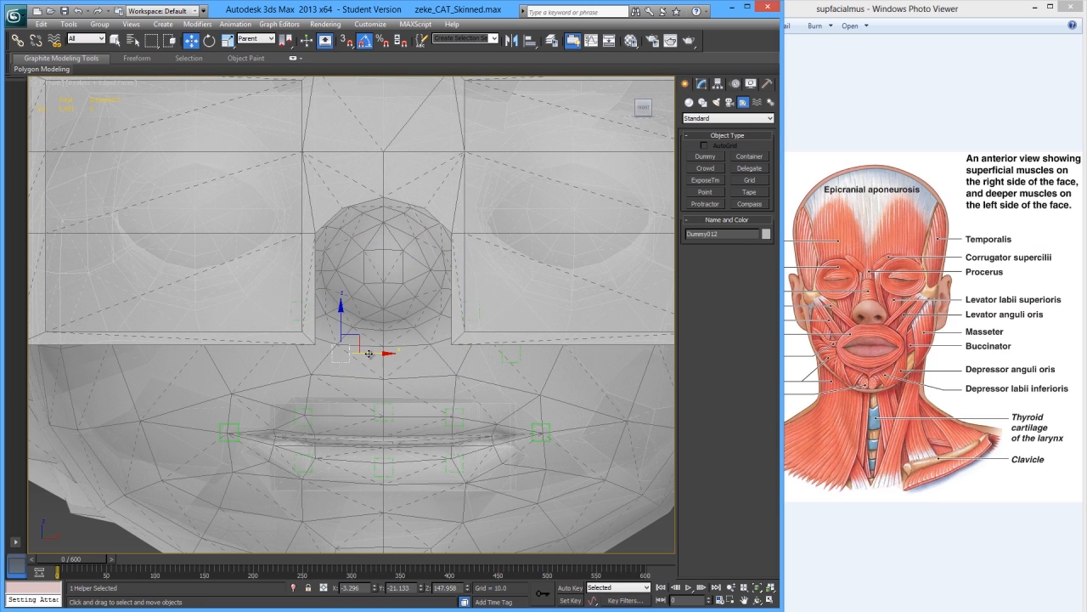
left_click_drag(357, 353, 284, 352)
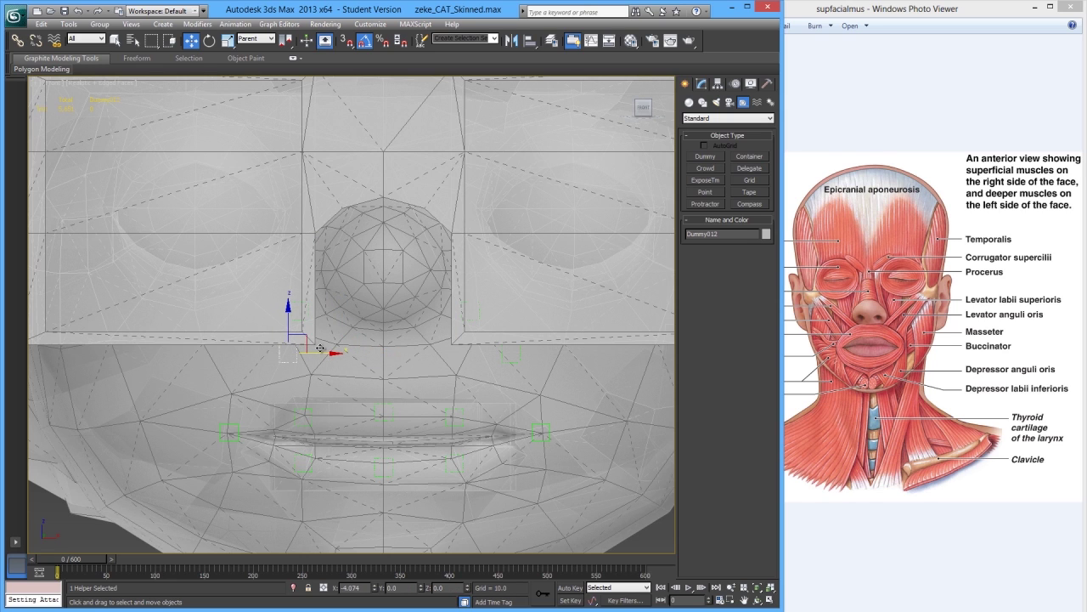
left_click_drag(321, 350, 302, 346)
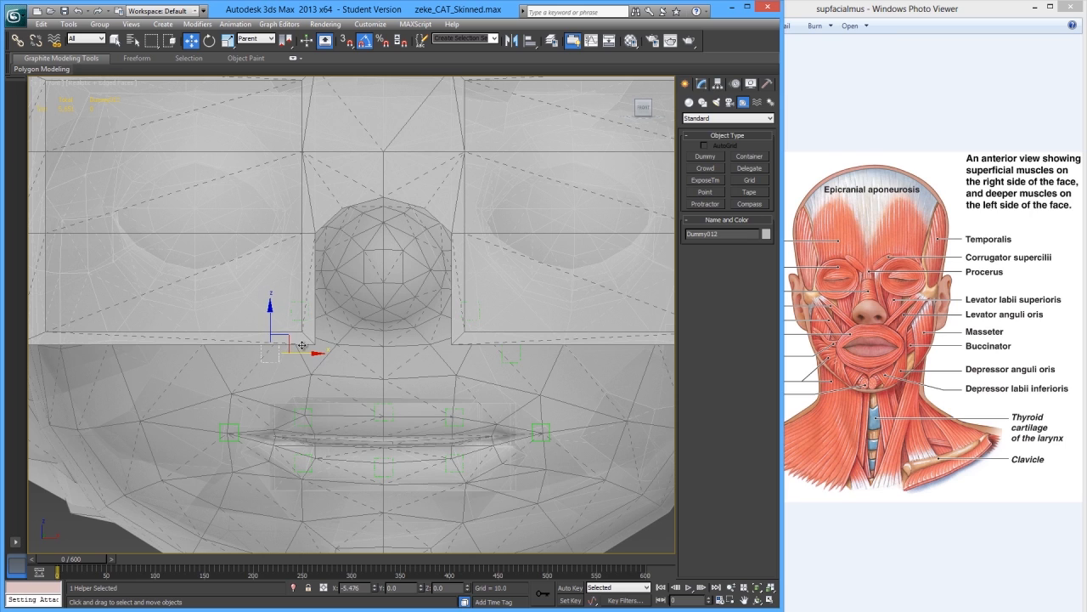
left_click_drag(302, 344, 289, 342)
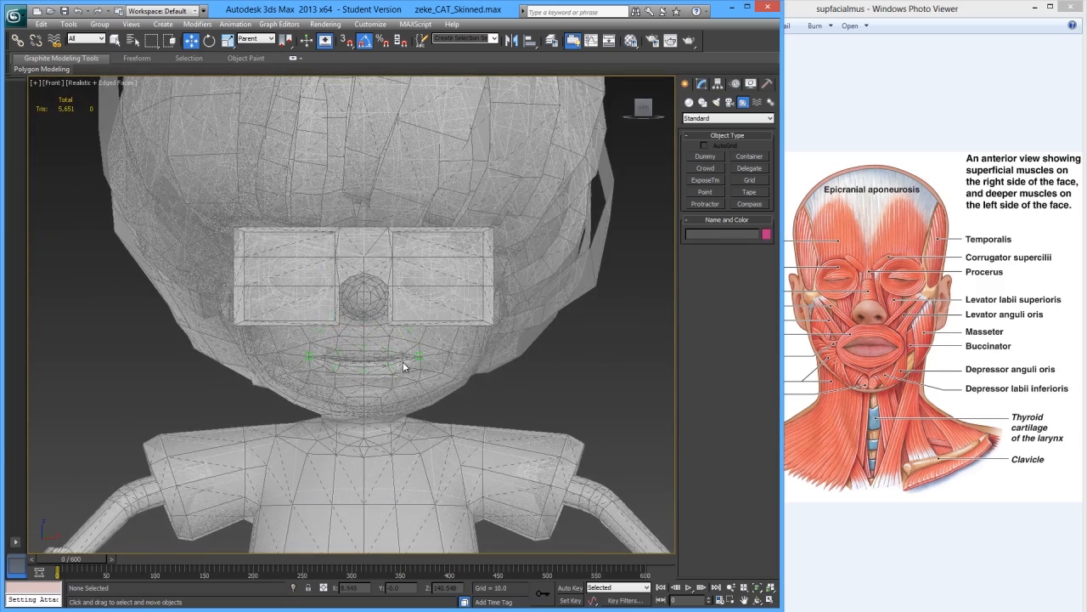
Push the cheek helpers forward onto the face surface
left_click_drag(403, 365, 484, 347)
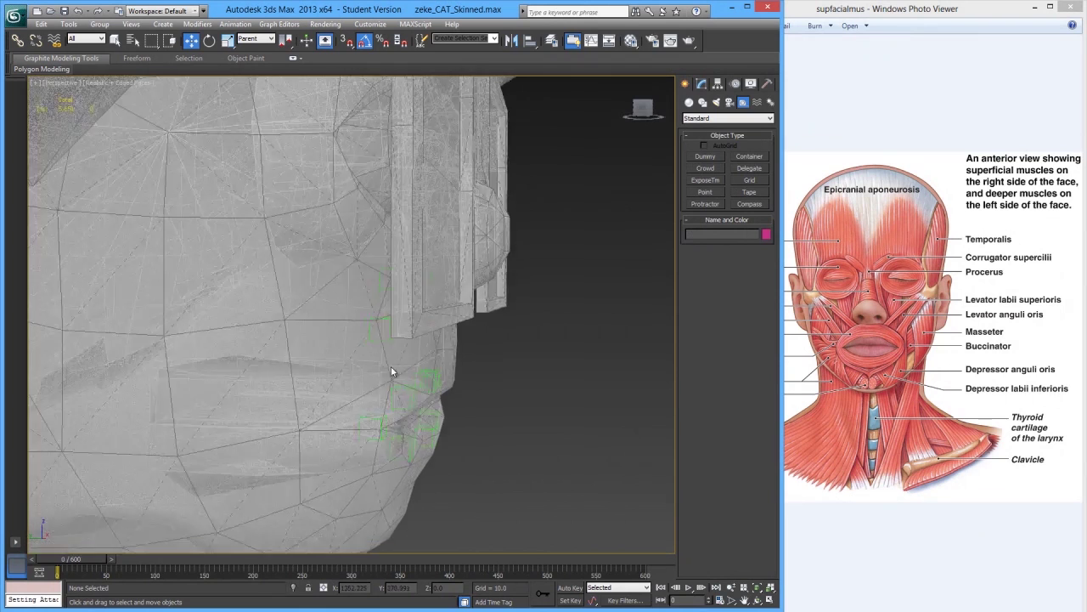
left_click(429, 289)
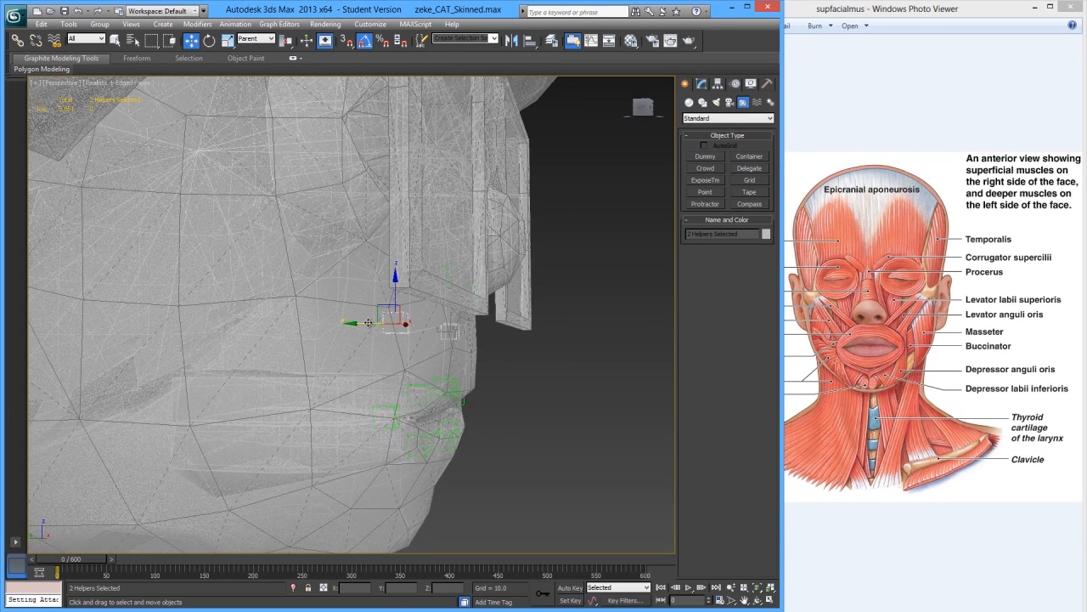
left_click_drag(395, 321, 425, 321)
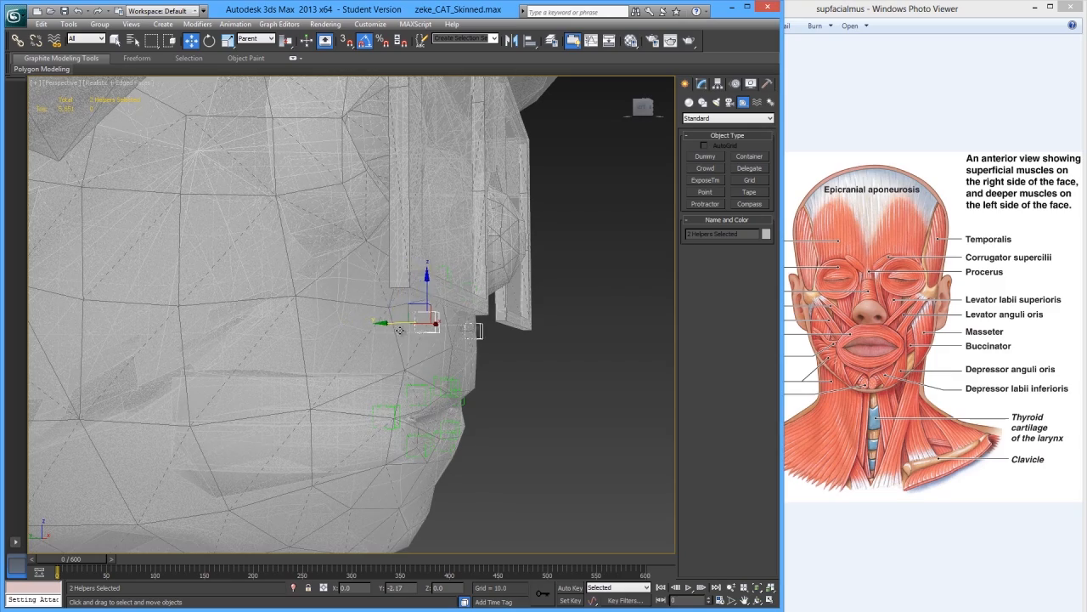
left_click_drag(399, 331, 404, 408)
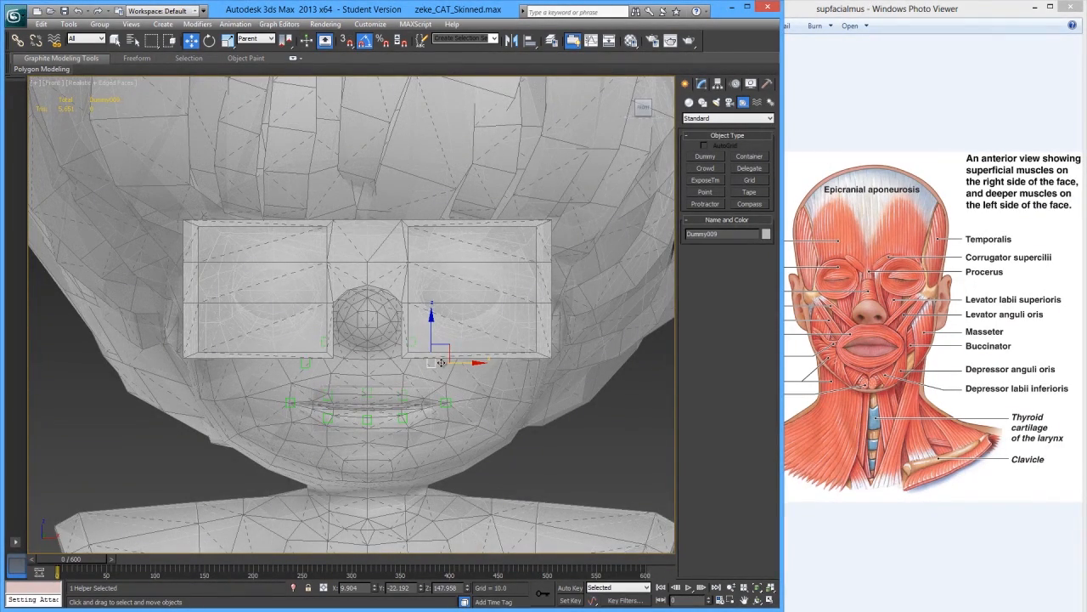
Clone a lip dummy below the lower lip as chin helper Dummy013
left_click_drag(432, 361, 367, 420)
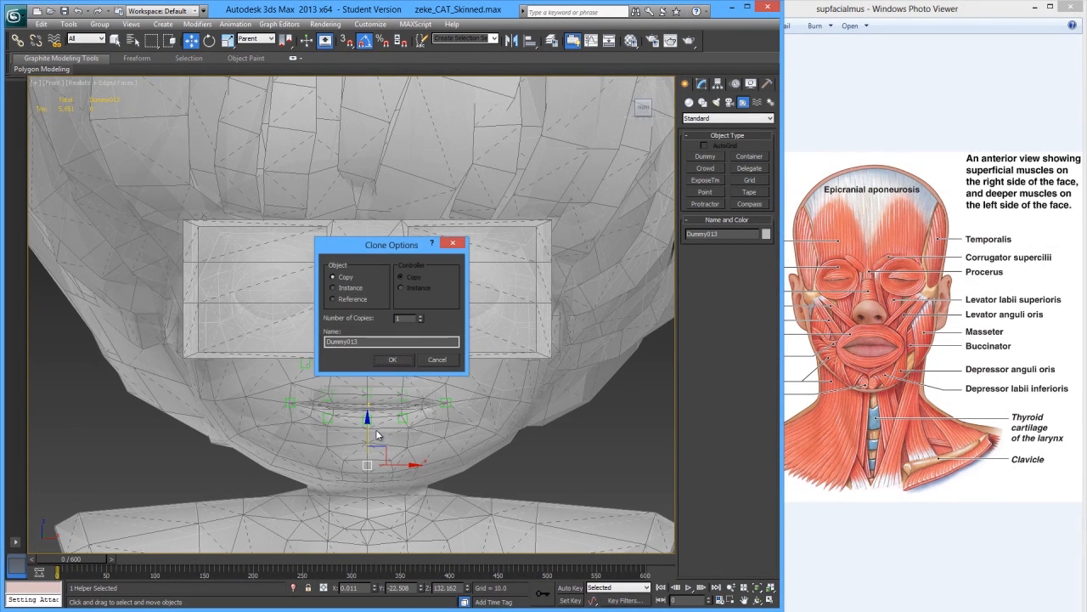
left_click(393, 359)
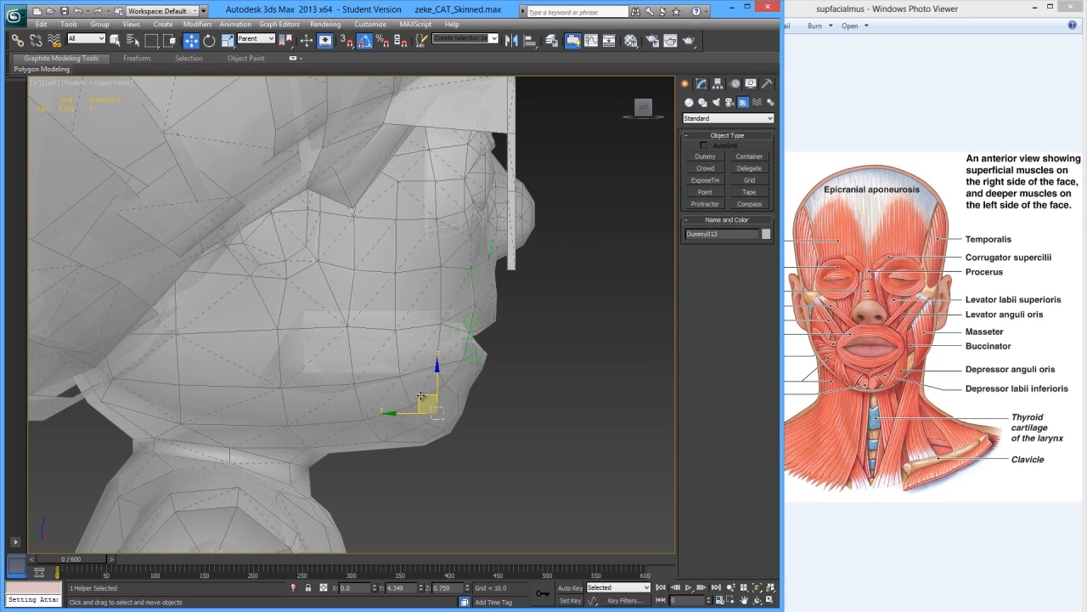
left_click(502, 399)
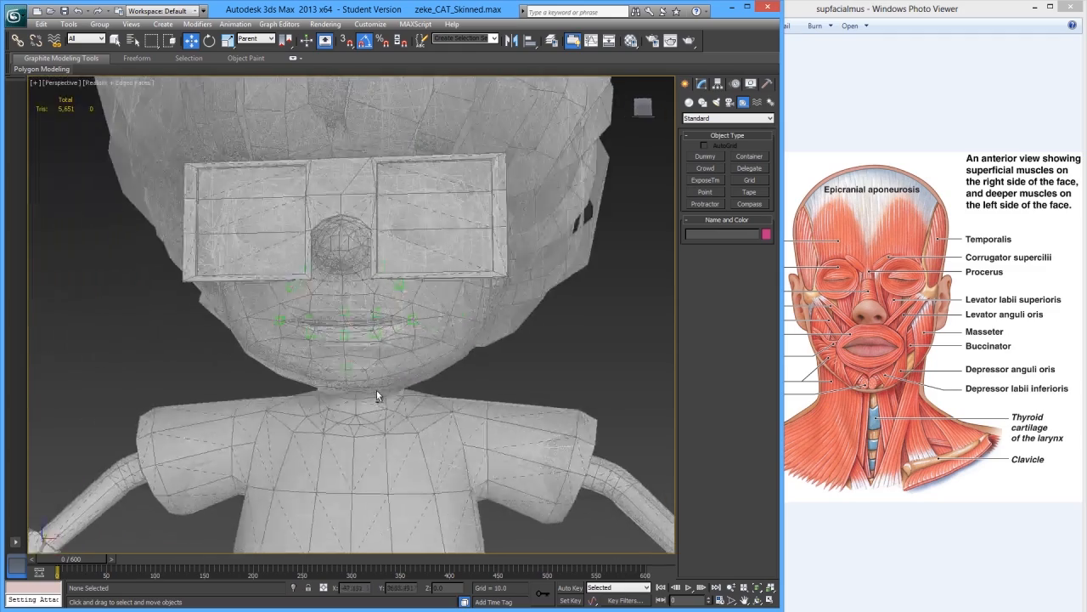
Copy a lip dummy down to the jaw corner beside the chin, creating Dummy014
left_click_drag(378, 395, 425, 423)
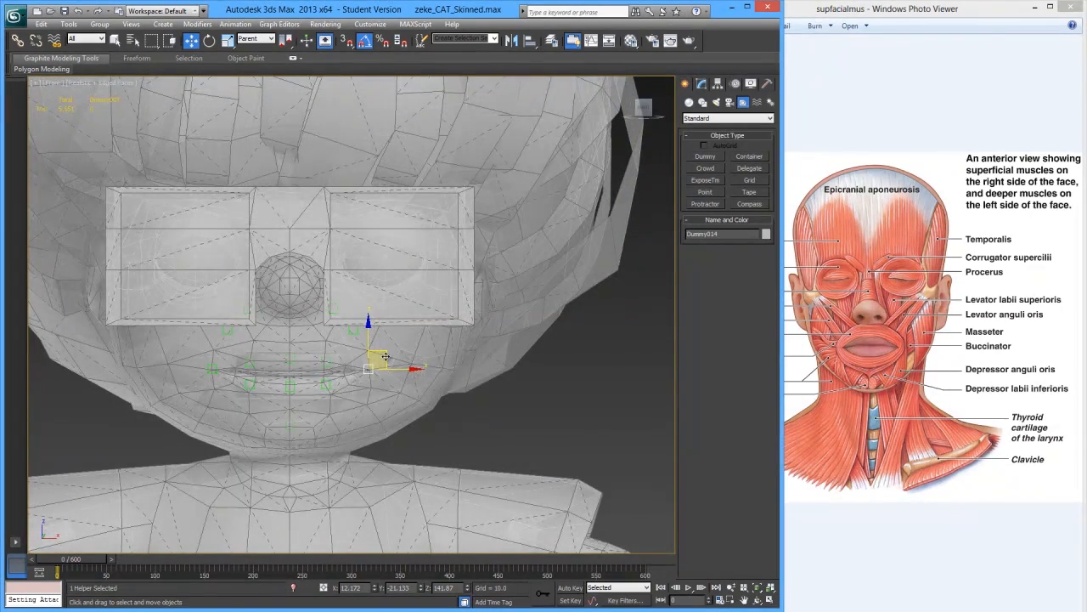
left_click_drag(367, 357, 421, 399)
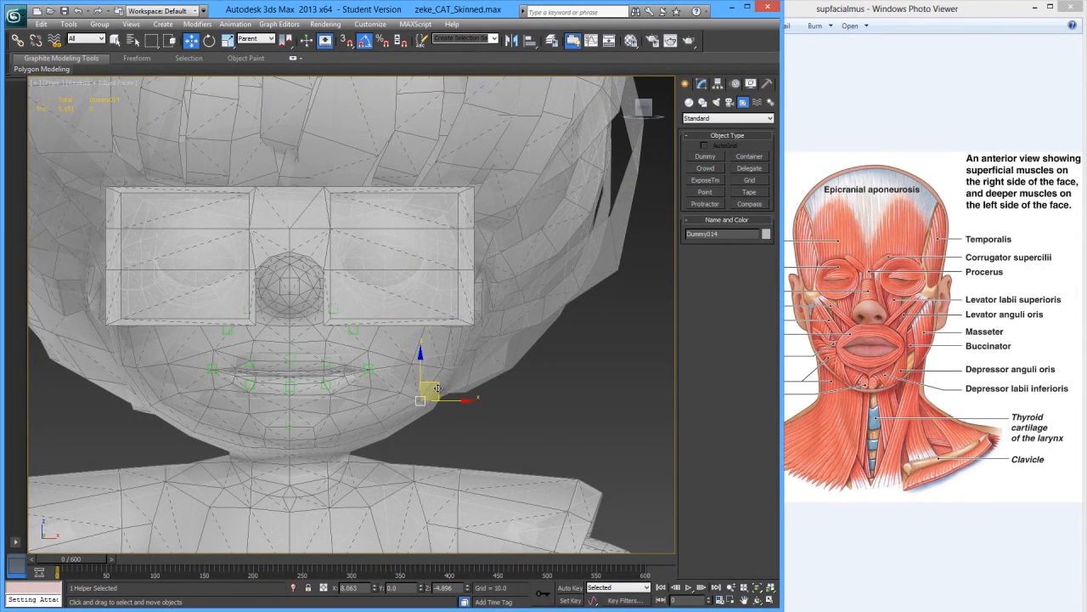
left_click_drag(437, 388, 437, 382)
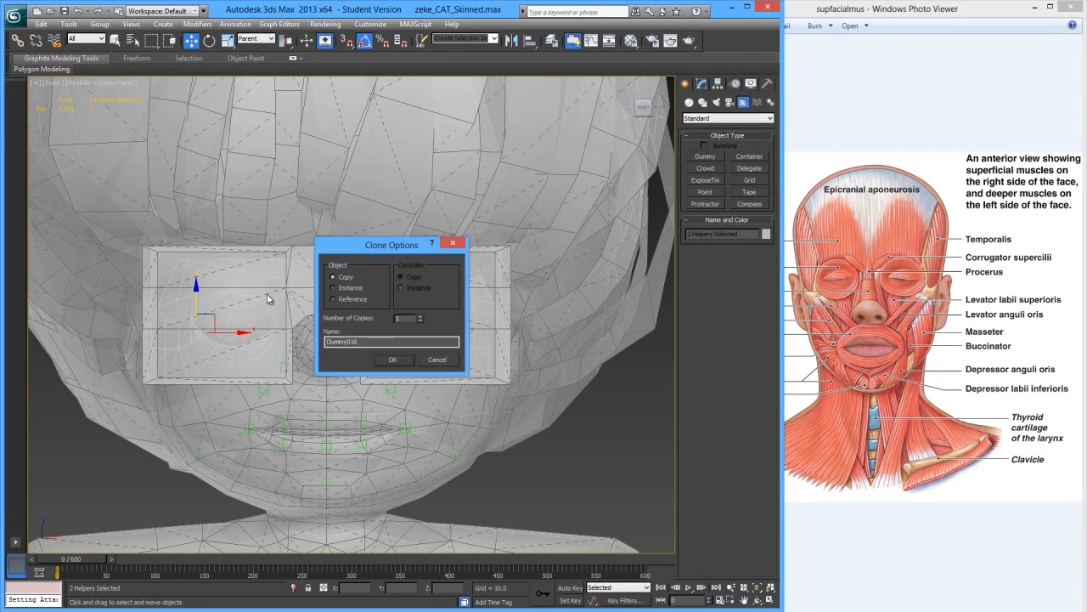
Move the two cloned dummies up to the cheekbones beside the glasses, including Dummy016
left_click(393, 359)
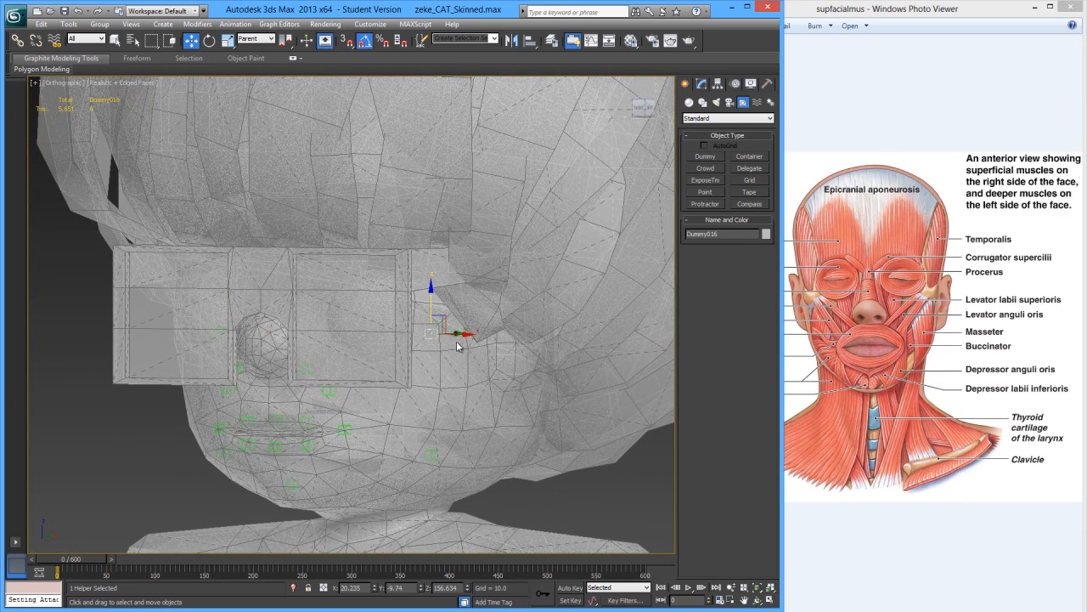
left_click_drag(459, 332, 489, 332)
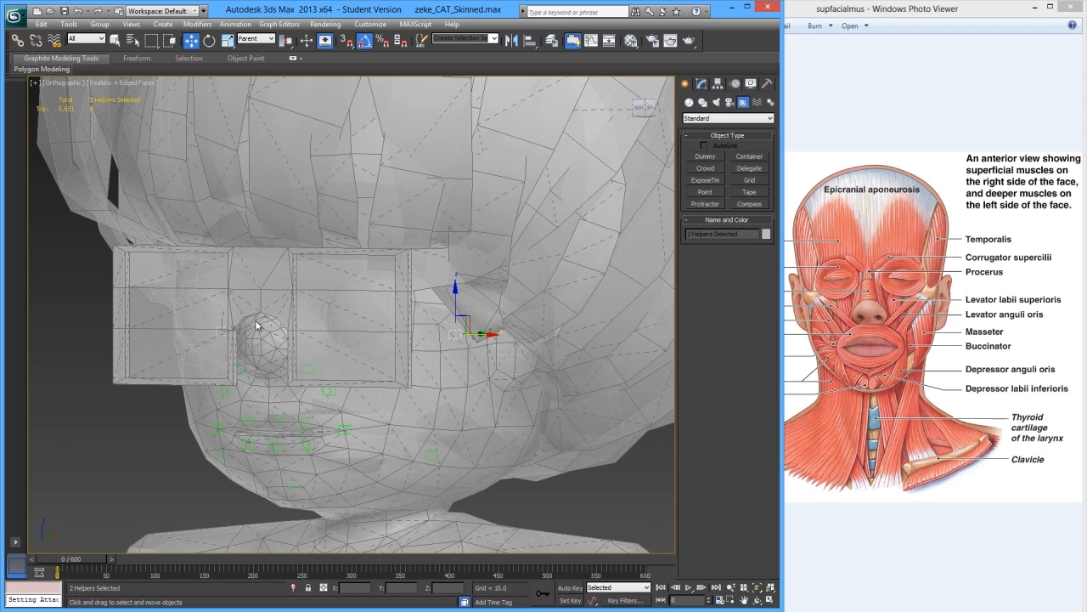
left_click_drag(457, 289, 457, 306)
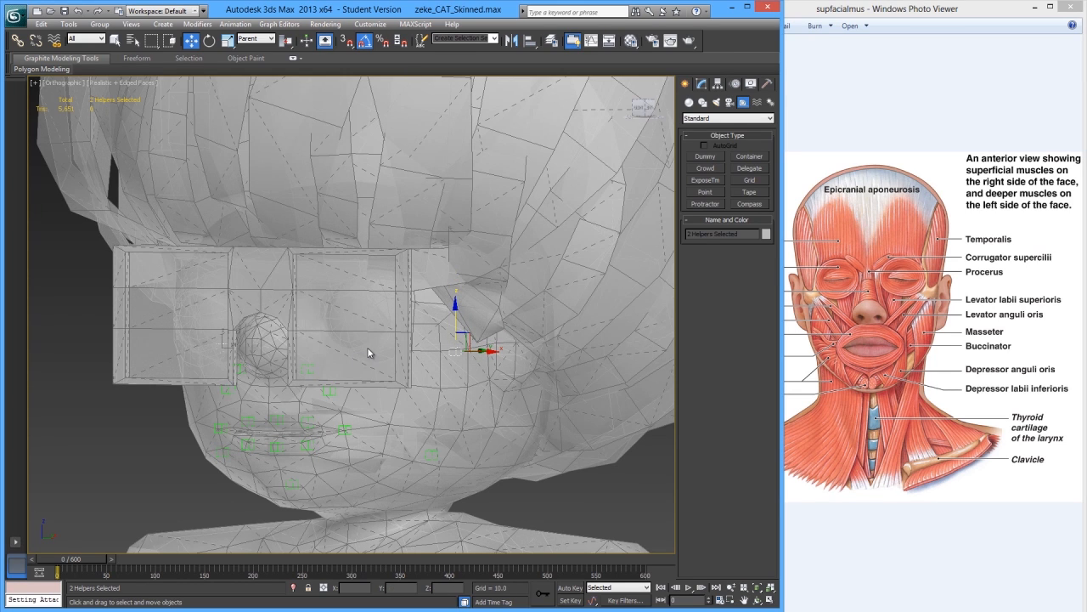
mouse_move(926, 305)
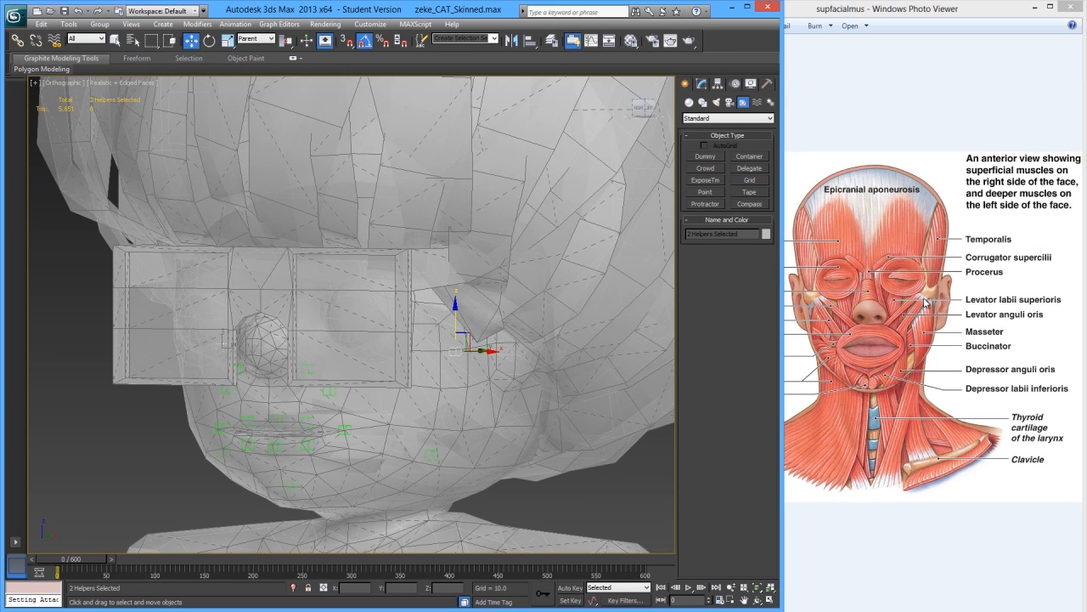
mouse_move(919, 317)
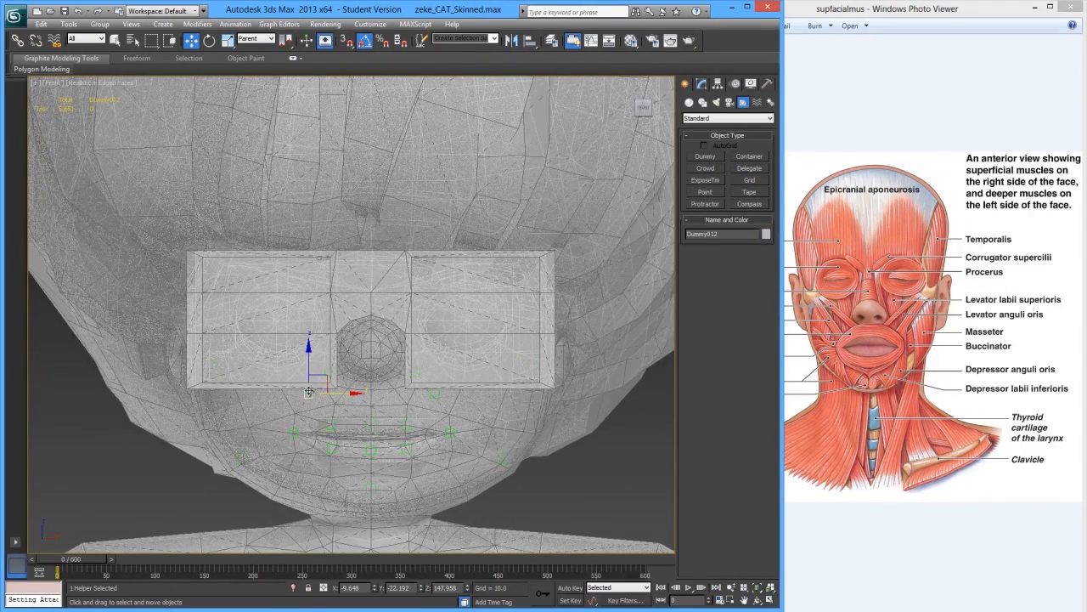
Clone a dummy above one lens of the glasses onto the brow
left_click_drag(308, 391, 281, 270)
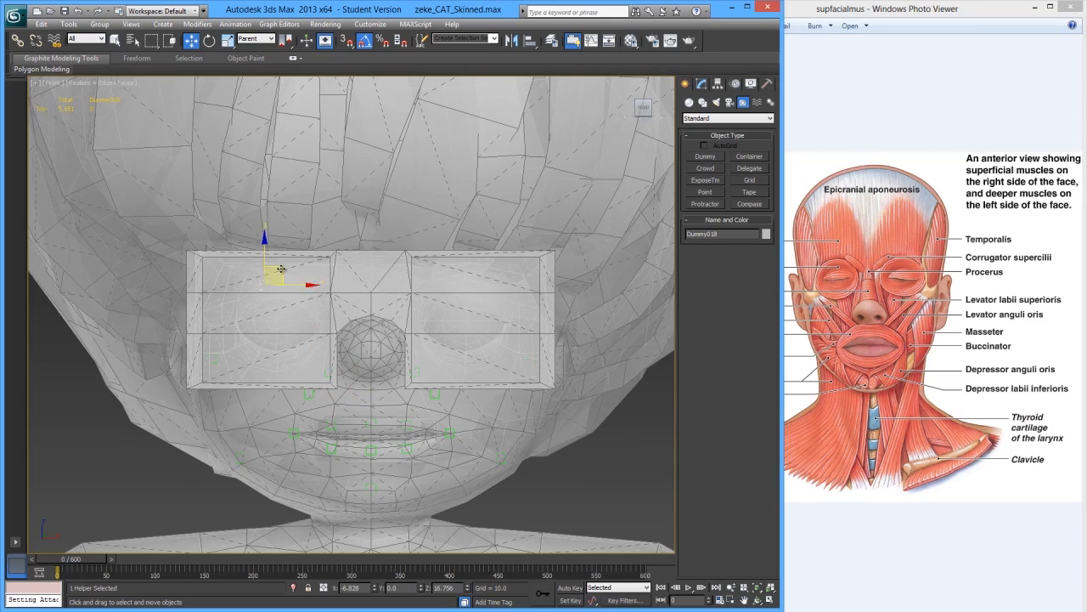
left_click_drag(280, 270, 294, 245)
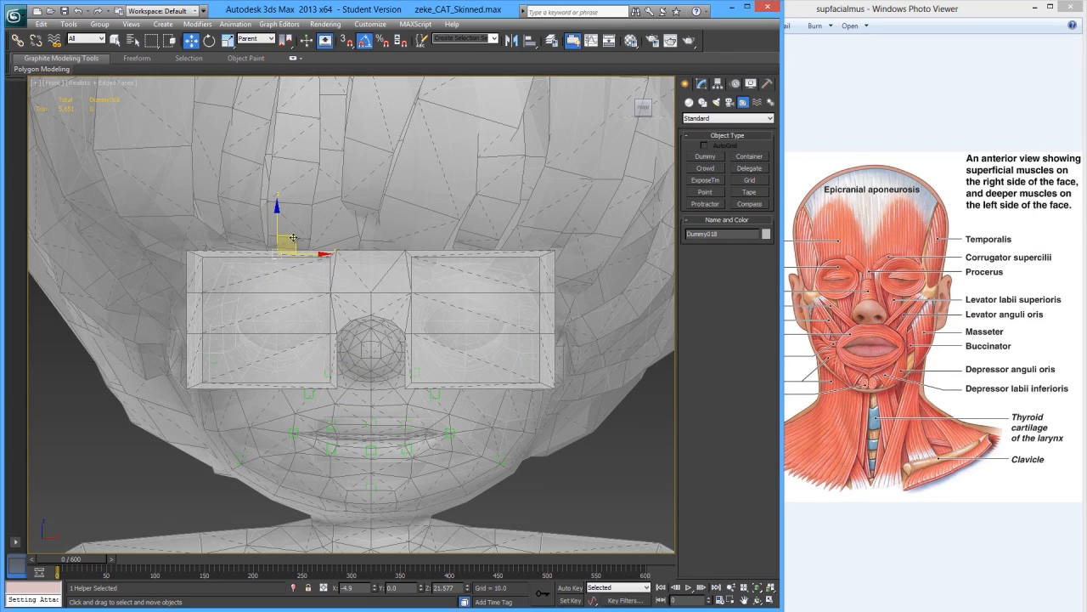
left_click_drag(293, 238, 297, 231)
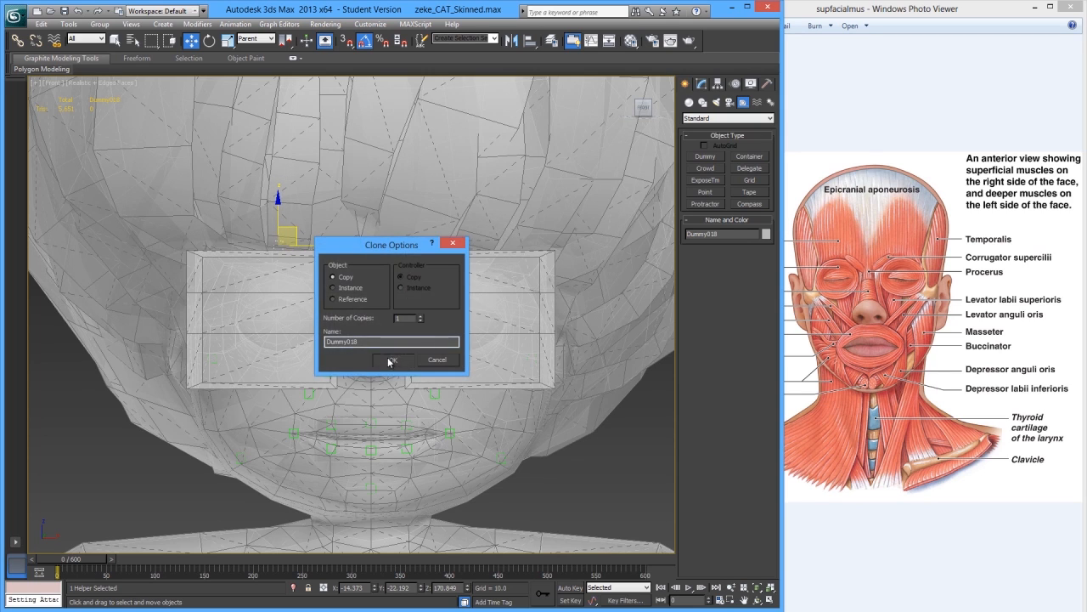
left_click(392, 359)
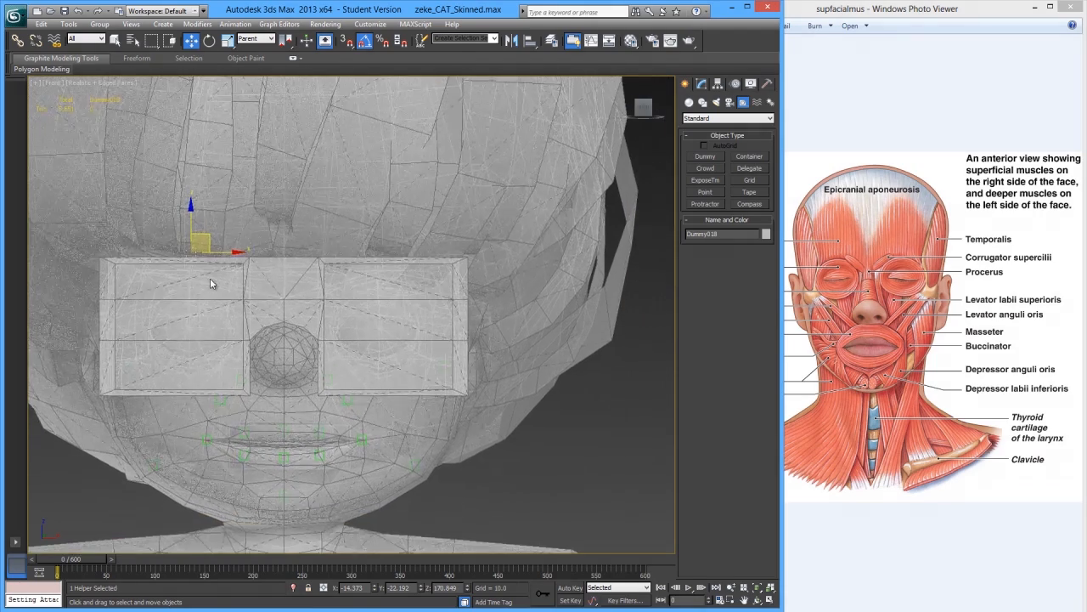
Clone the brow dummy over the opposite brow, reaching Dummy019
left_click_drag(199, 246, 412, 247)
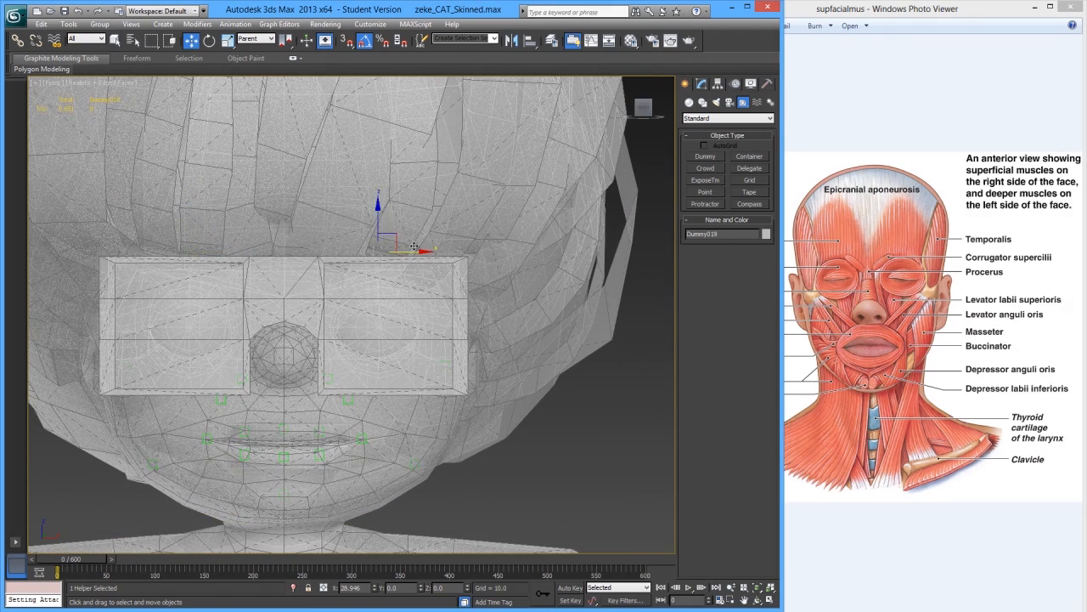
left_click_drag(414, 246, 380, 204)
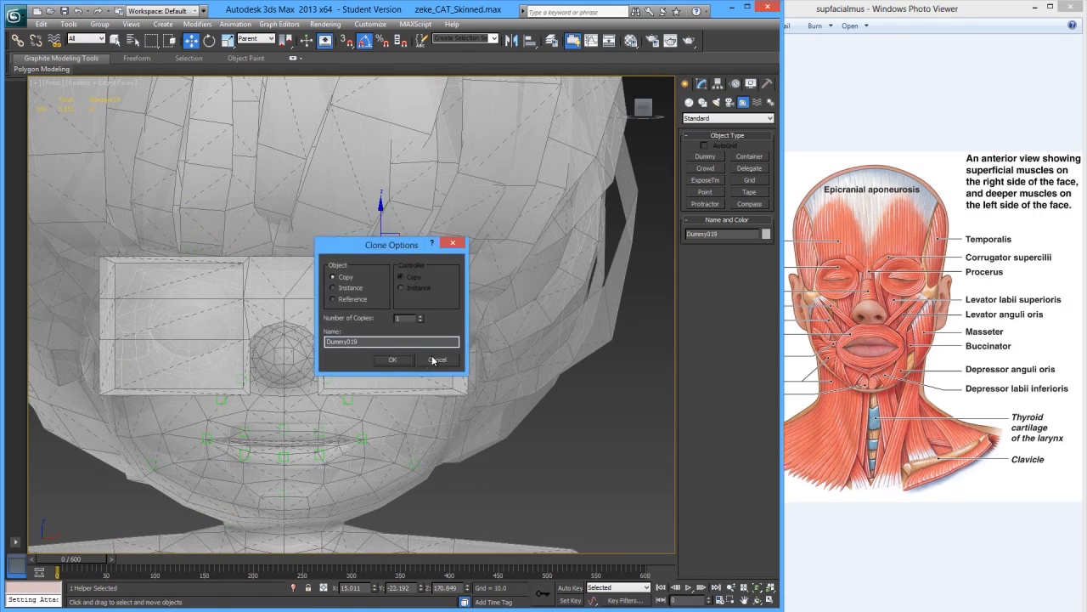
left_click(392, 359)
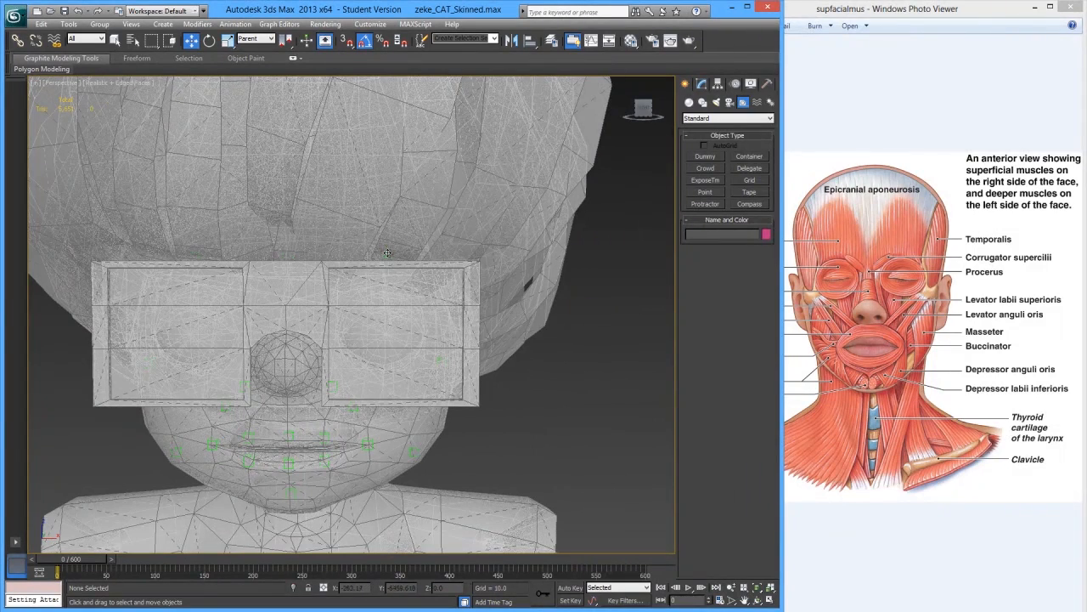
left_click(193, 252)
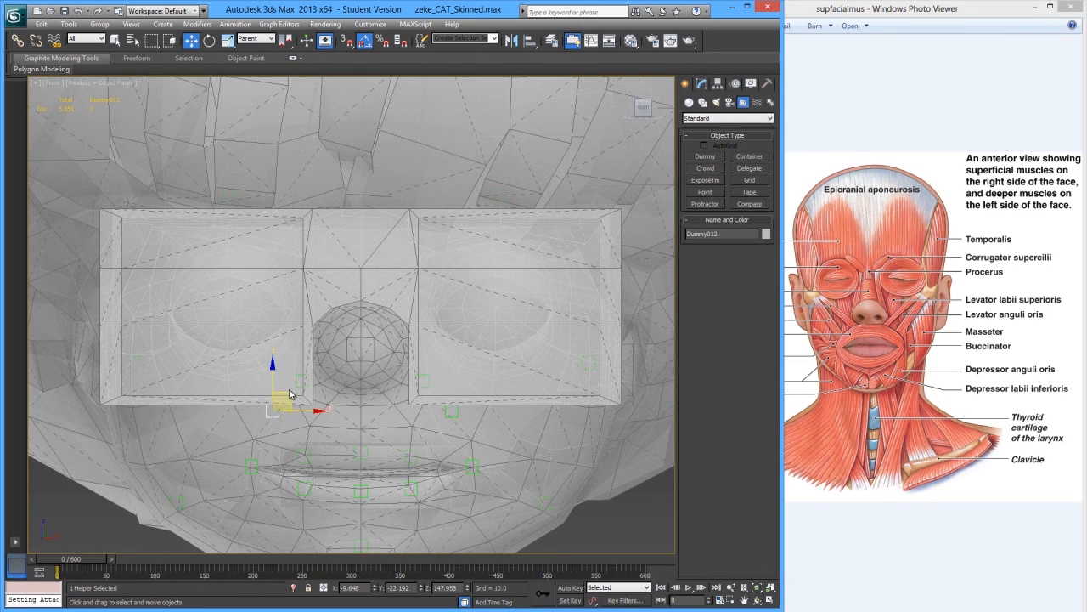
Clone a helper upward over the eye and rotate the new copy slightly
left_click_drag(289, 393, 245, 295)
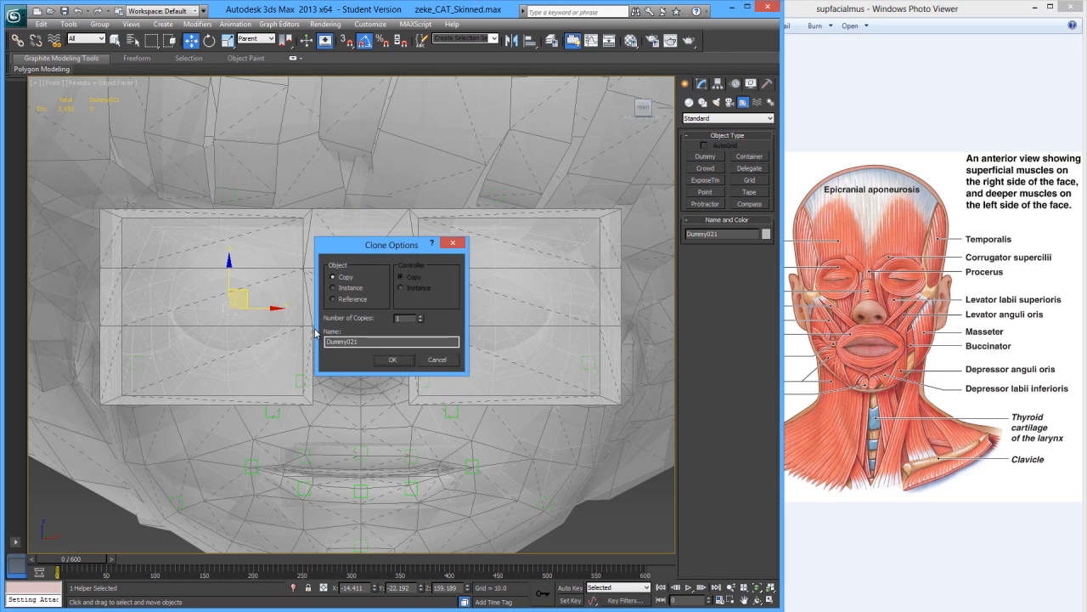
left_click(392, 359)
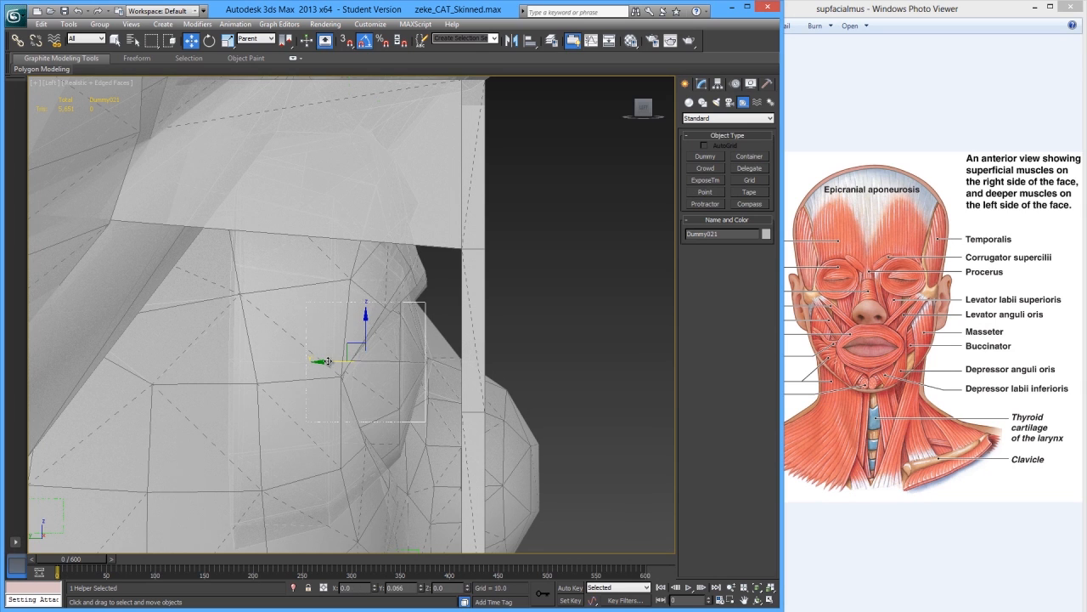
left_click(210, 40)
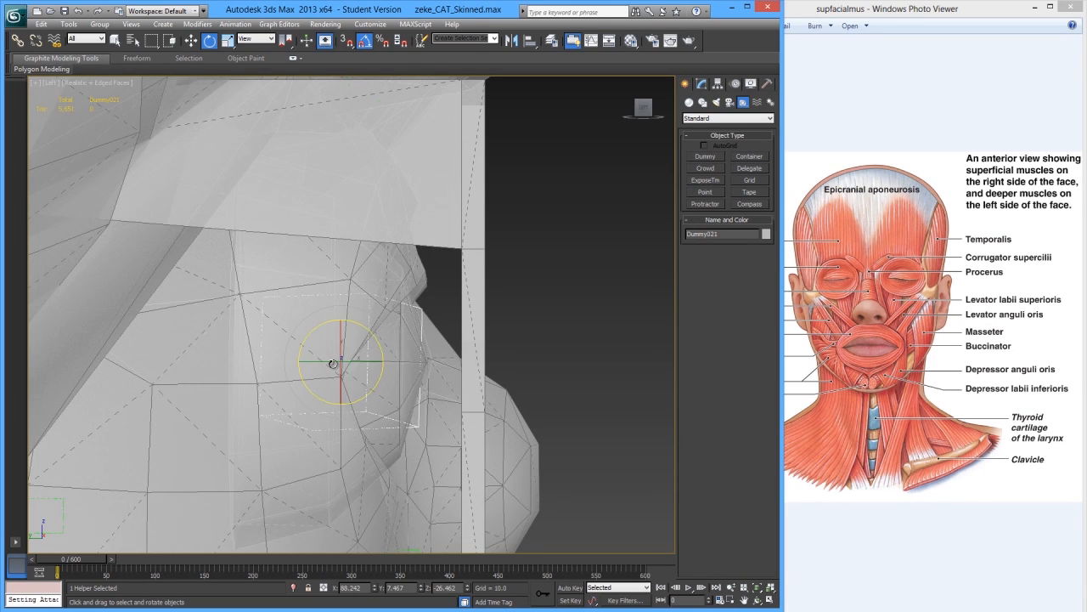
left_click_drag(333, 364, 363, 372)
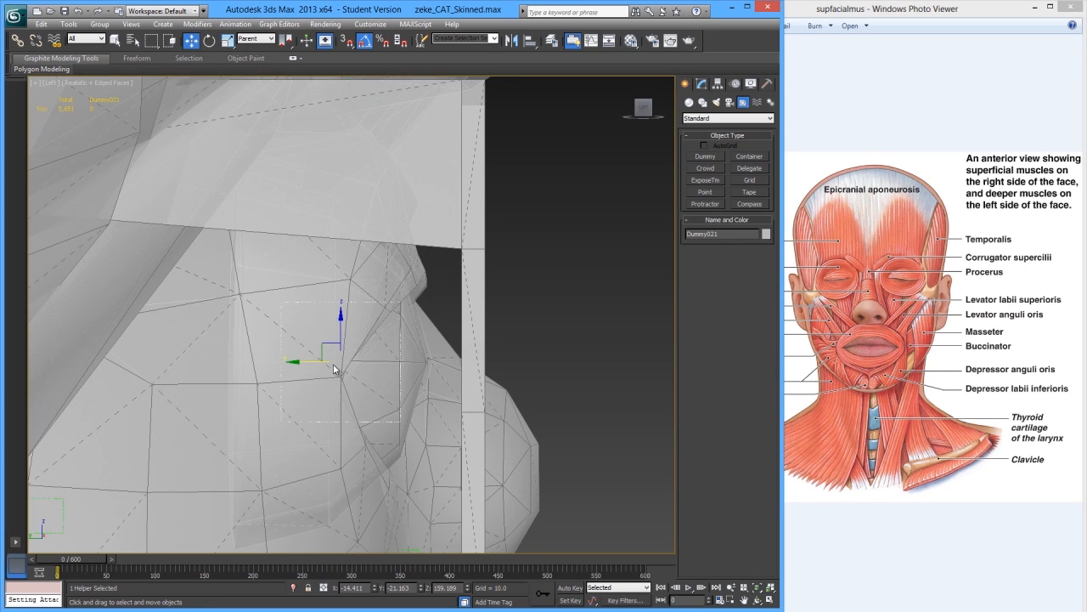
mouse_move(321, 363)
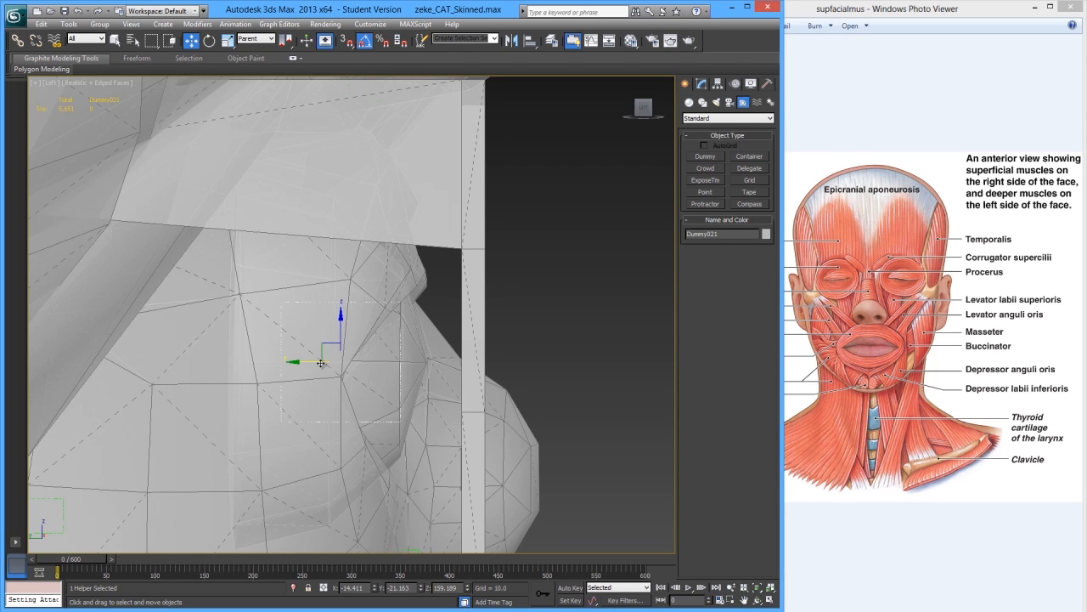
mouse_move(283, 362)
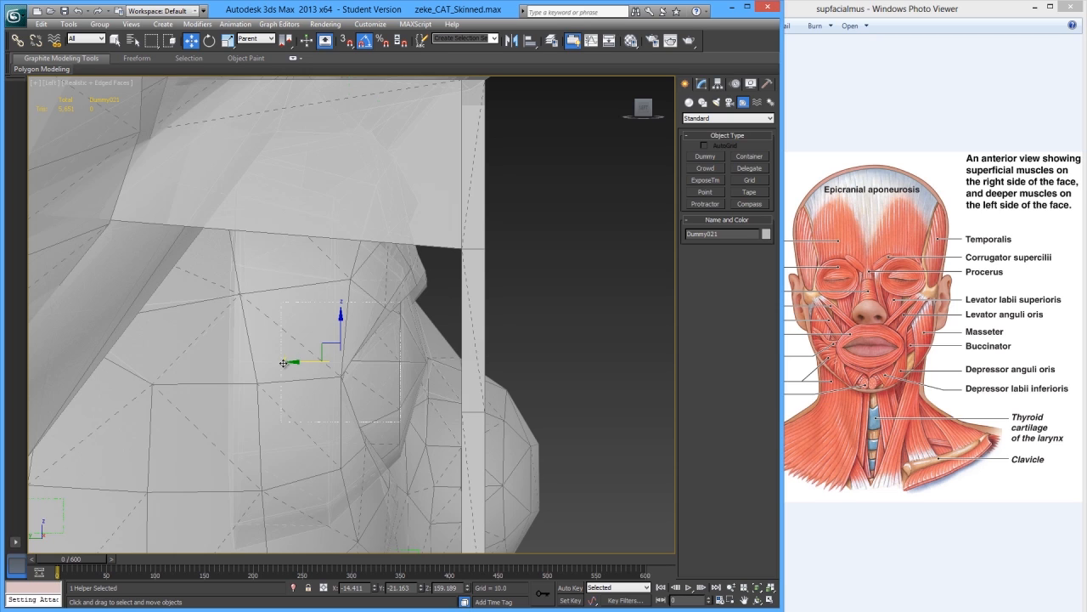
Position Dummy021 on the jaw and Shift-scale out a copy named Dummy022
left_click_drag(338, 361, 297, 364)
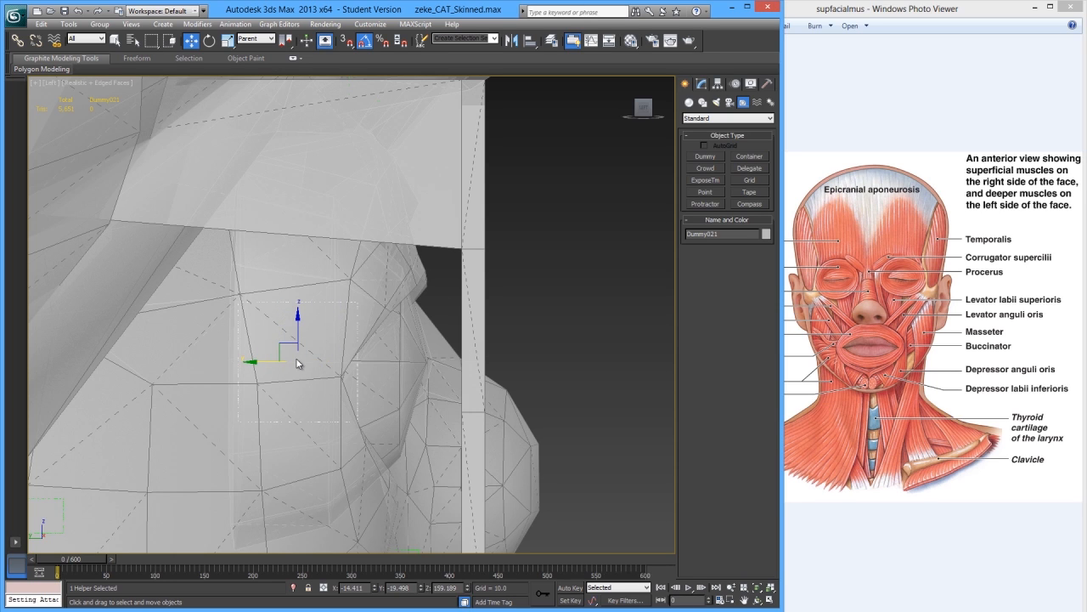
mouse_move(329, 359)
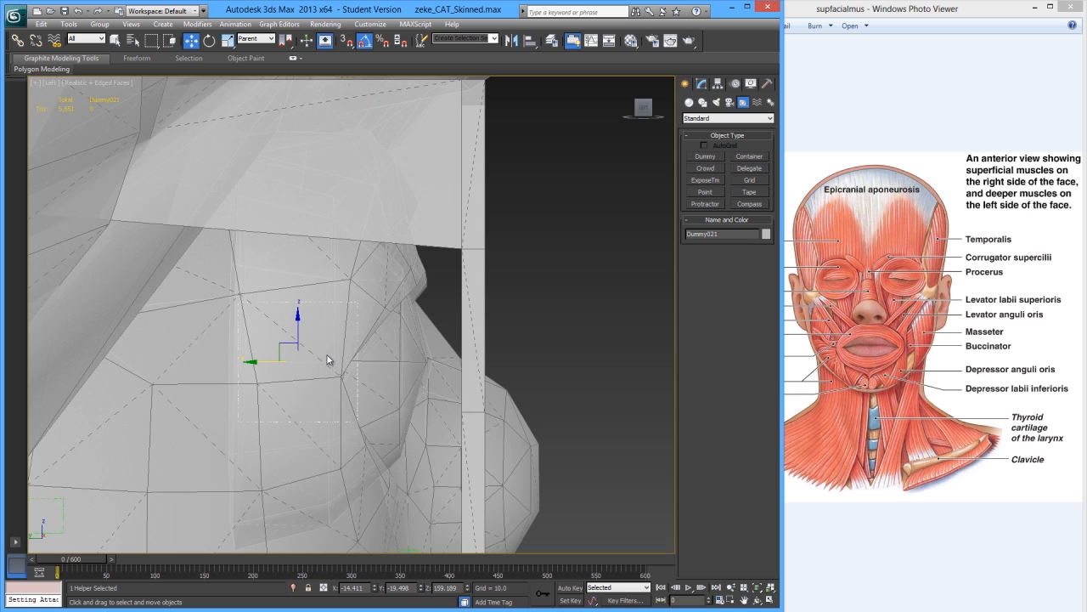
mouse_move(341, 355)
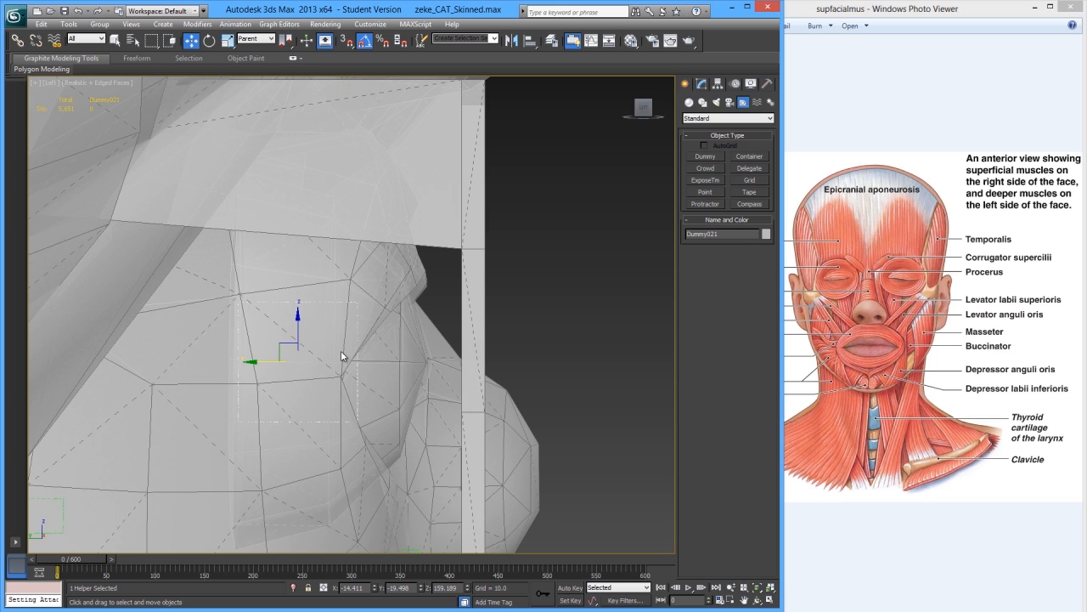
mouse_move(287, 359)
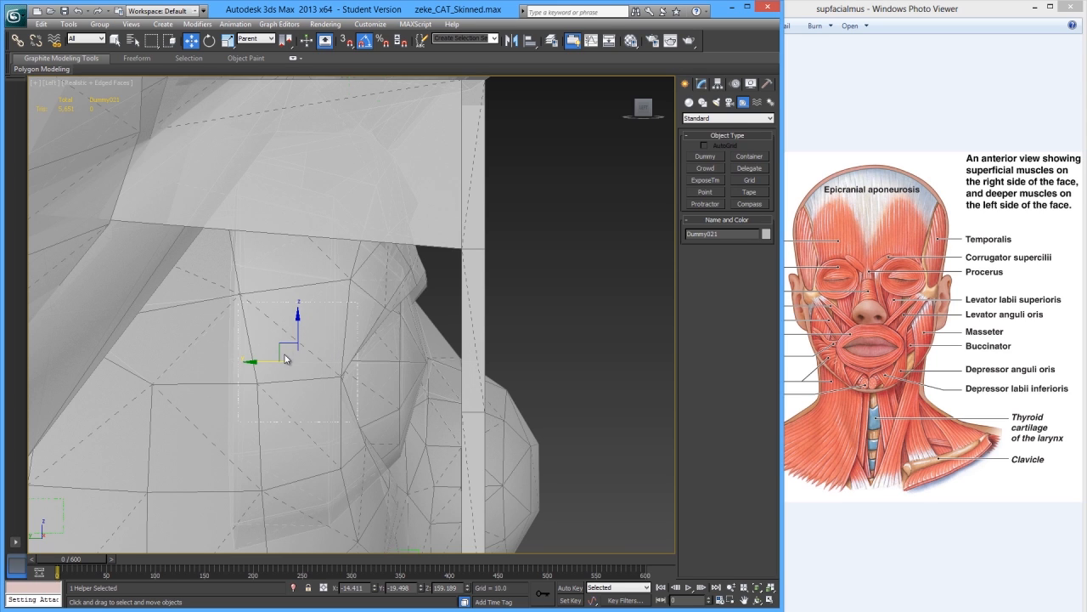
left_click_drag(298, 357, 263, 366)
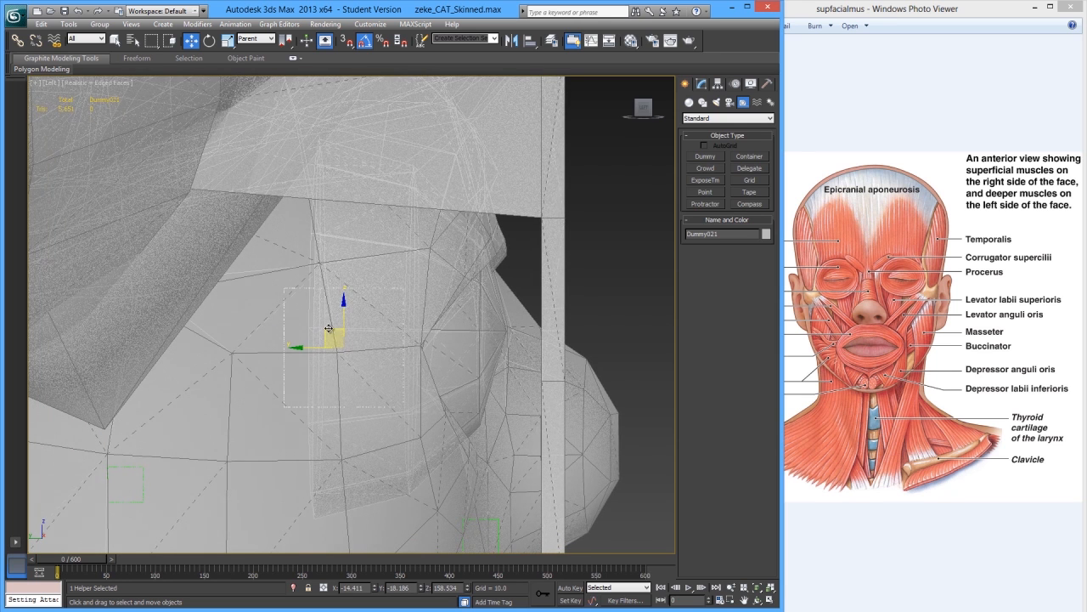
left_click_drag(328, 329, 304, 308)
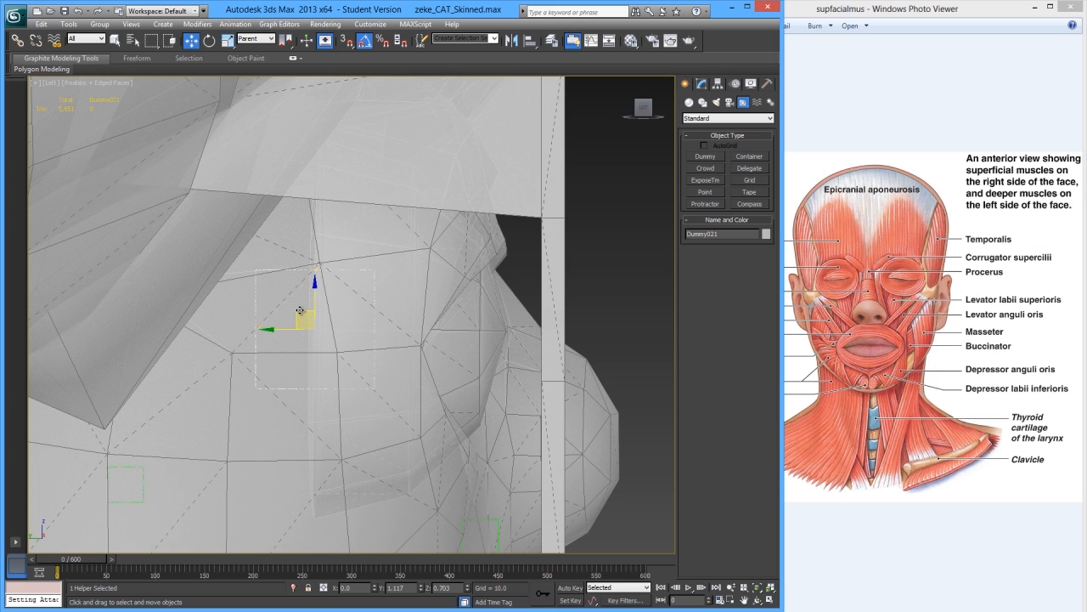
left_click_drag(299, 310, 305, 316)
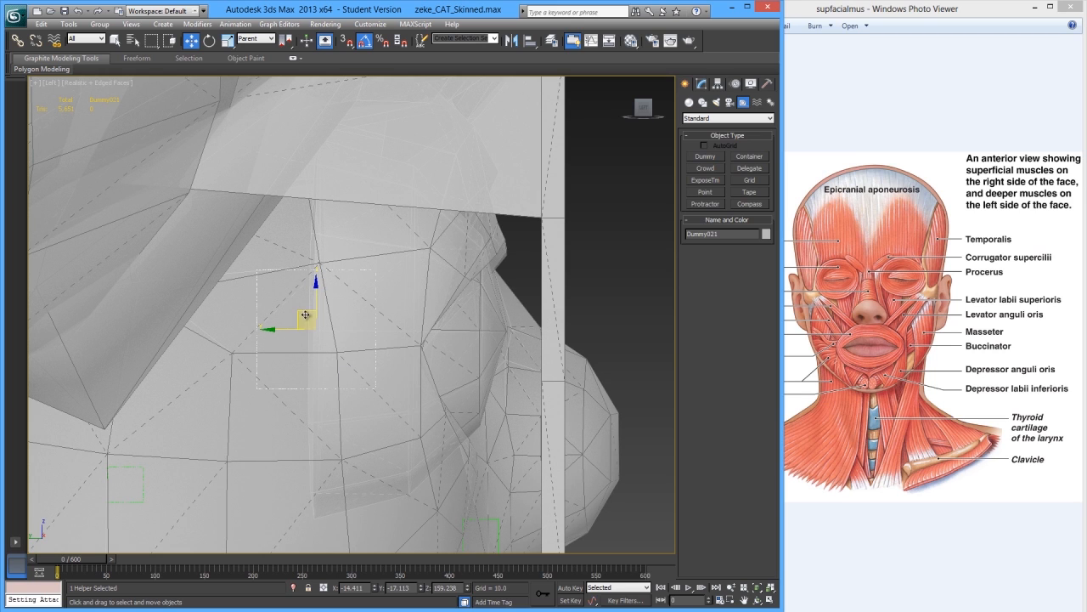
left_click_drag(304, 315, 272, 330)
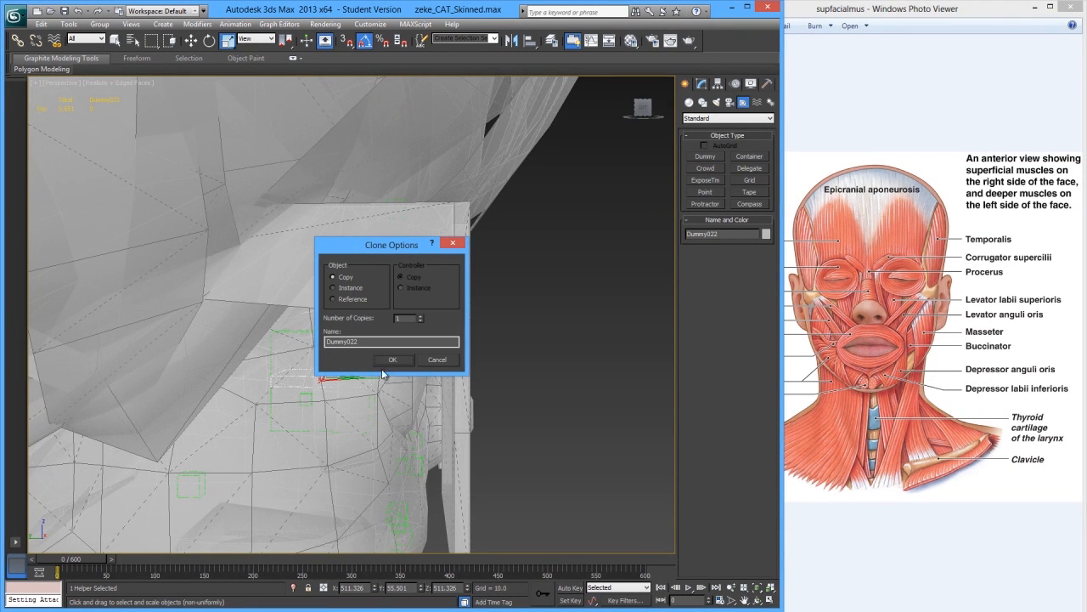
Confirm the clone to create Dummy022 overlapping Dummy021 on the jaw
left_click(392, 359)
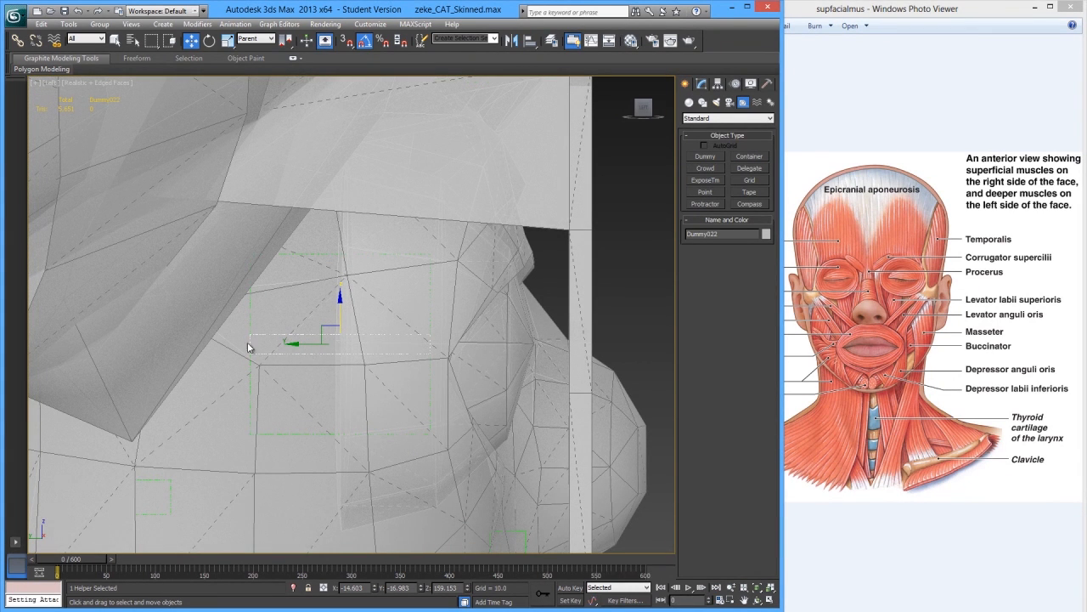
left_click(188, 41)
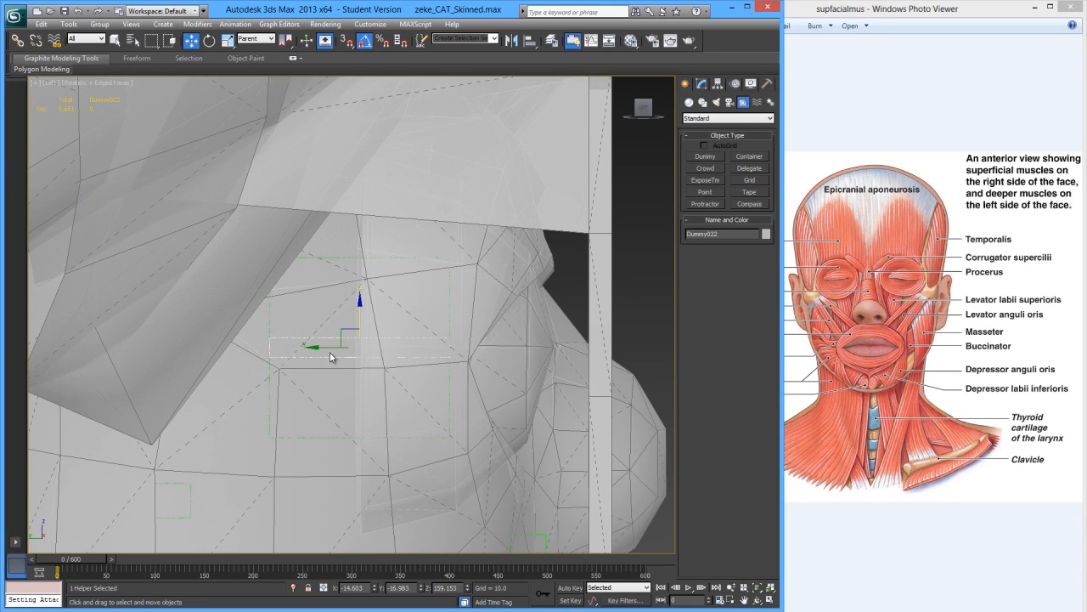
mouse_move(315, 338)
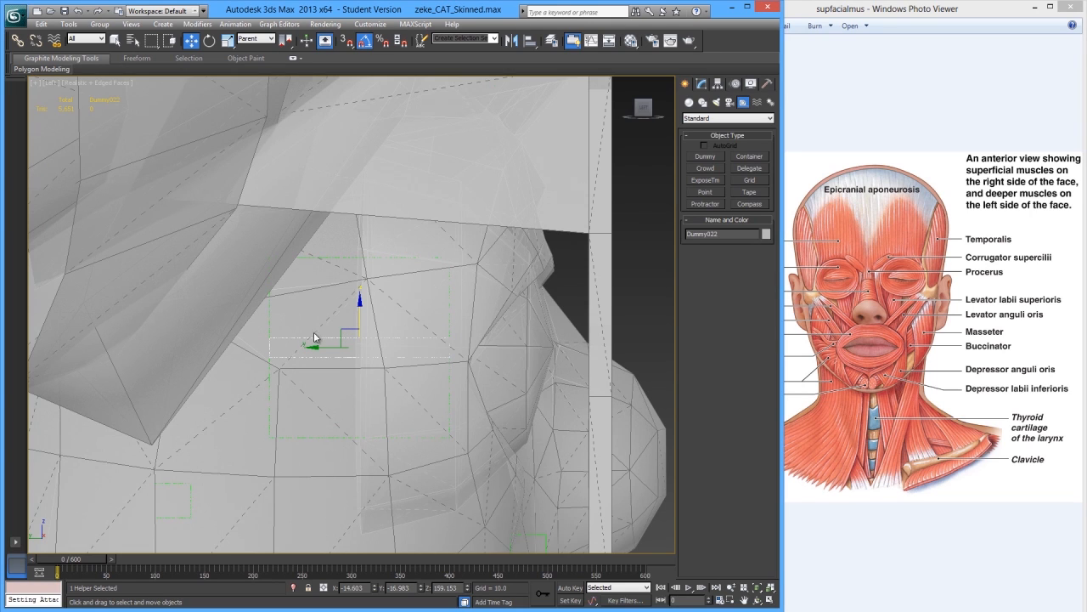
mouse_move(275, 346)
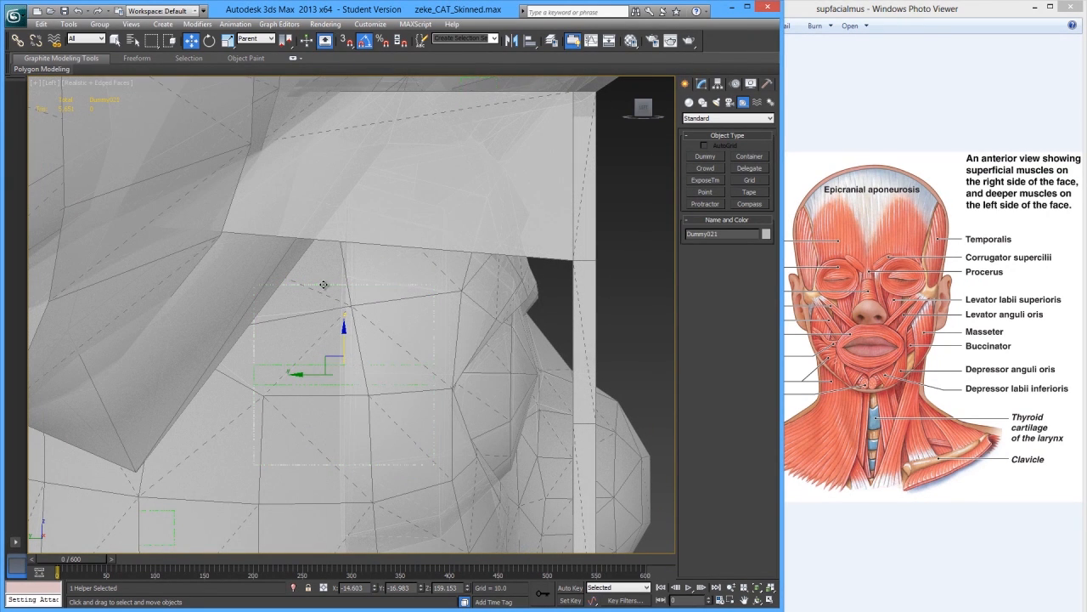
mouse_move(342, 367)
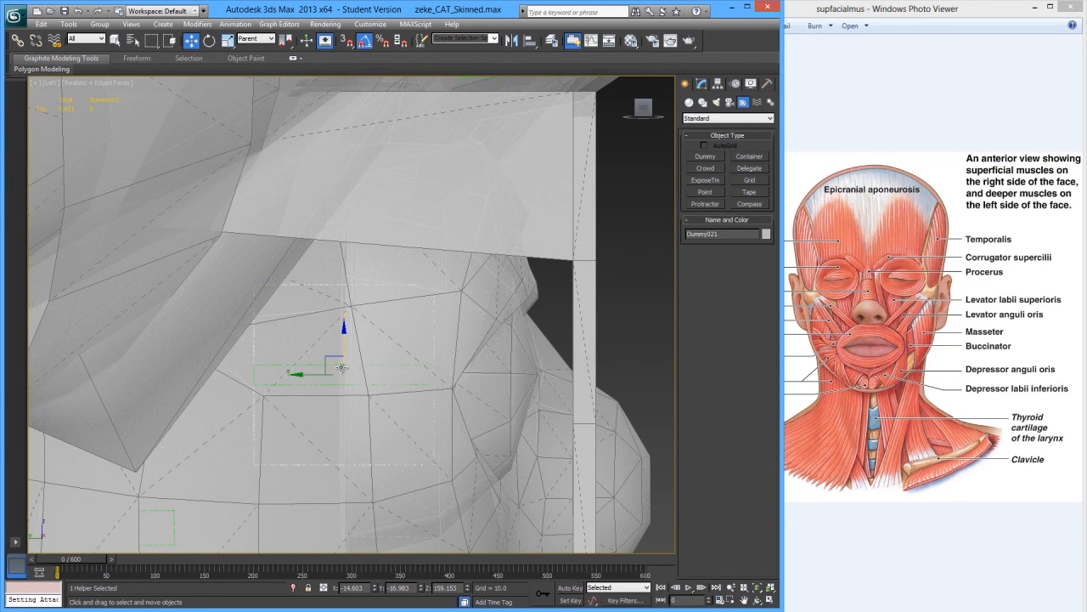
mouse_move(356, 364)
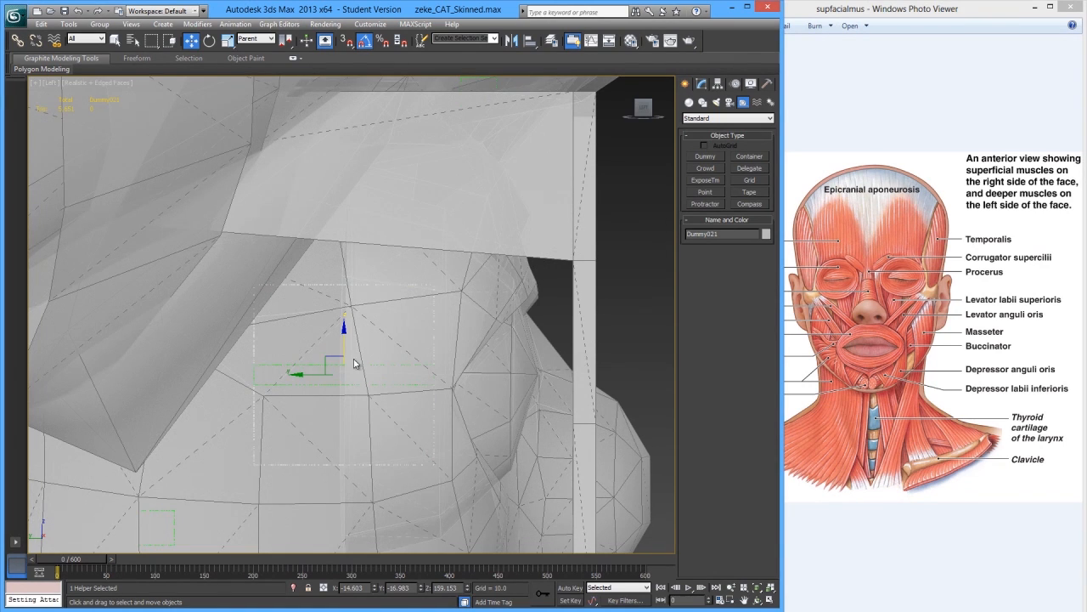
mouse_move(331, 353)
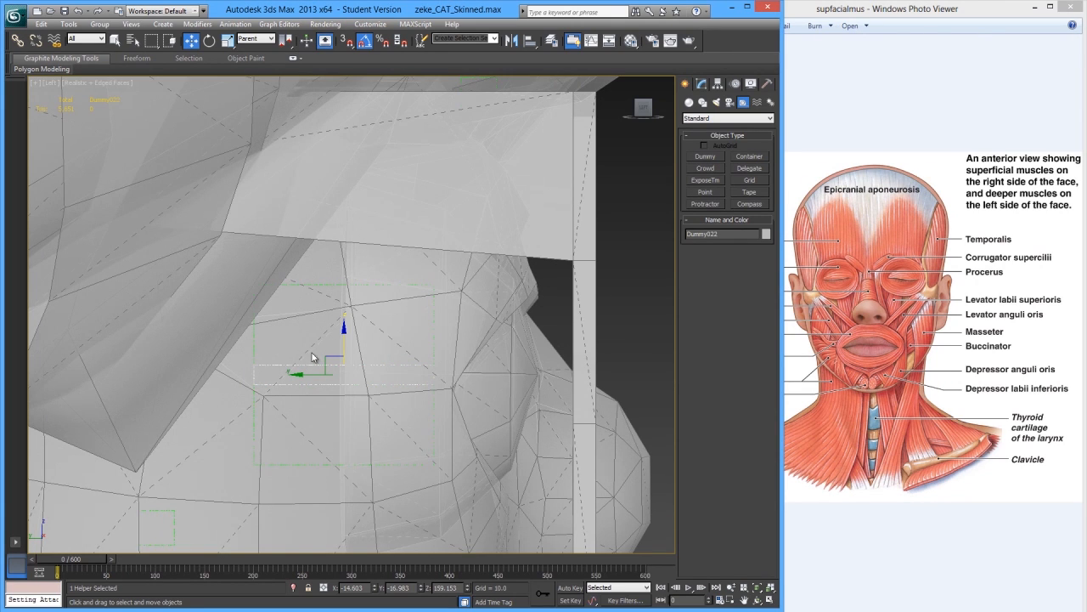
mouse_move(365, 357)
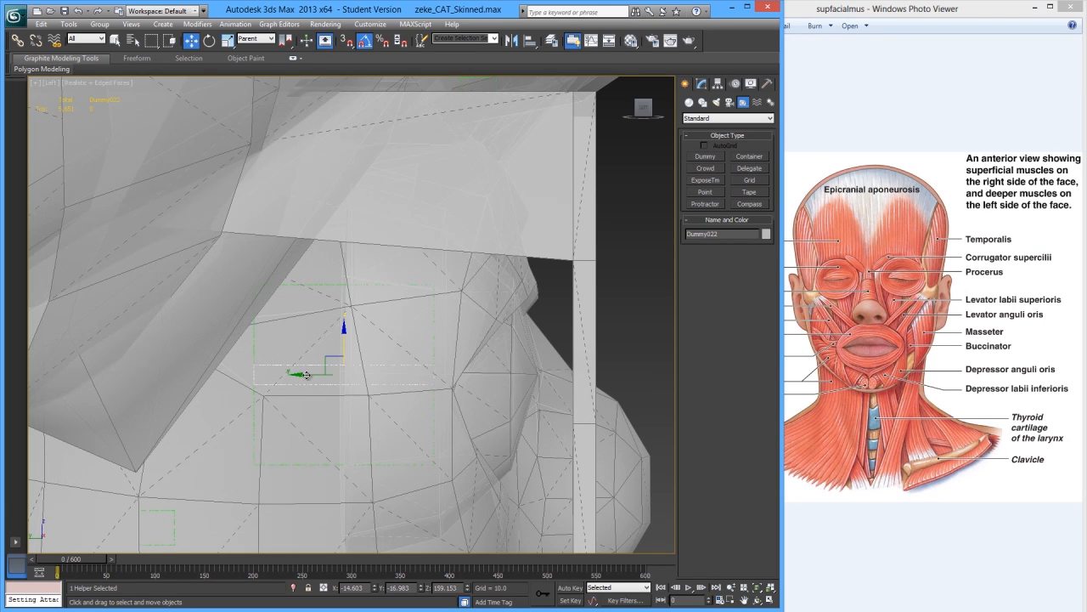
mouse_move(324, 366)
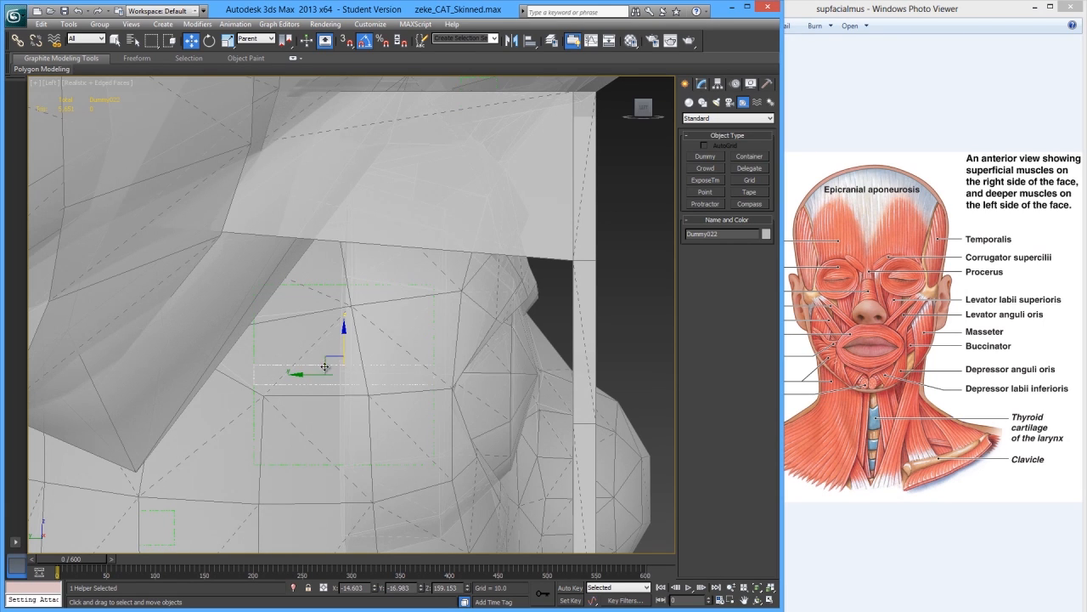
mouse_move(314, 373)
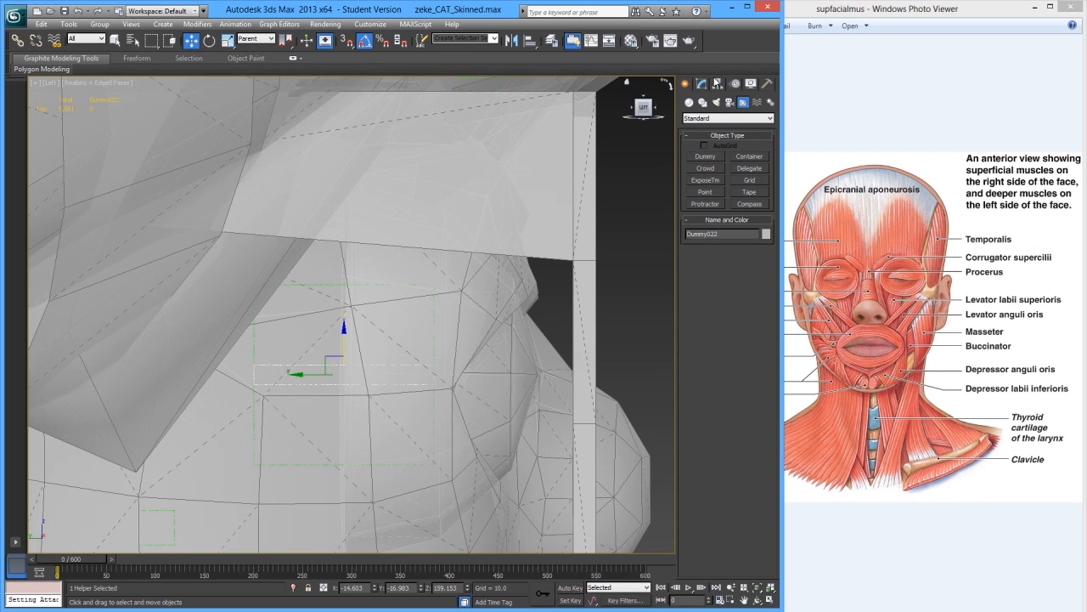
Move Dummy022's pivot to its left end with Affect Pivot Only
left_click(717, 83)
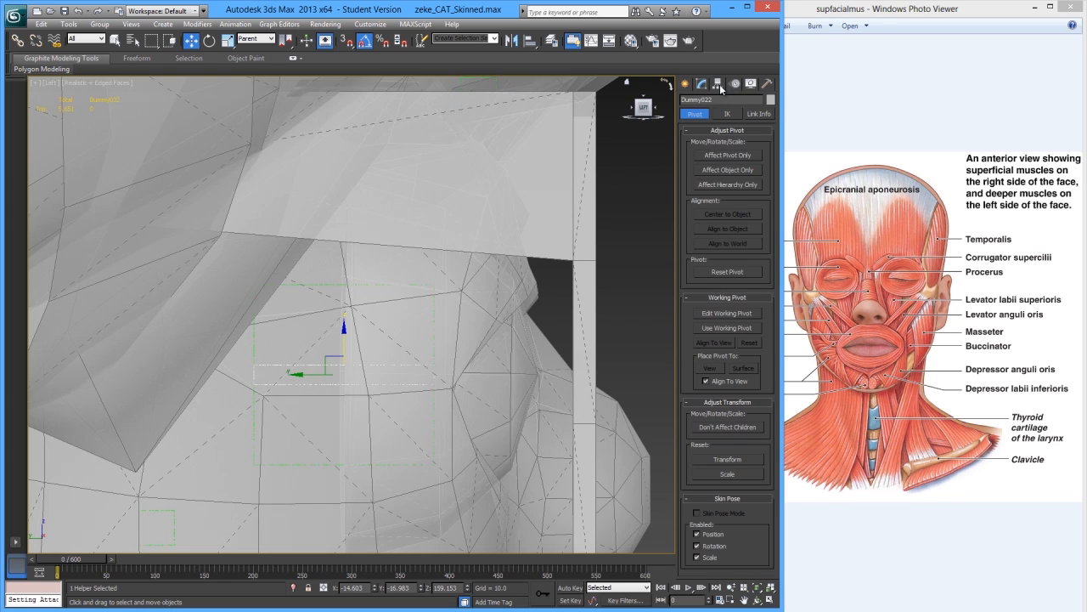
left_click(727, 155)
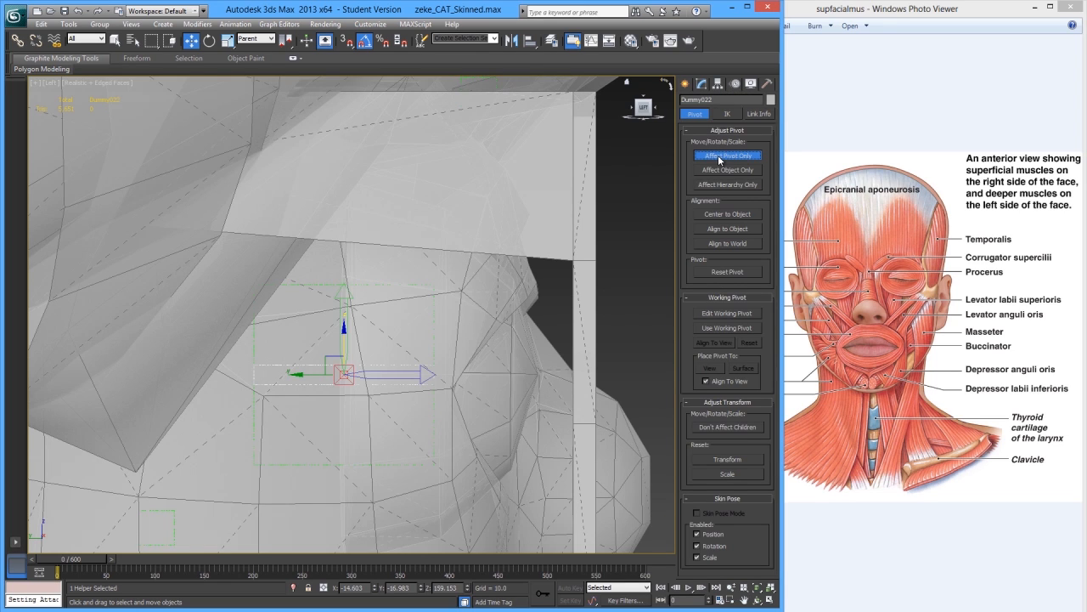
left_click_drag(344, 374, 280, 374)
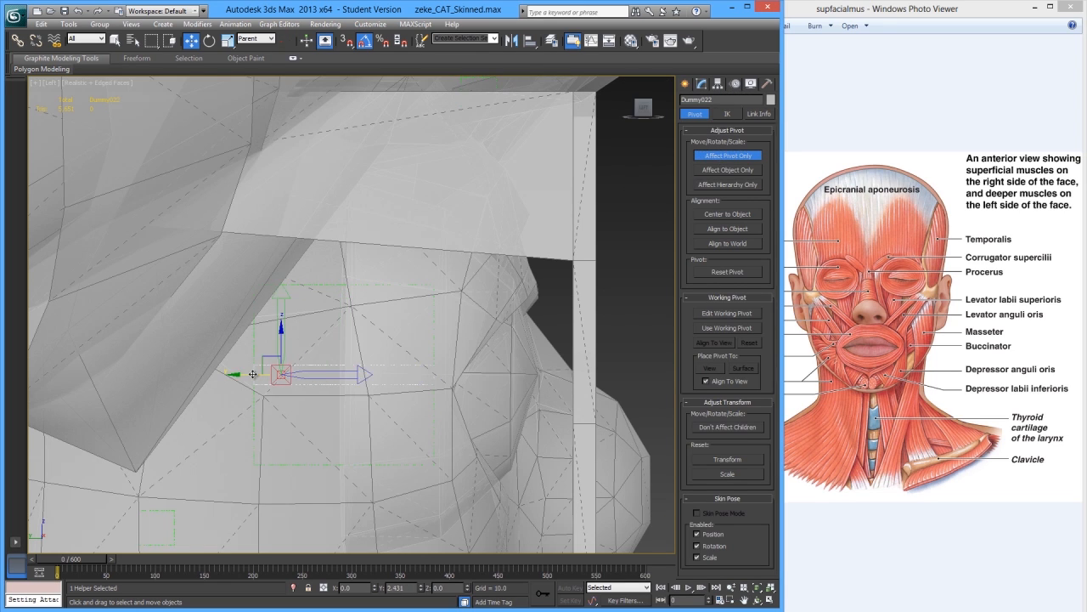
left_click_drag(253, 373, 281, 372)
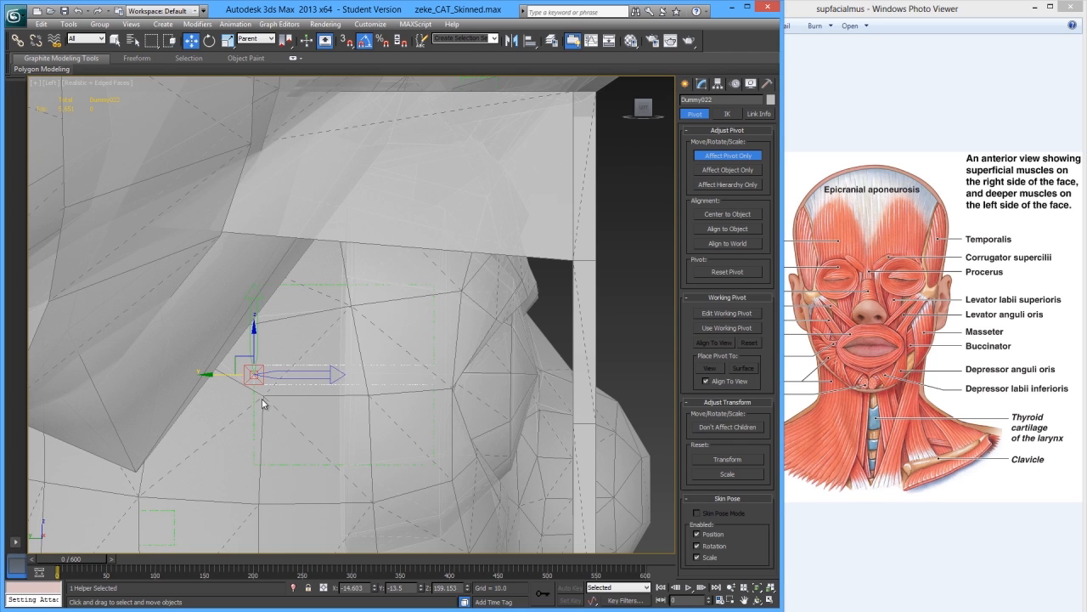
left_click(727, 155)
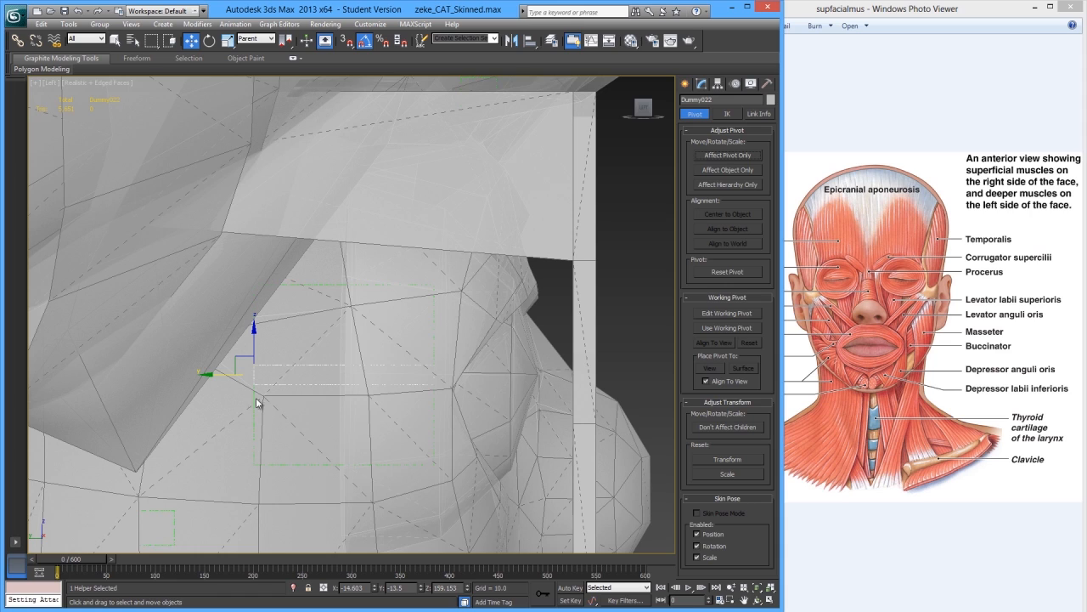
Move Dummy022 back so it extends across the jaw from its pivot
left_click_drag(255, 367, 322, 367)
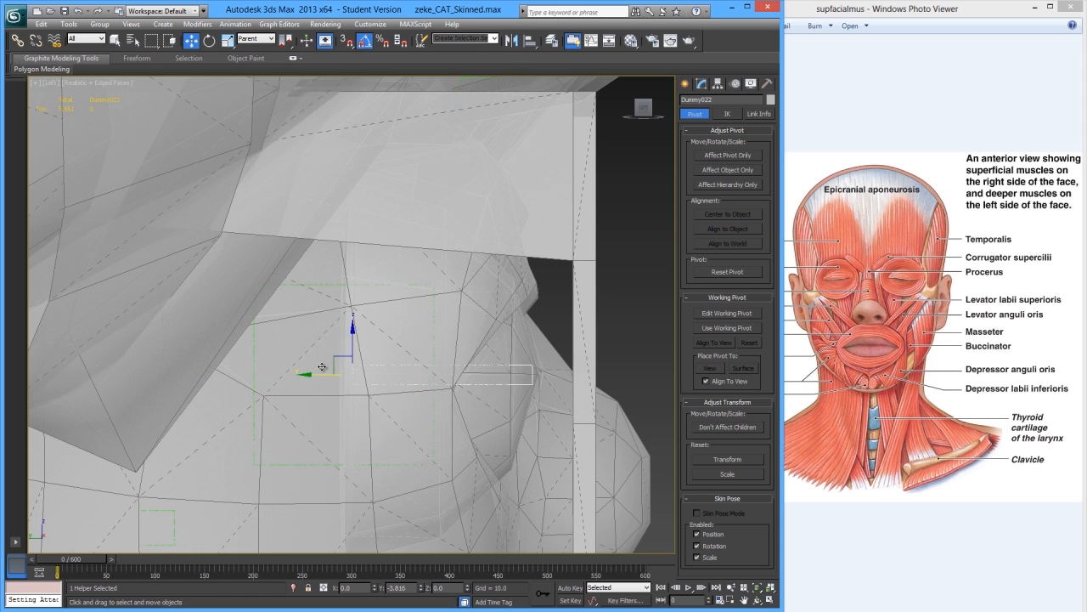
left_click_drag(323, 367, 314, 364)
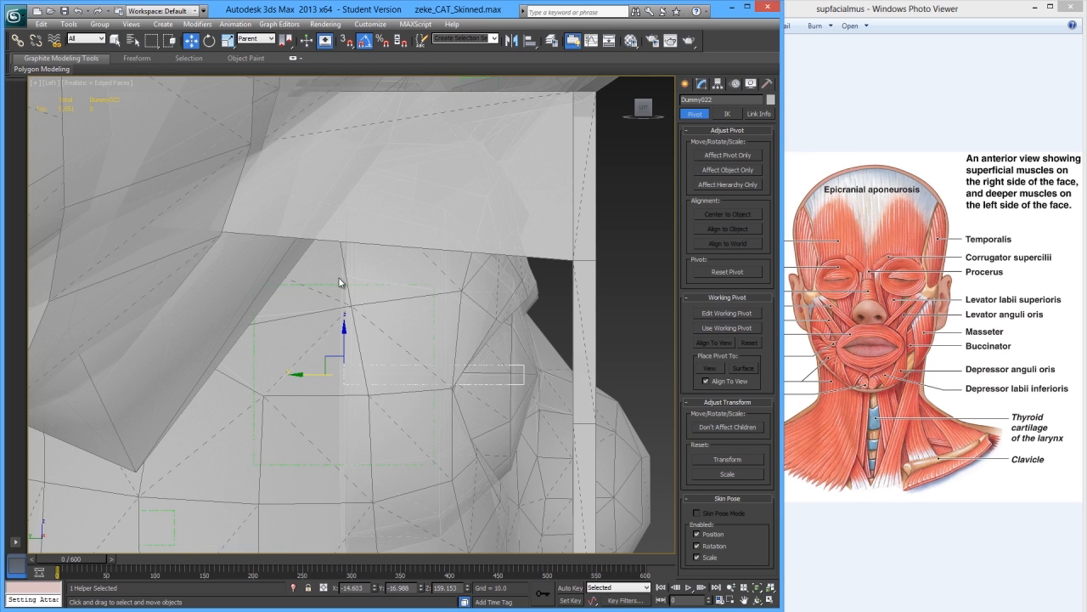
left_click(327, 286)
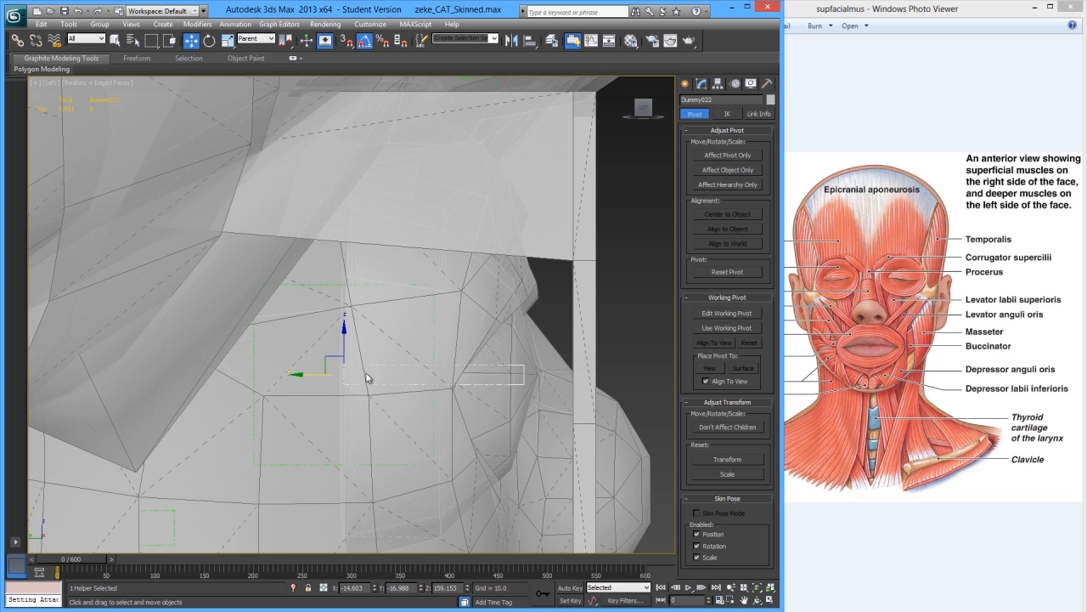
left_click(331, 284)
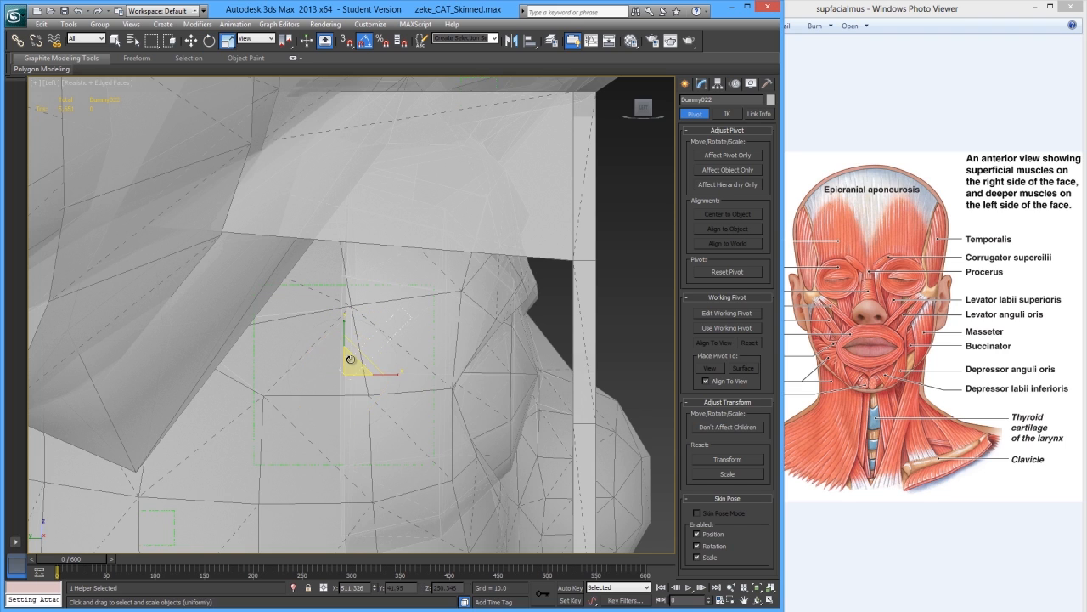
Set the reference coordinate system to Local
left_click(255, 39)
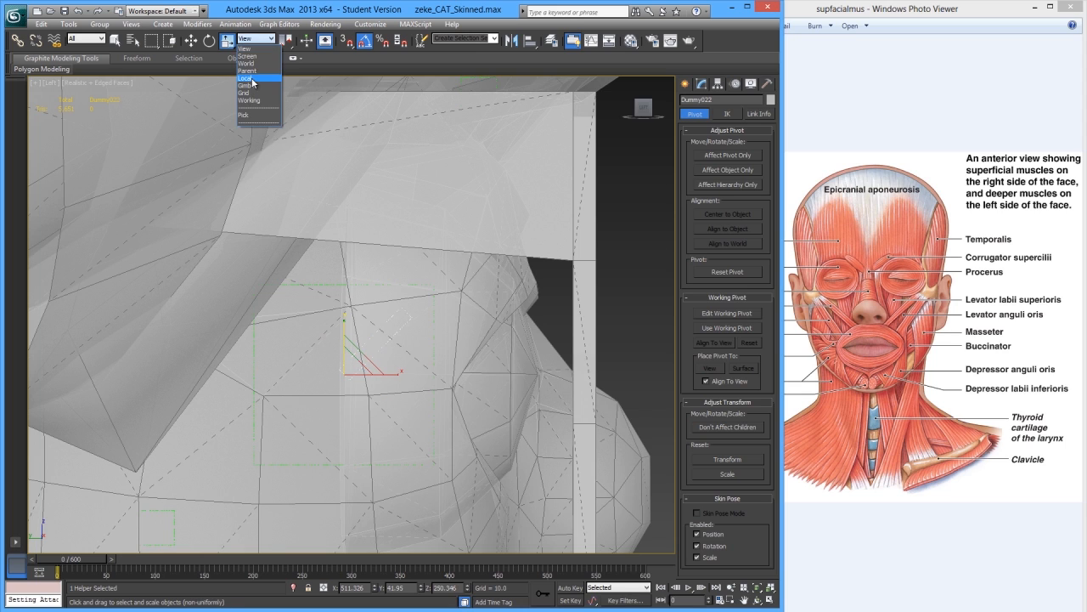
left_click(247, 78)
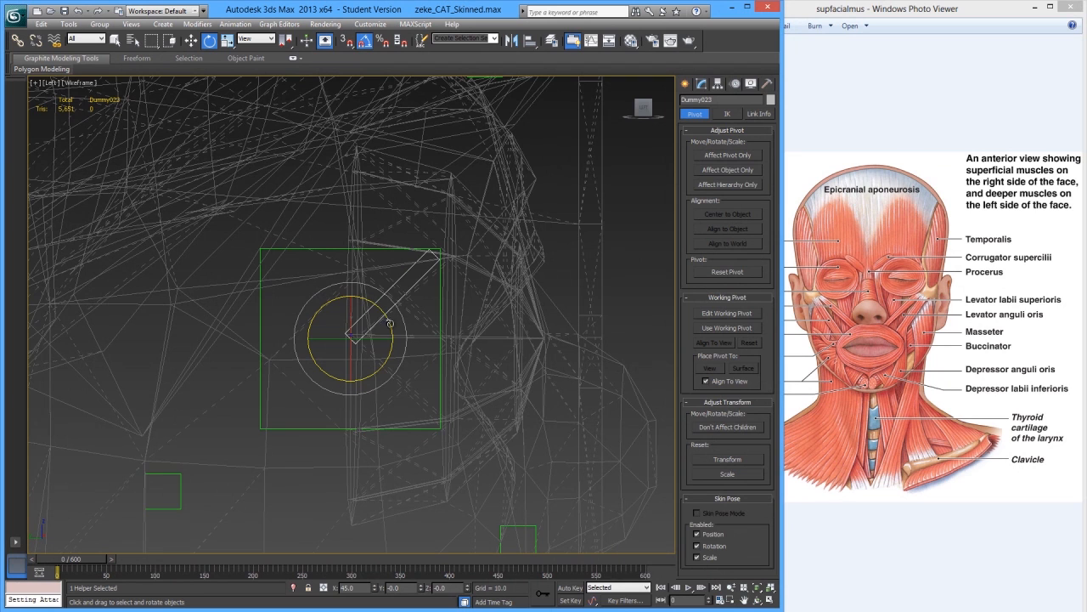
Rotate Dummy023 45 degrees about its local axis, creating a copy
left_click_drag(389, 325, 395, 376)
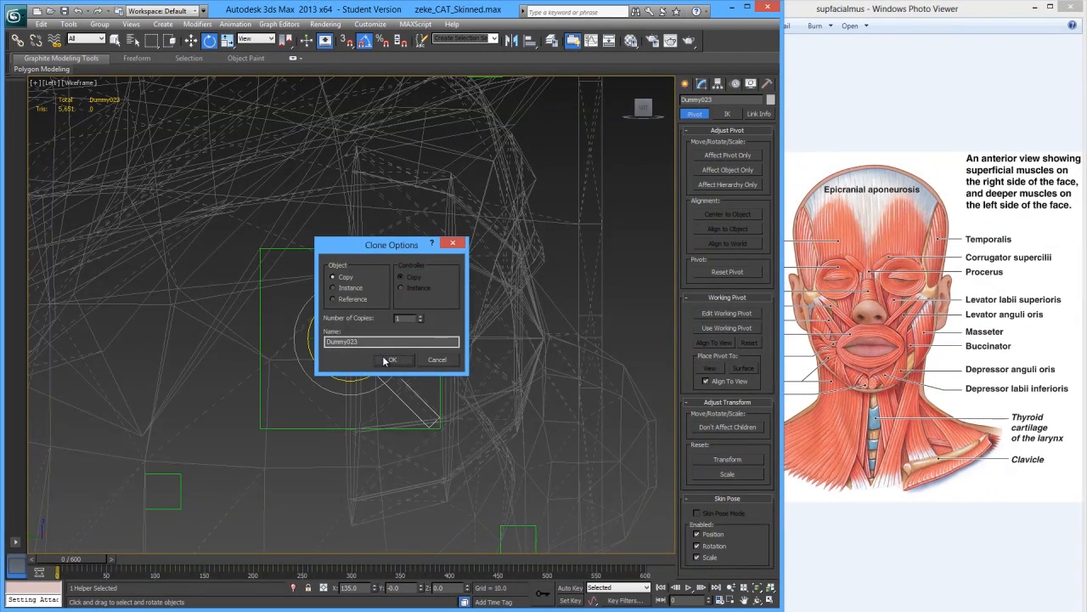
left_click(393, 359)
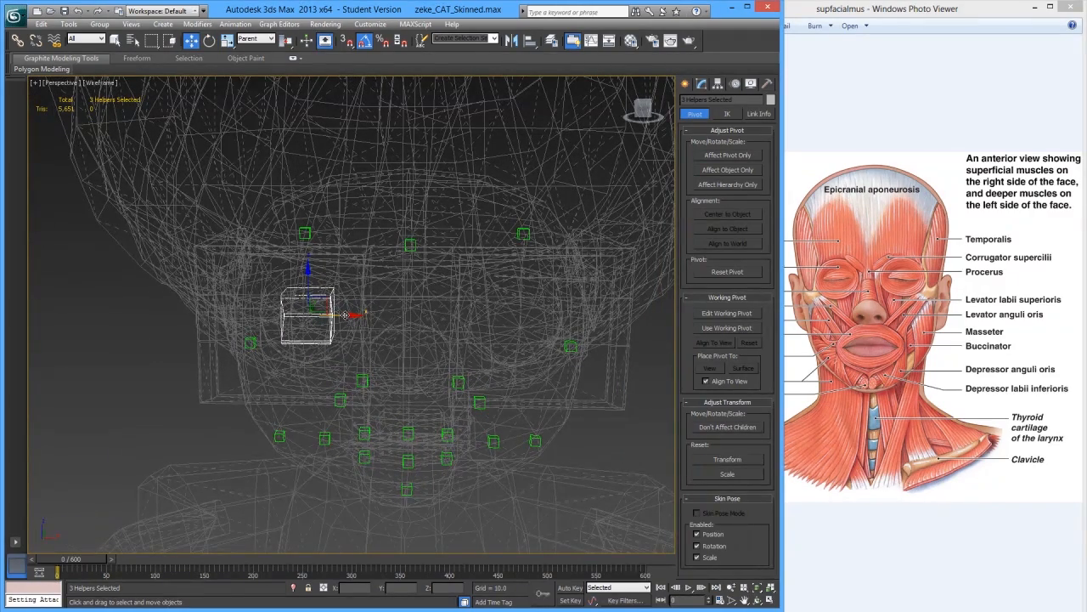
Clone the eye dummies across and position them over the other eye
left_click_drag(305, 318, 519, 318)
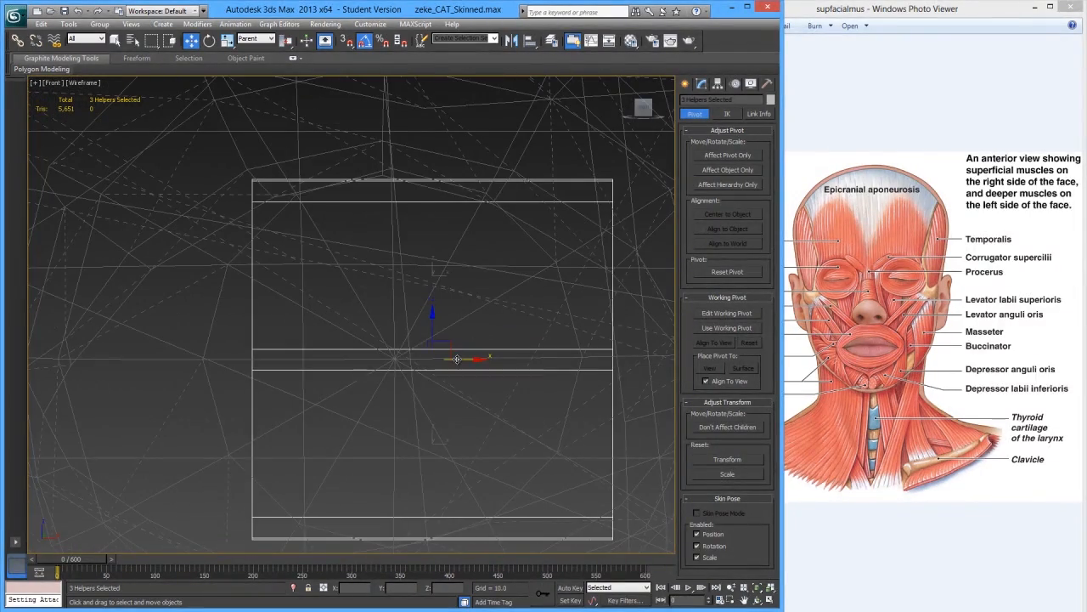
left_click_drag(457, 359, 419, 356)
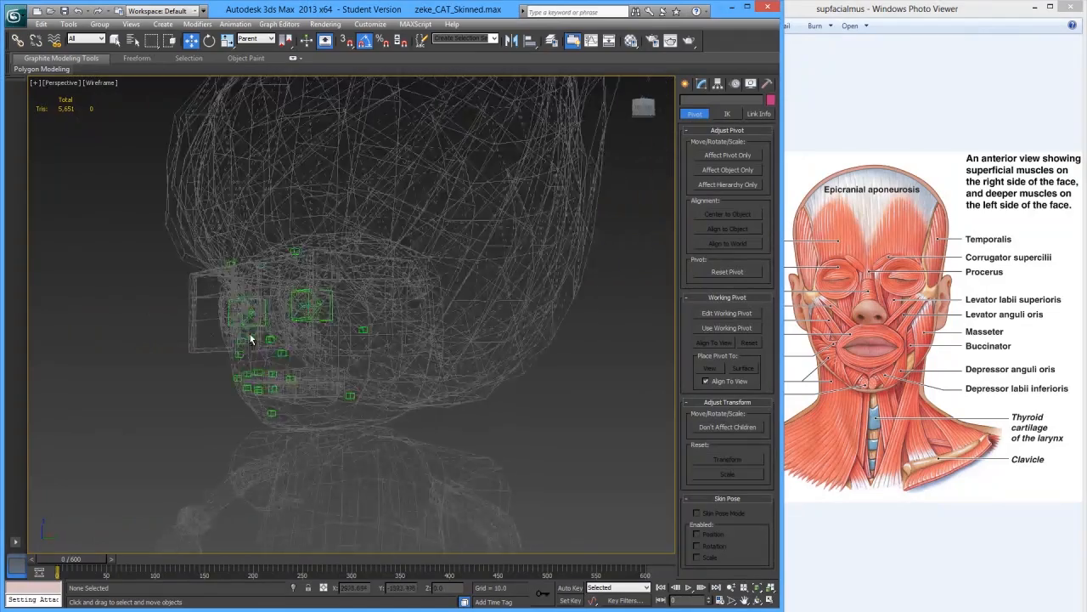
left_click_drag(251, 338, 448, 346)
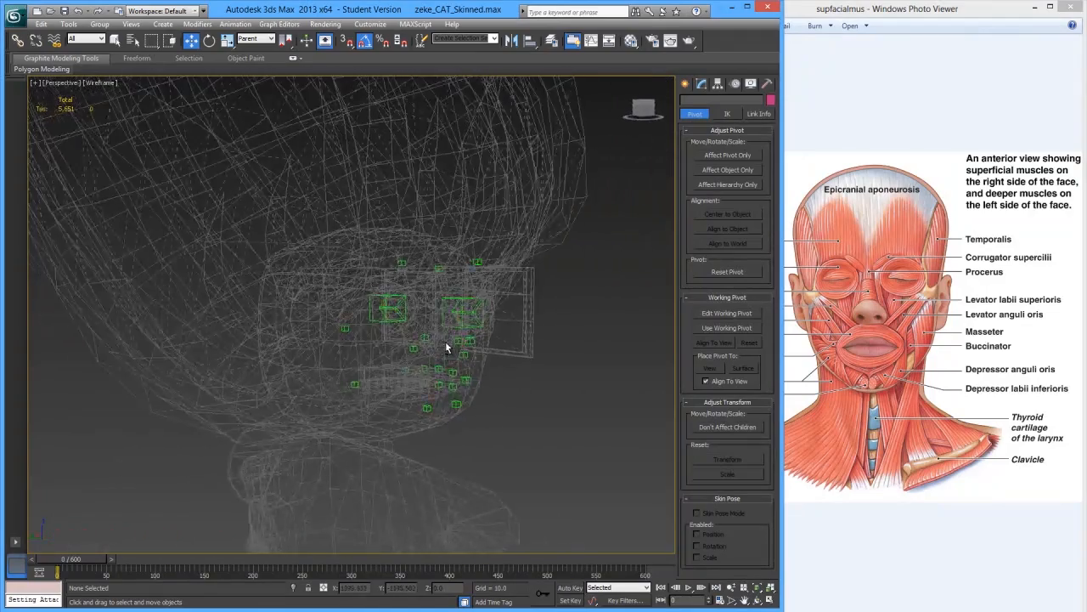
left_click_drag(446, 346, 280, 350)
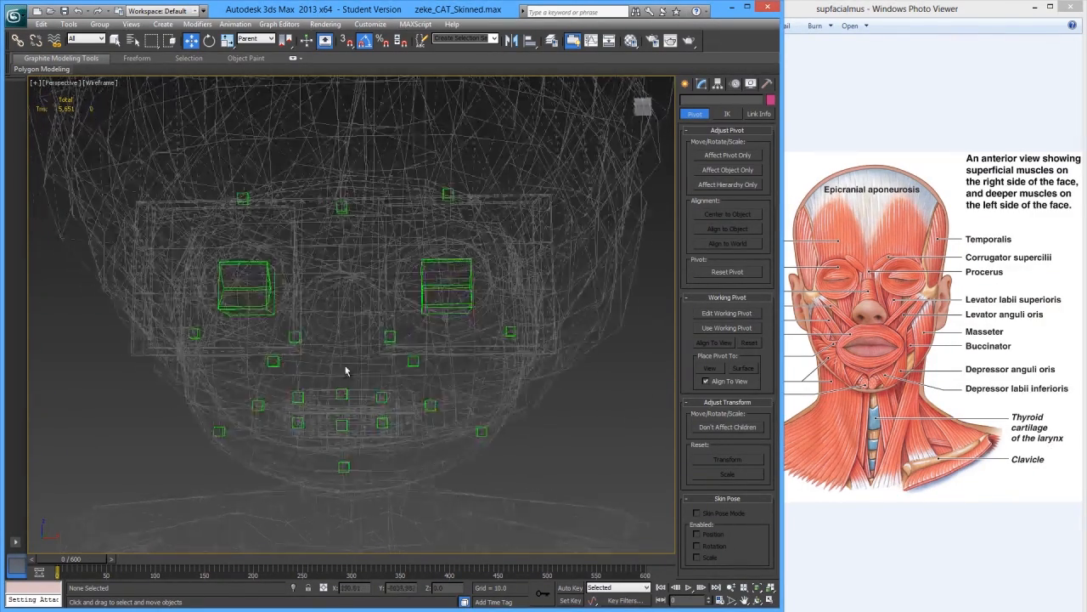
left_click_drag(346, 370, 424, 372)
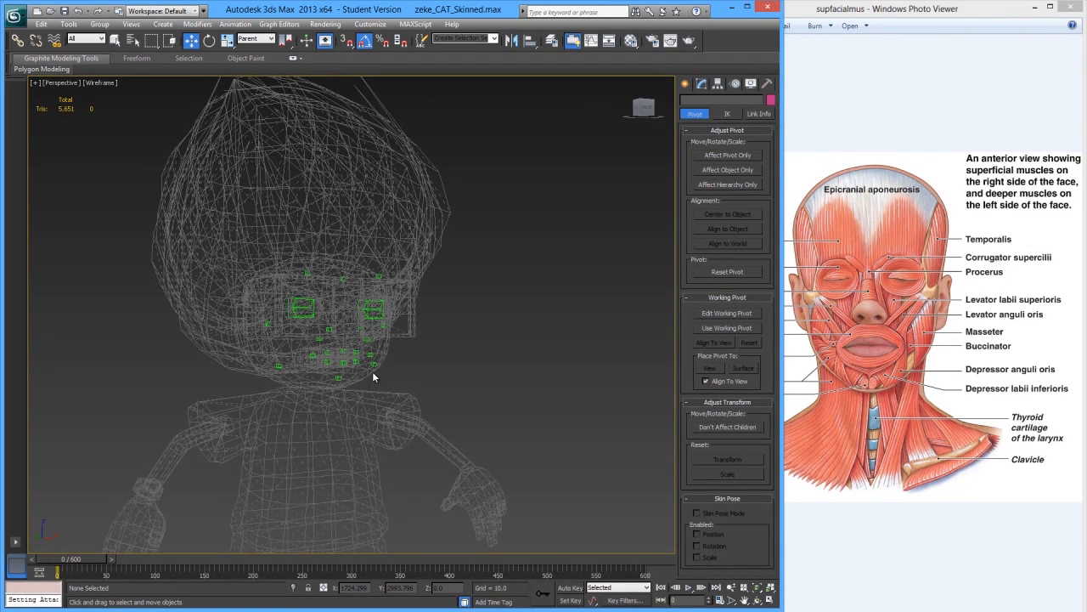
mouse_move(355, 352)
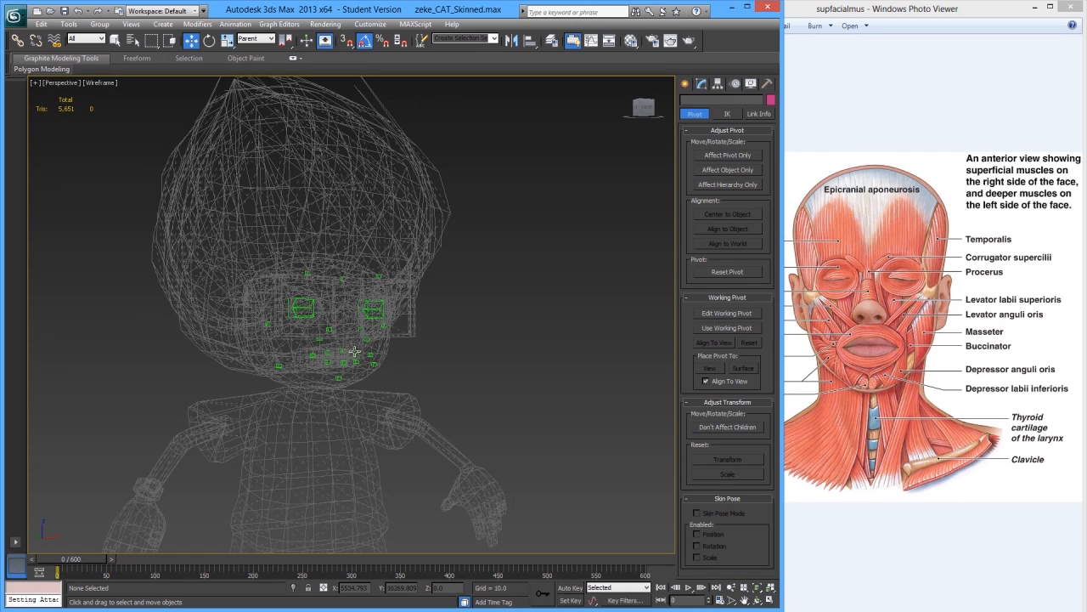
left_click(378, 323)
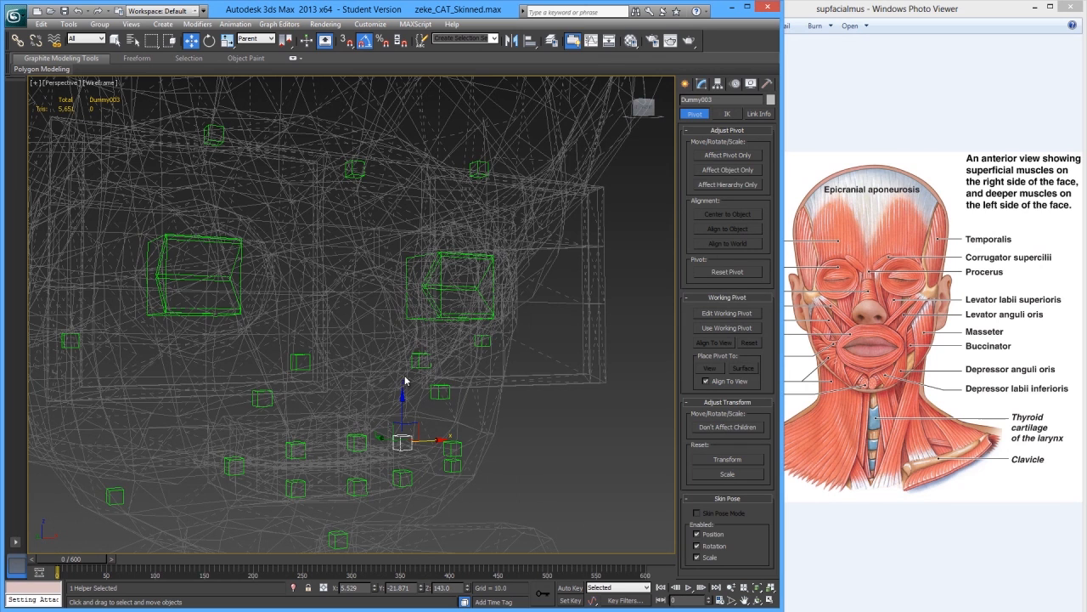
left_click(450, 284)
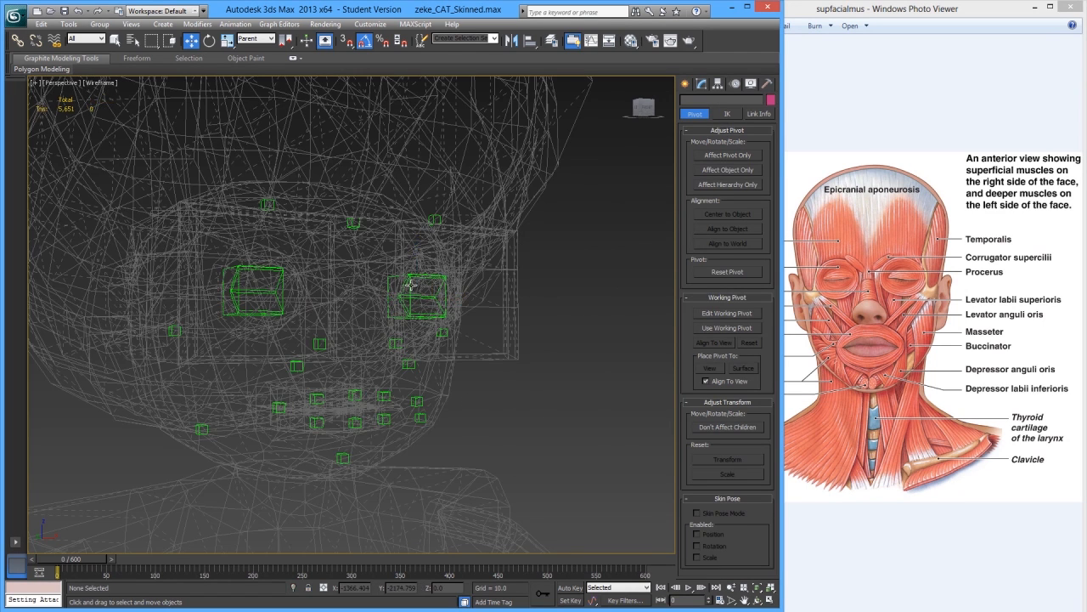
mouse_move(467, 431)
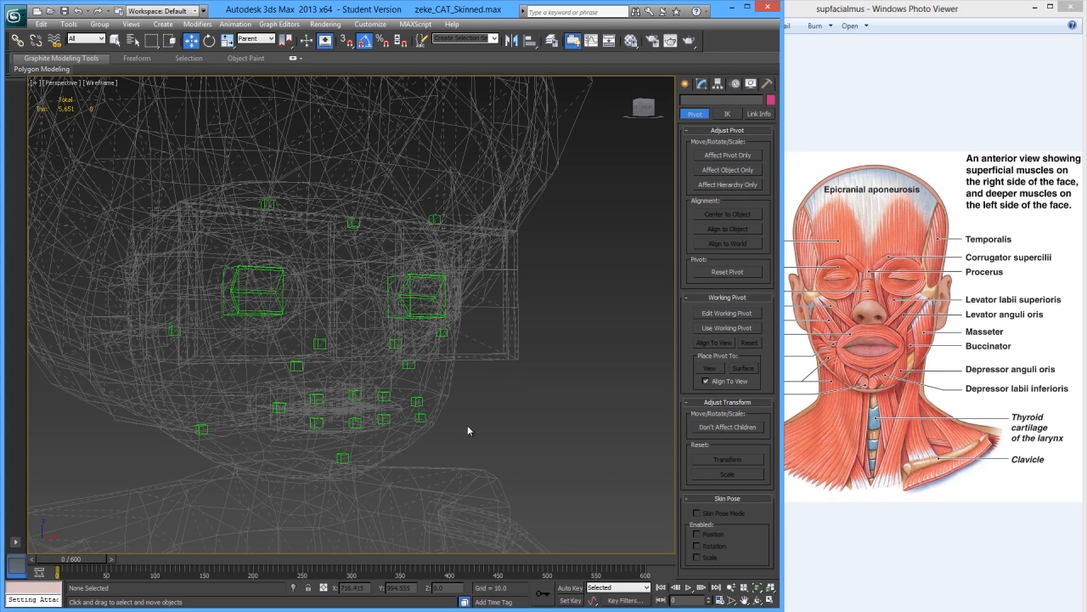
mouse_move(438, 425)
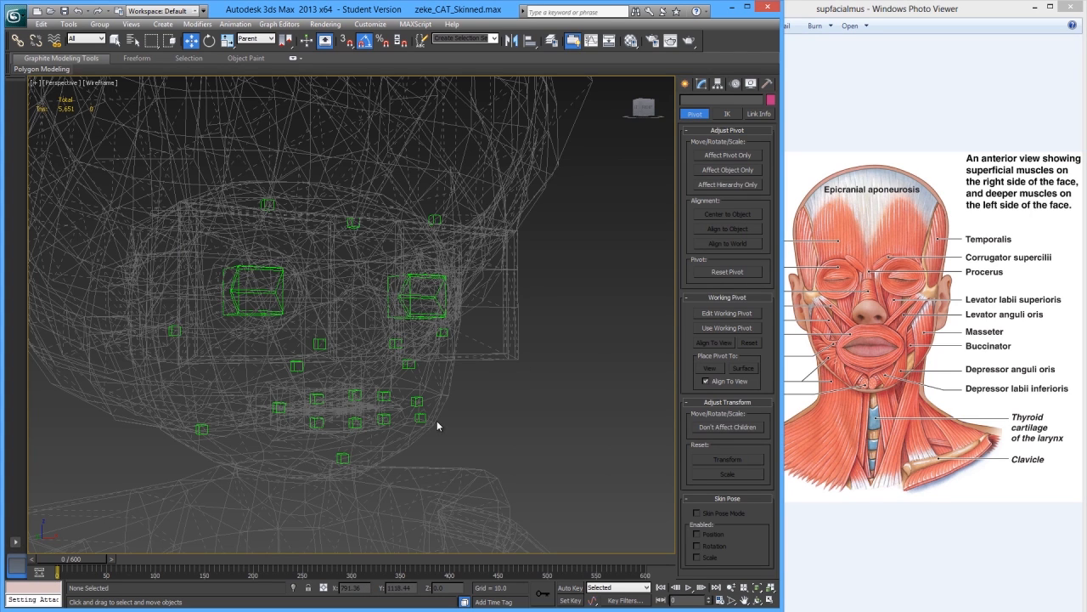
mouse_move(433, 411)
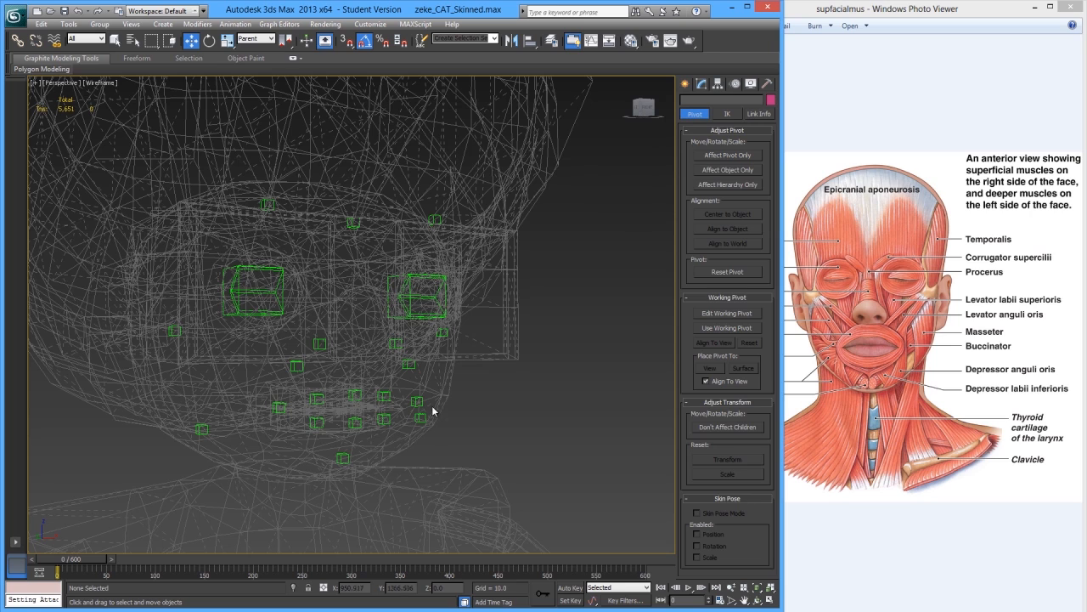
mouse_move(518, 358)
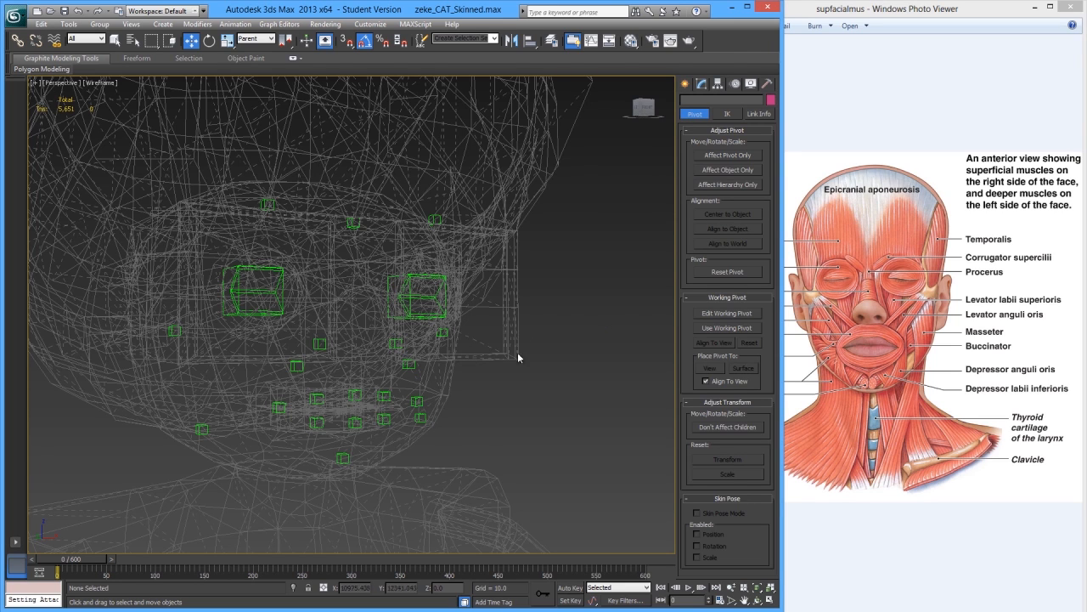
mouse_move(274, 486)
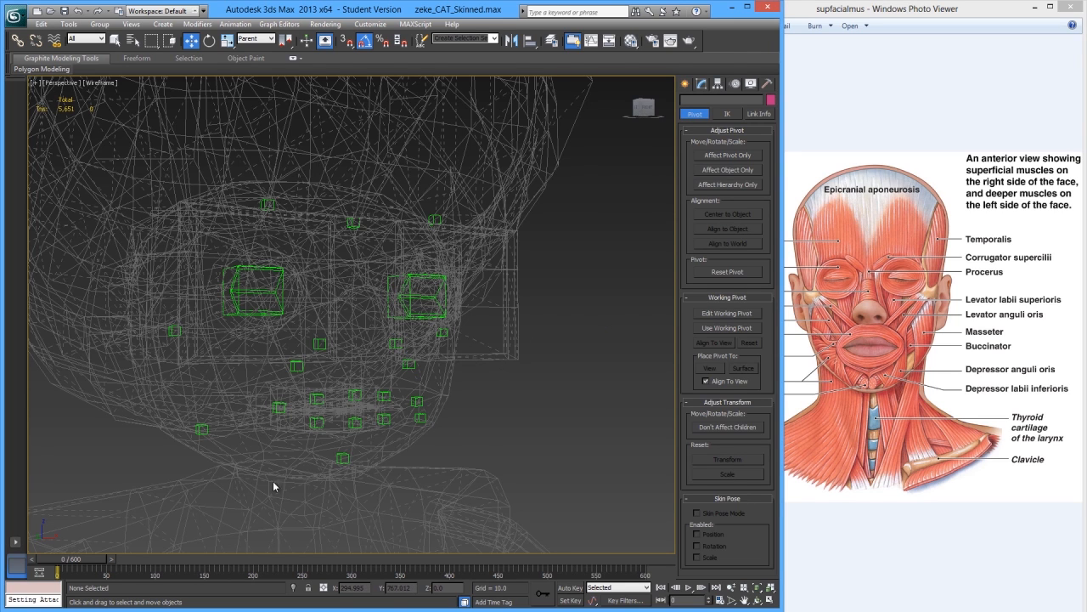
mouse_move(436, 235)
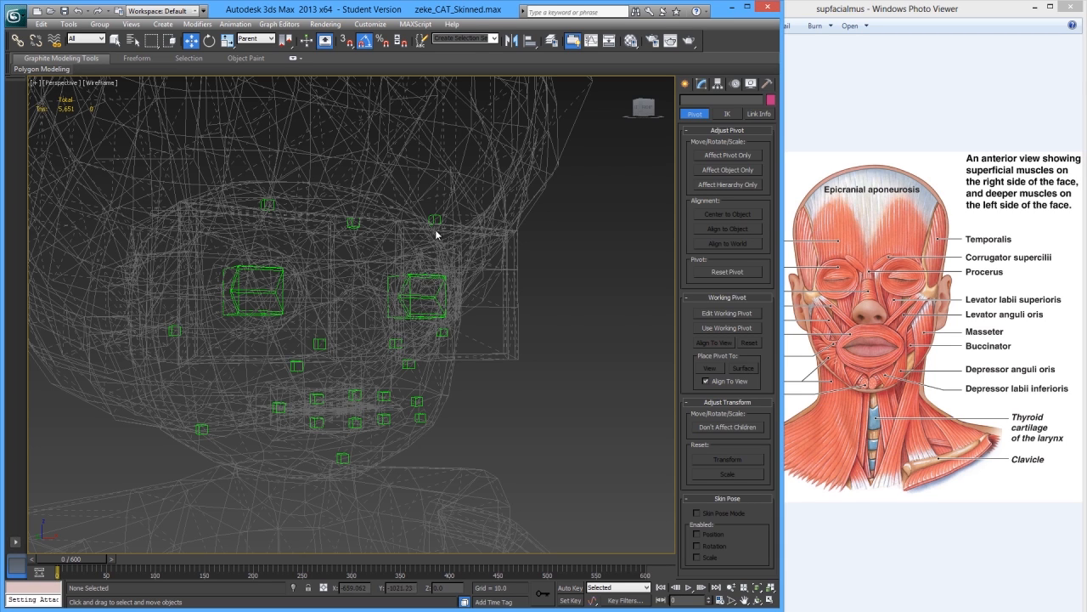
mouse_move(383, 280)
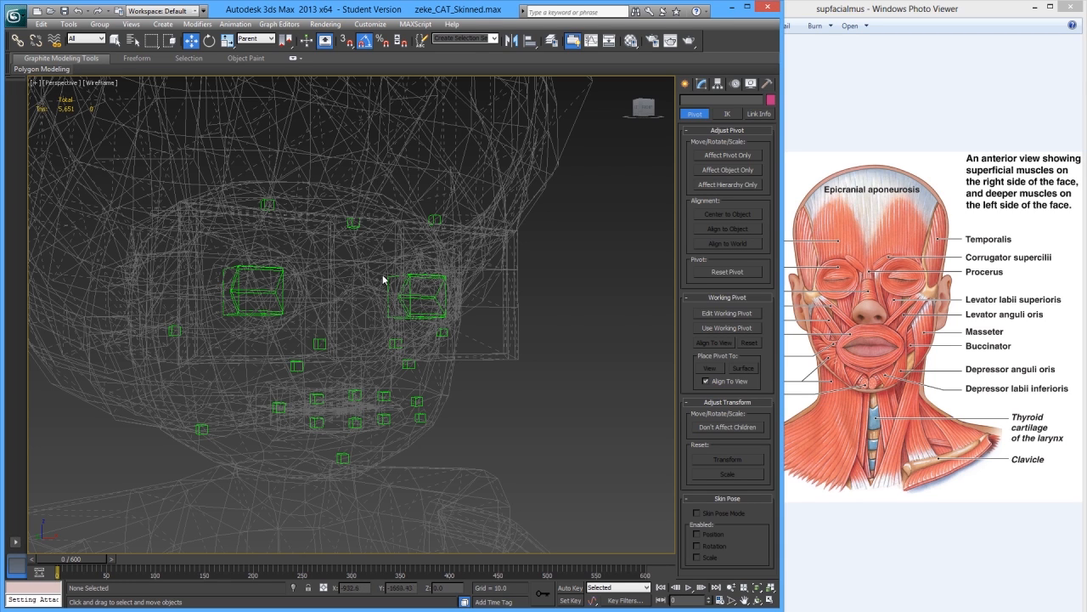
mouse_move(427, 311)
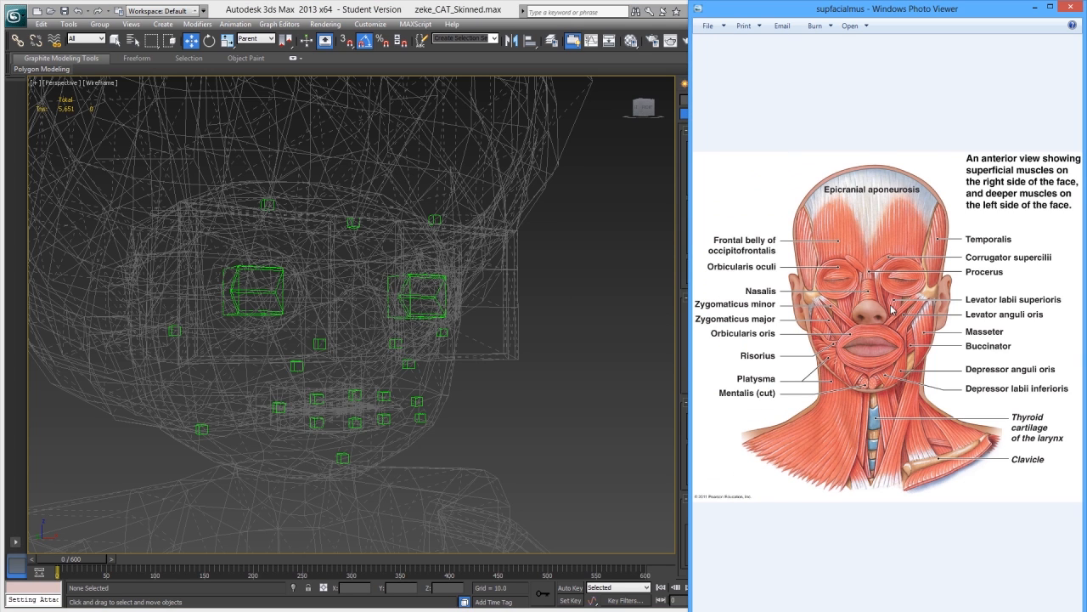
mouse_move(925, 337)
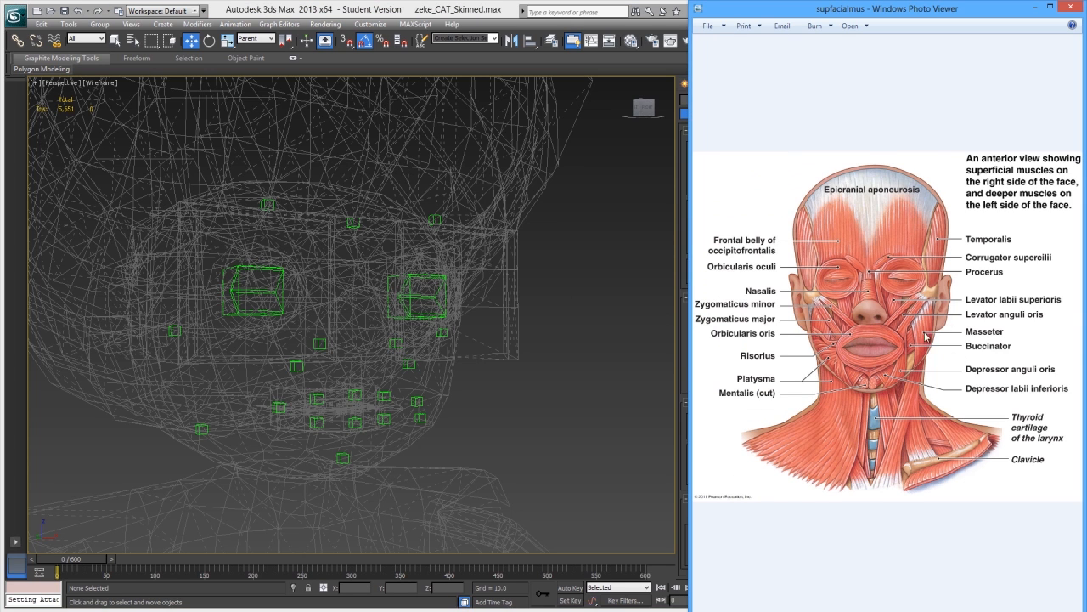
mouse_move(973, 367)
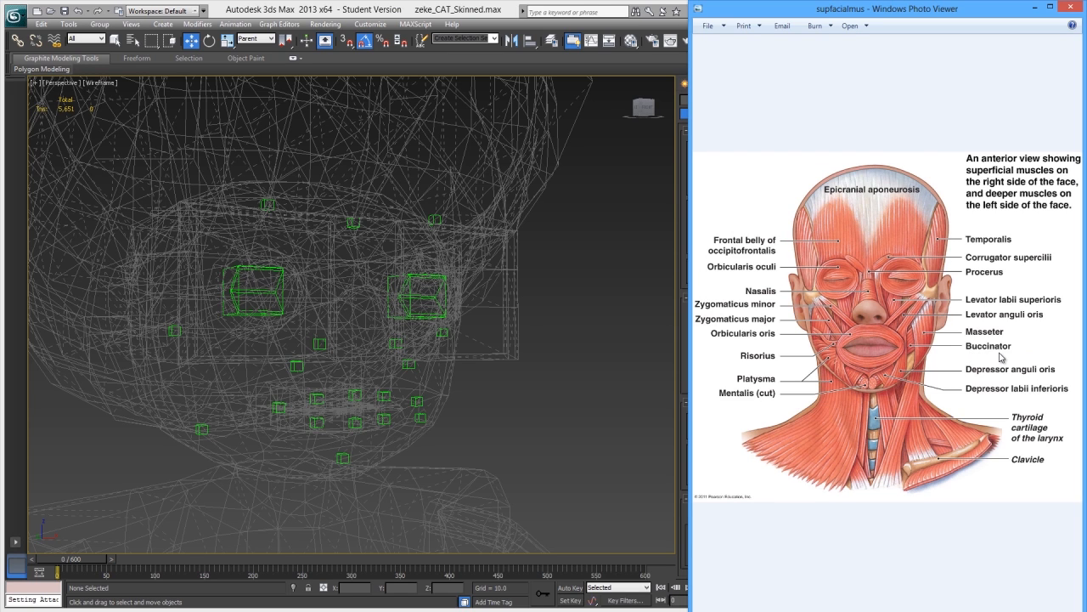
mouse_move(799, 356)
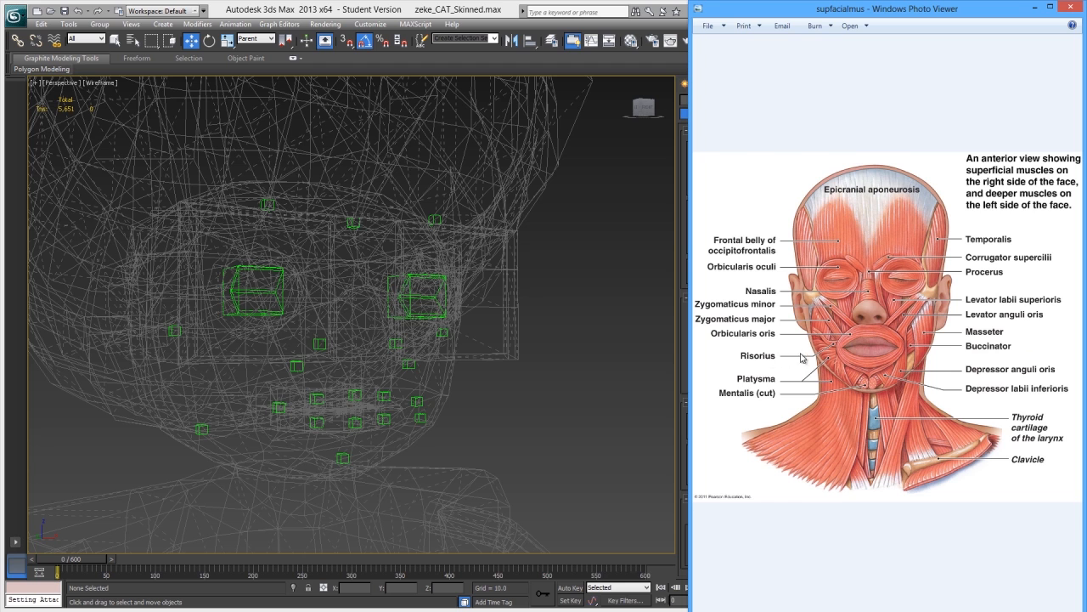
mouse_move(307, 399)
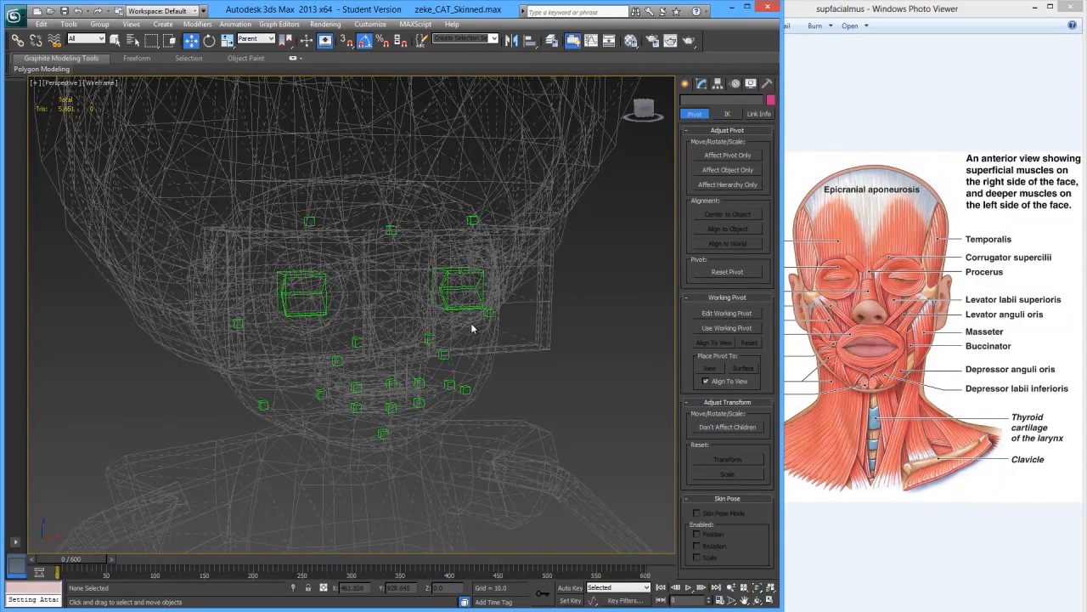
mouse_move(491, 339)
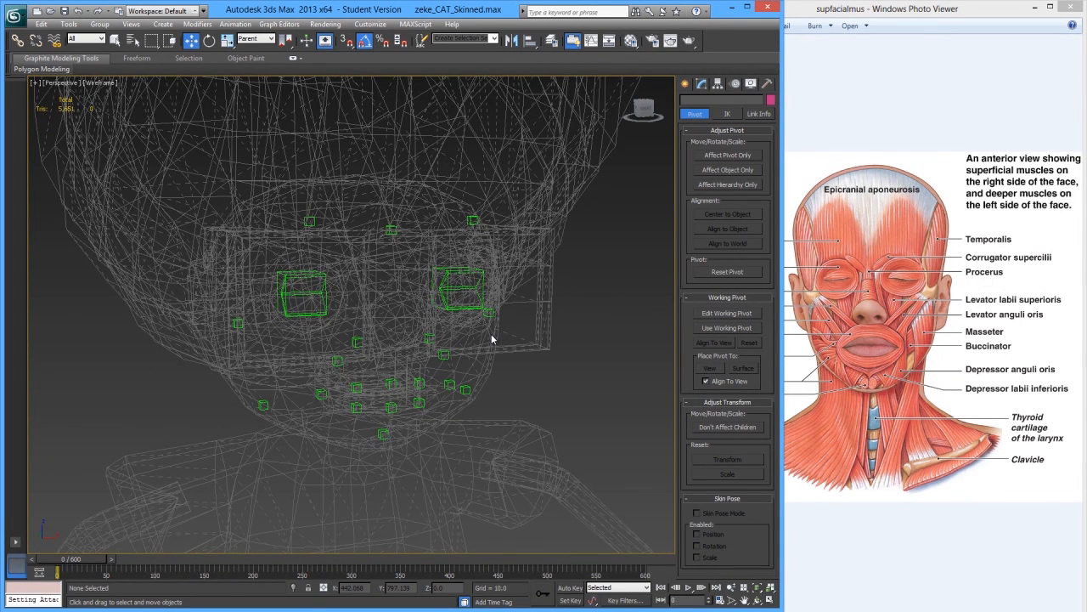
mouse_move(492, 340)
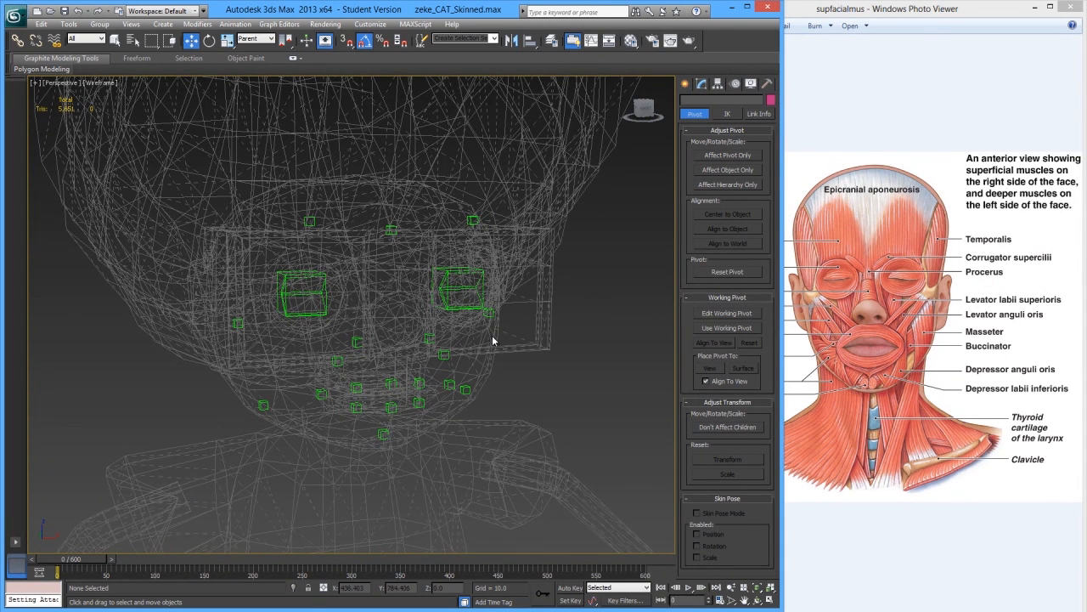
mouse_move(510, 372)
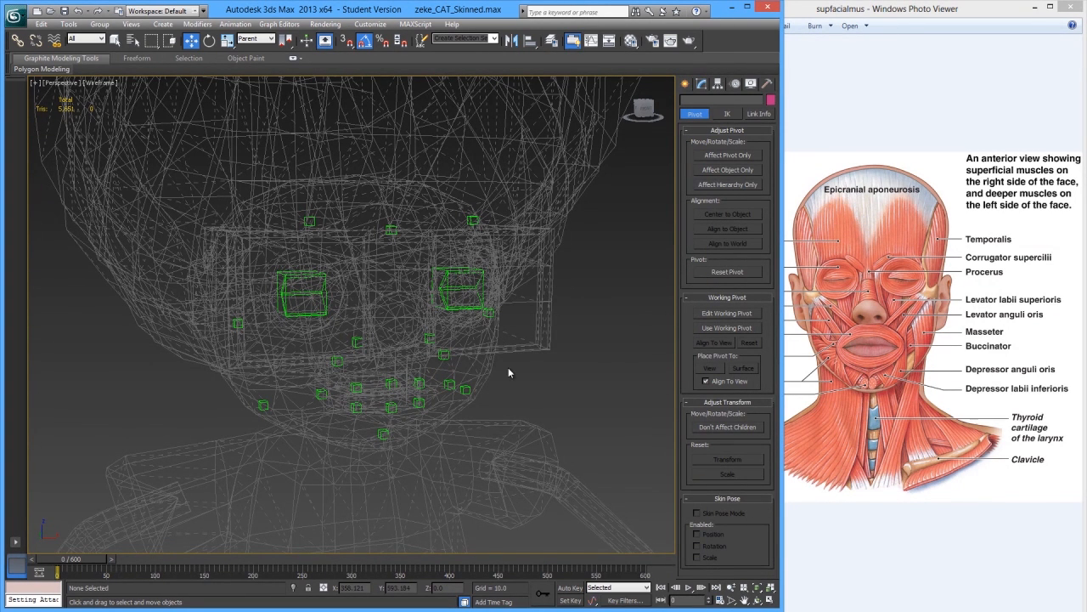
mouse_move(489, 363)
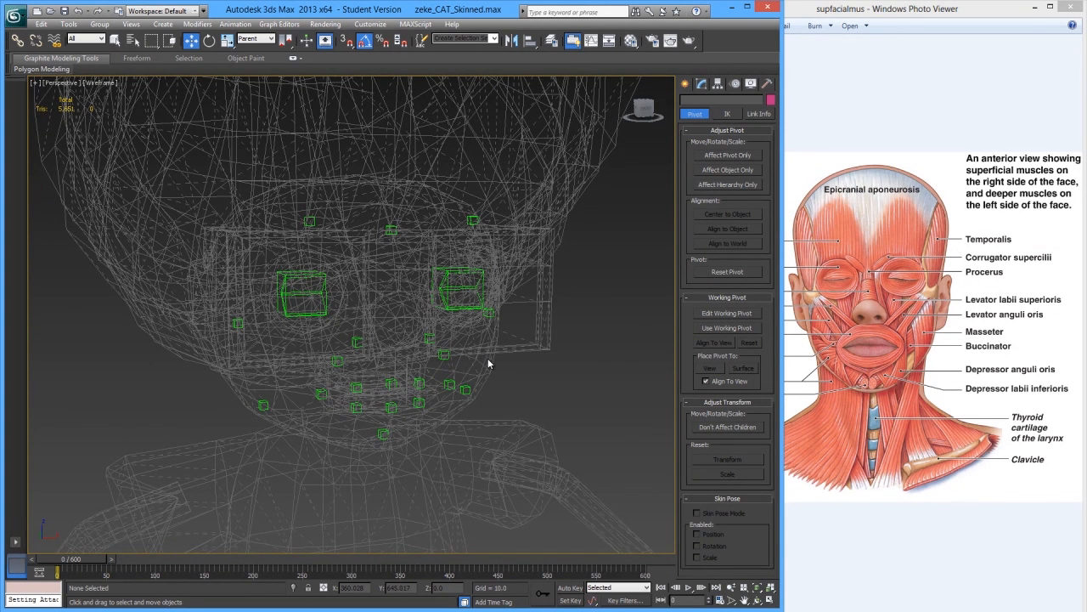
left_click_drag(488, 364, 355, 279)
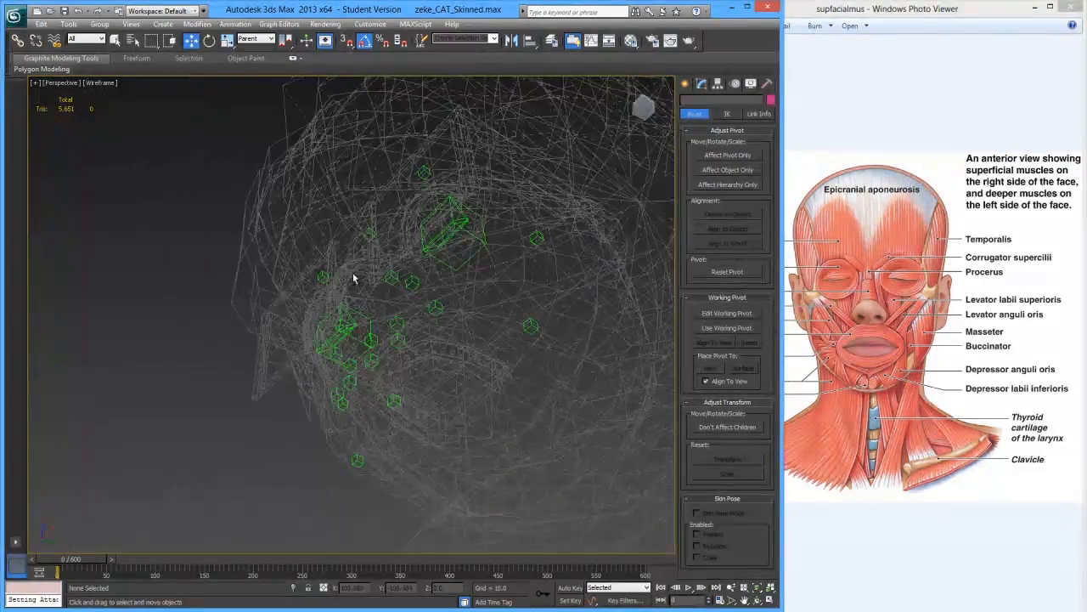